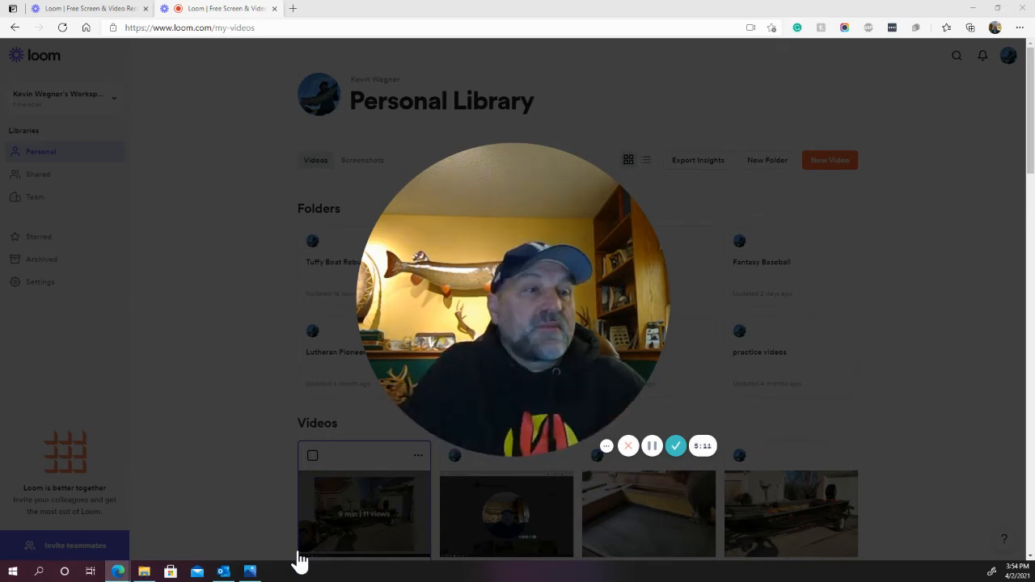
Switch from the Loom library to the boat floor photo of the stringer frame, pipe and foam blocks.
left_click(250, 572)
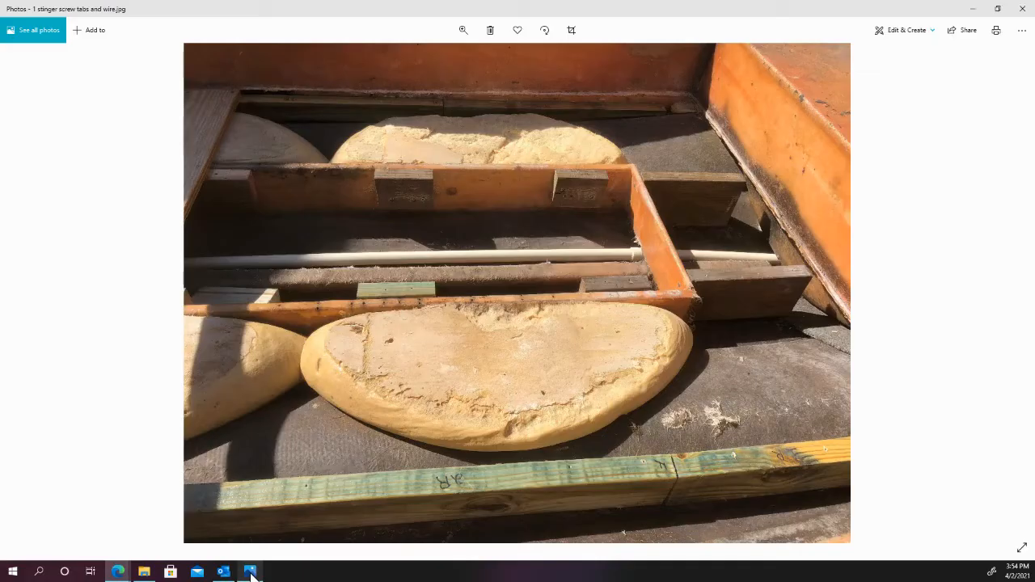
mouse_move(481, 403)
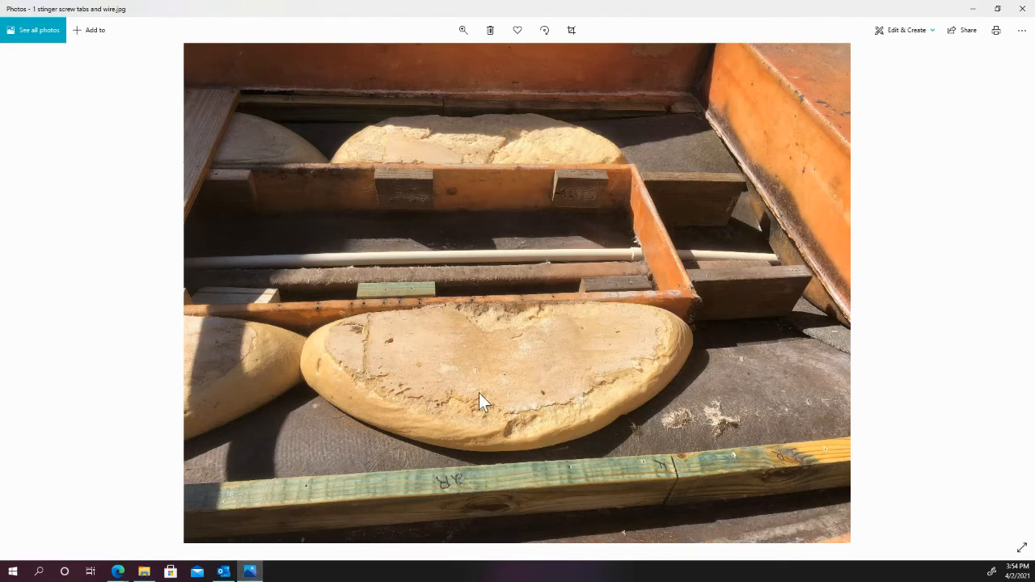
mouse_move(318, 354)
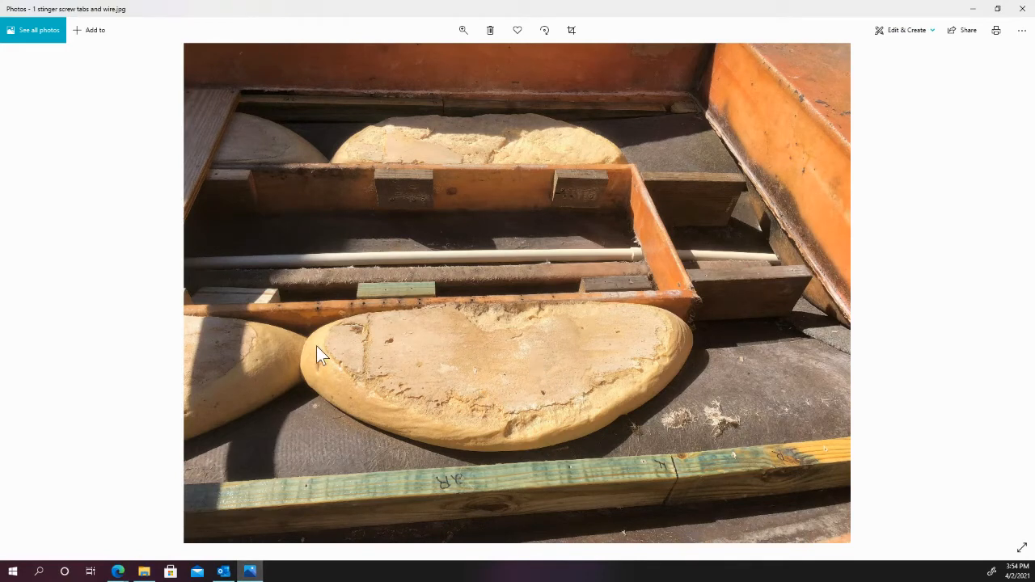
mouse_move(336, 400)
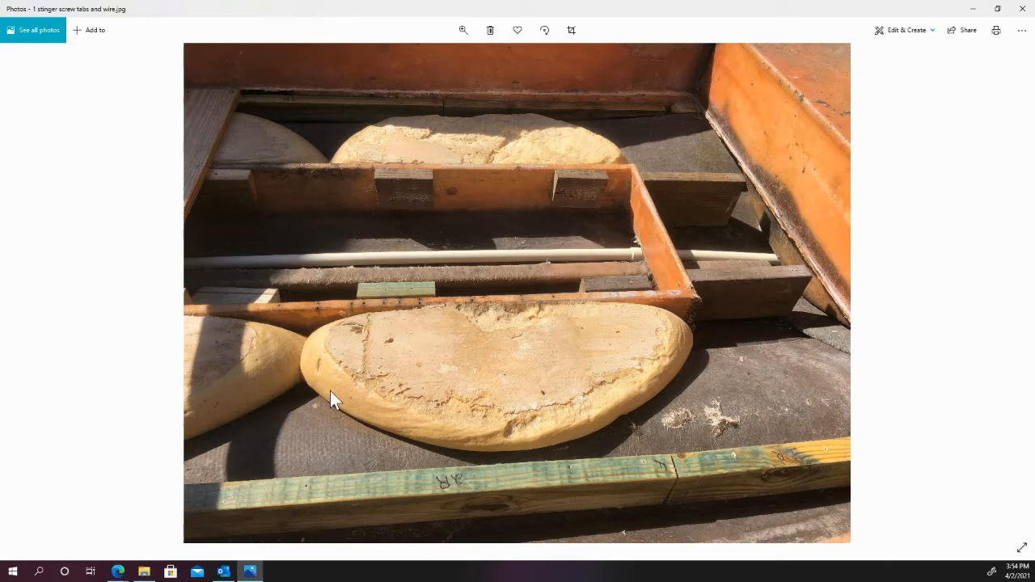
mouse_move(428, 388)
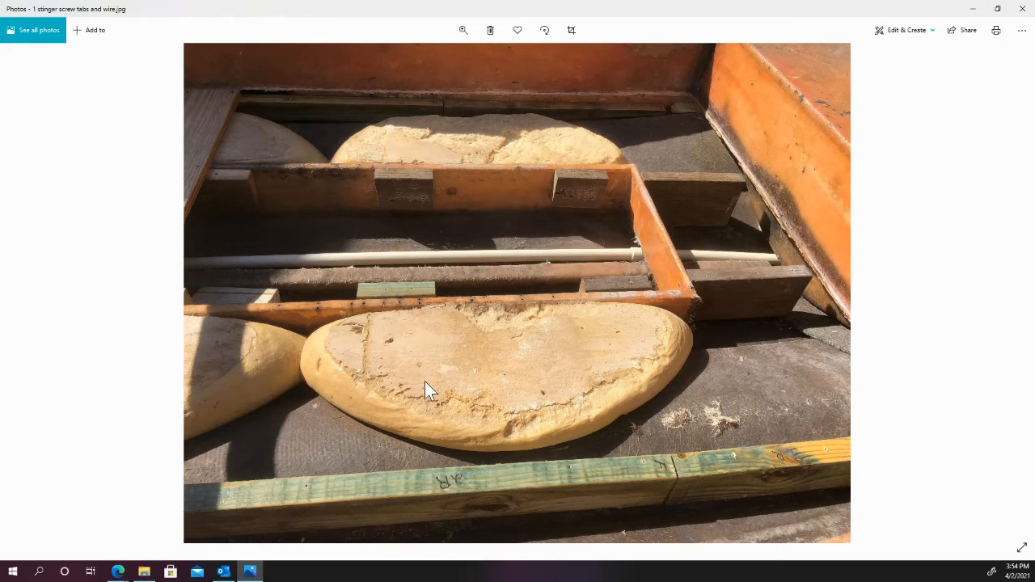
mouse_move(472, 384)
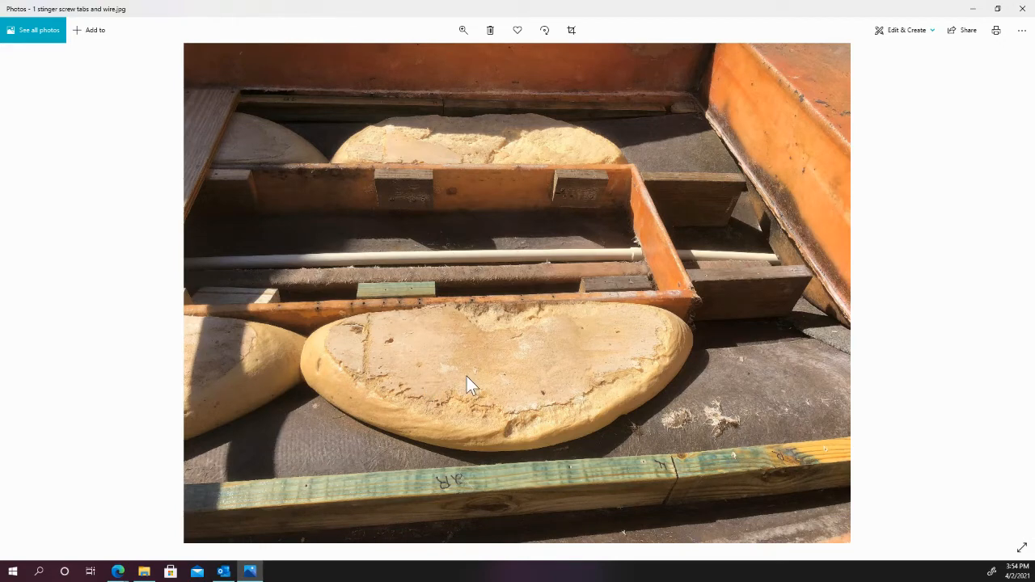
mouse_move(404, 273)
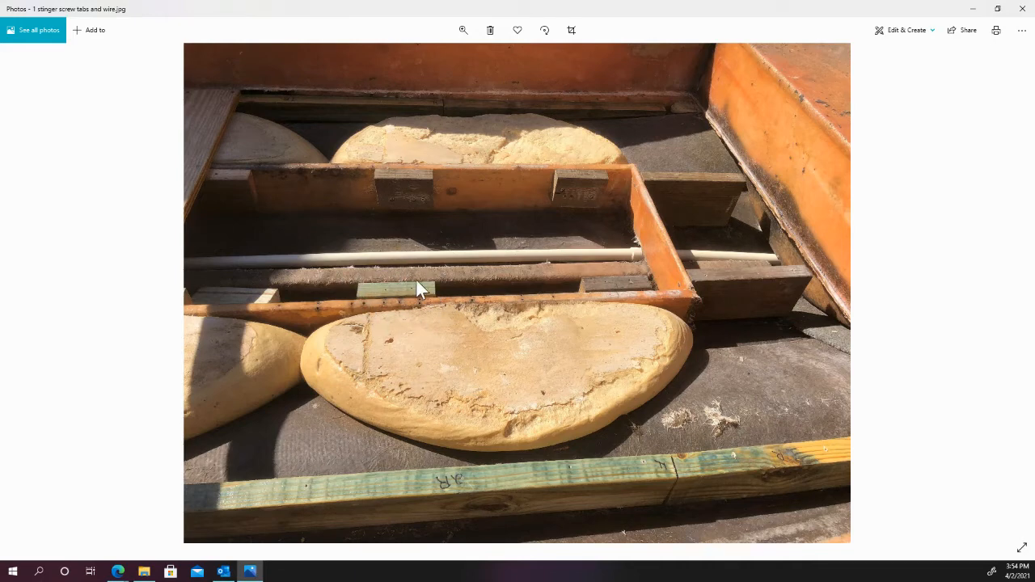
mouse_move(301, 314)
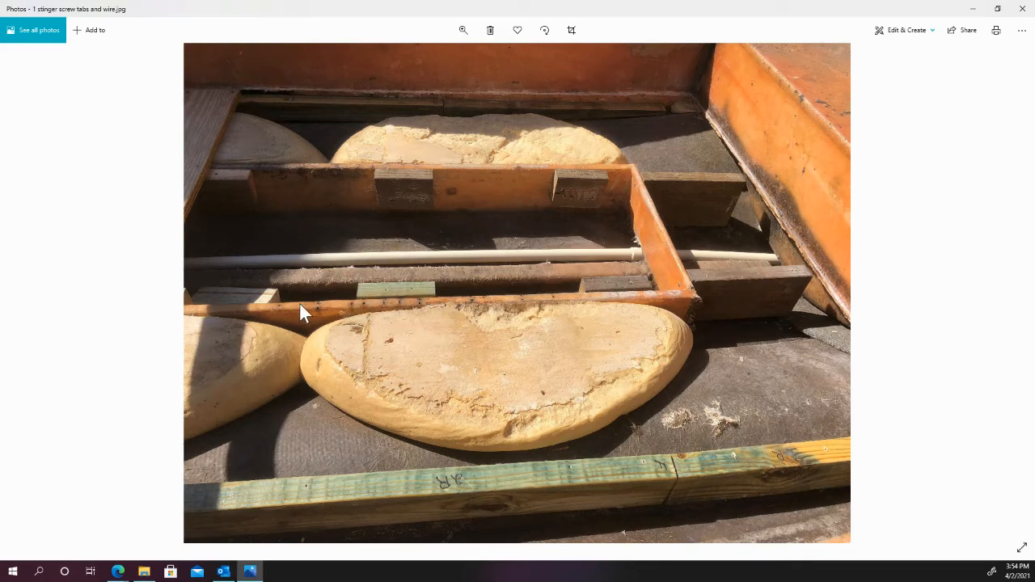
mouse_move(297, 320)
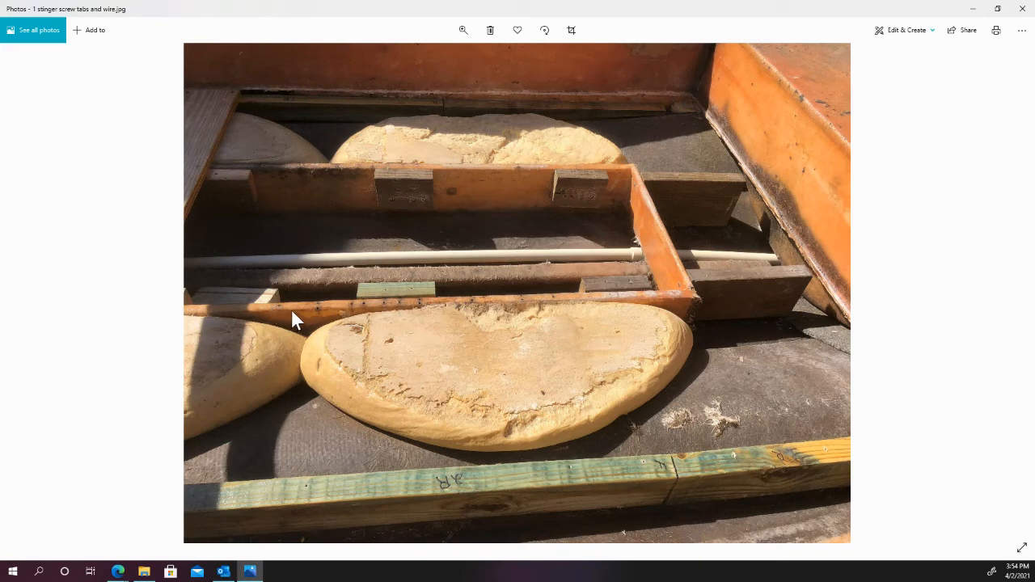
mouse_move(315, 312)
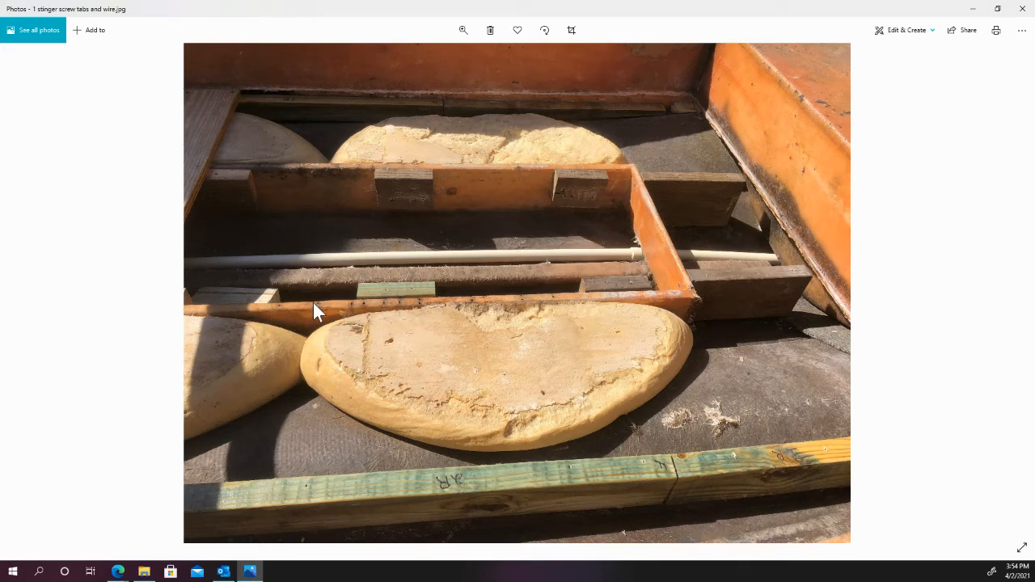
mouse_move(342, 317)
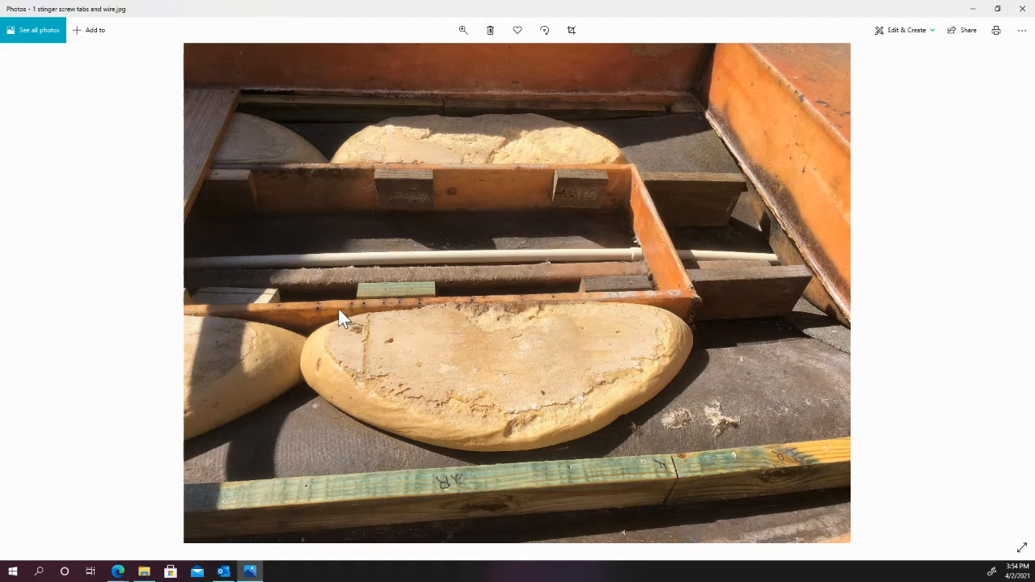
mouse_move(370, 314)
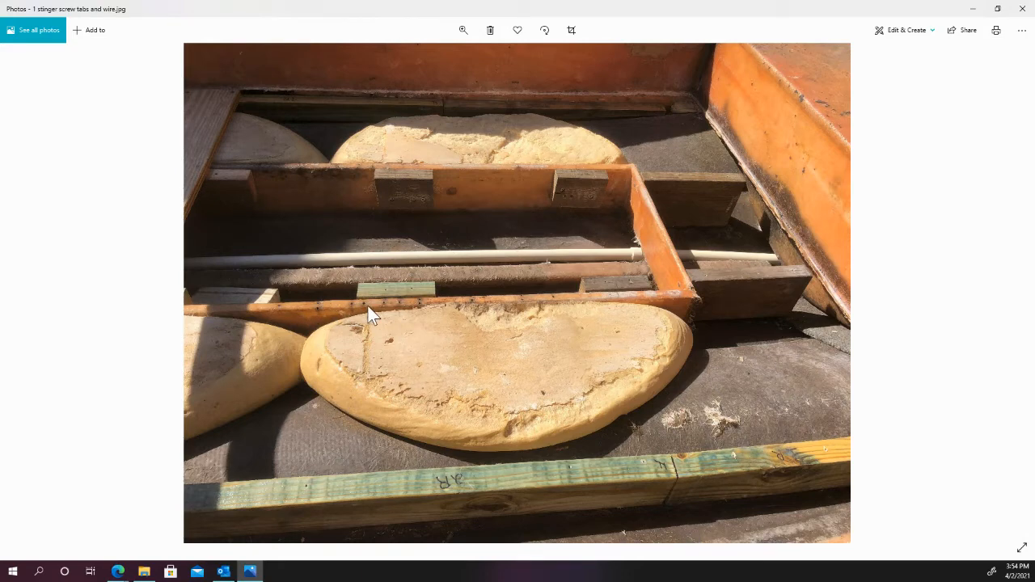
mouse_move(392, 304)
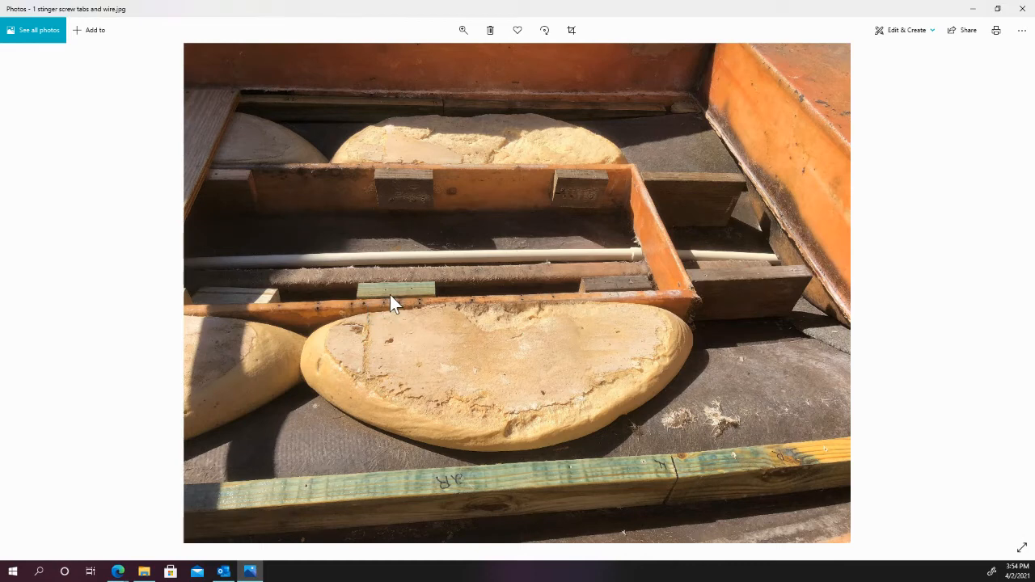
mouse_move(471, 181)
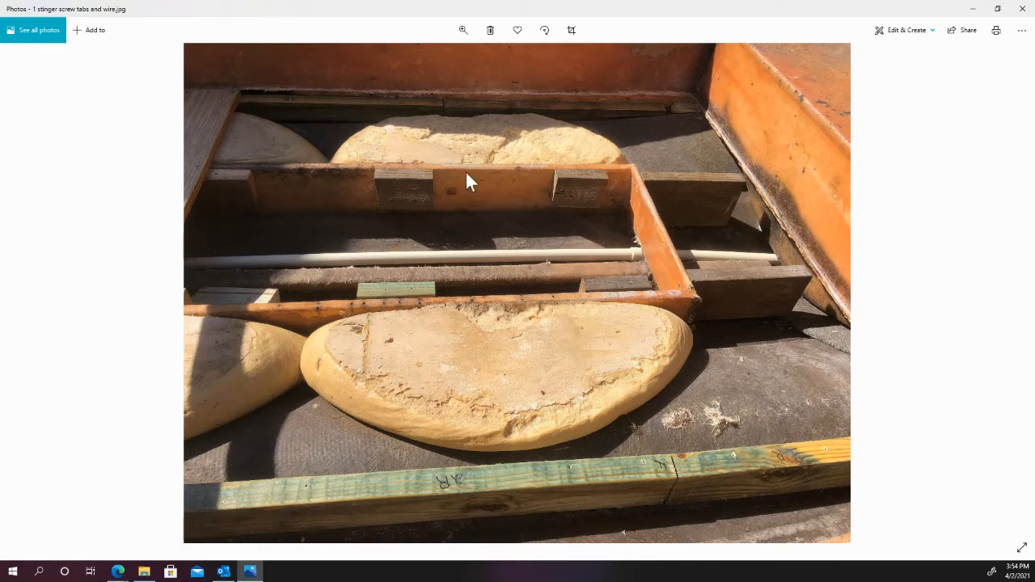
mouse_move(206, 285)
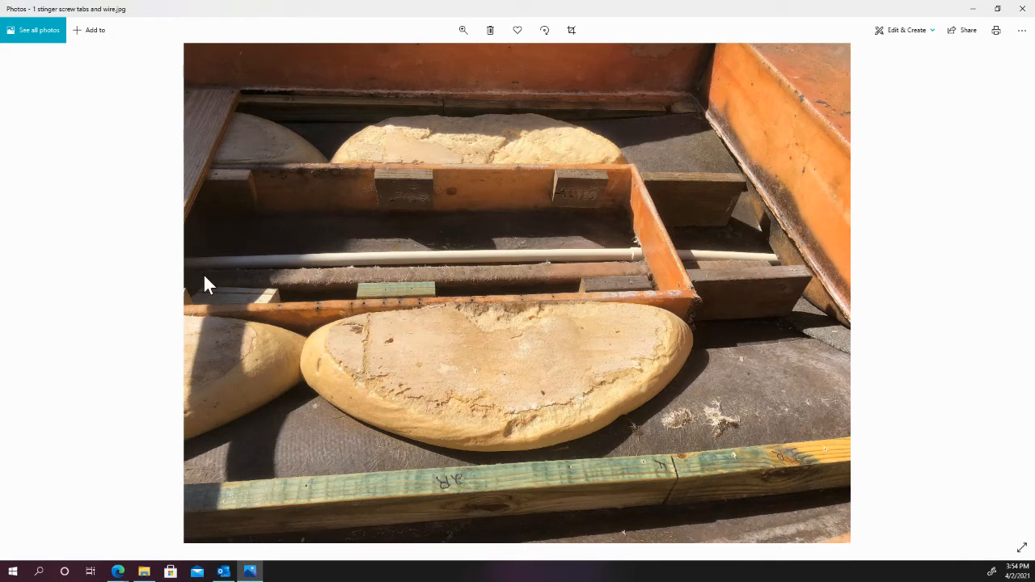
mouse_move(257, 287)
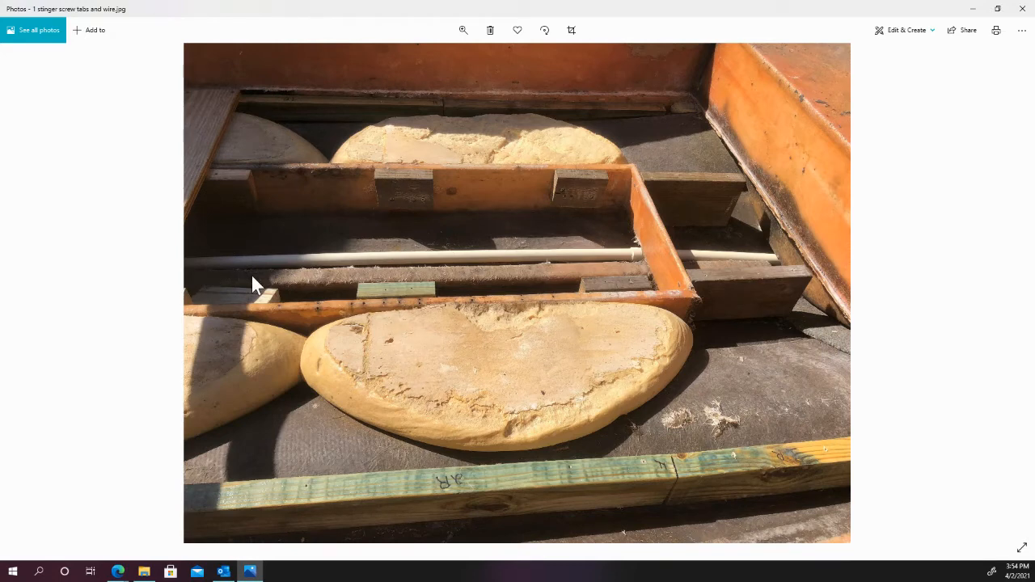
mouse_move(323, 257)
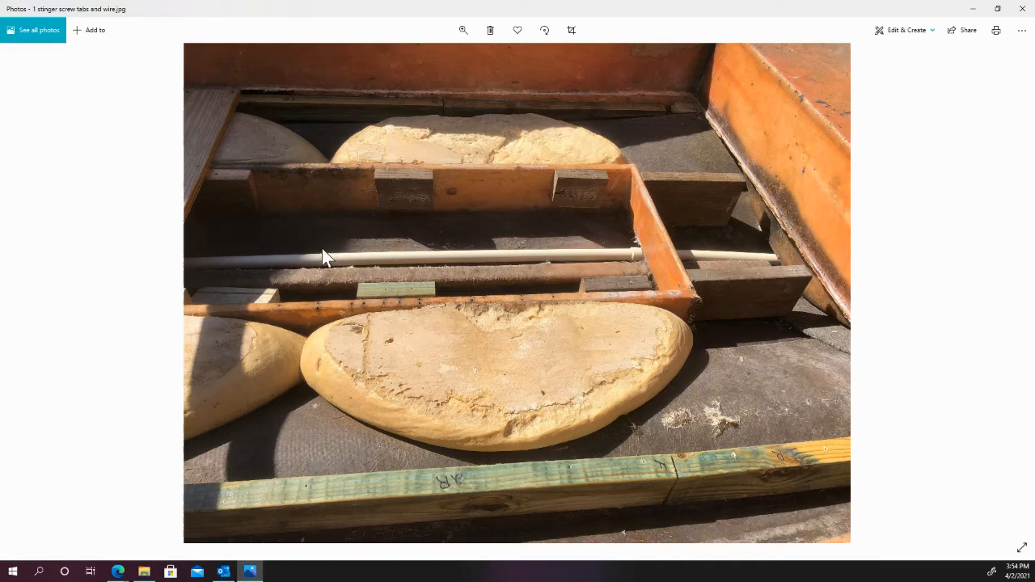
mouse_move(564, 259)
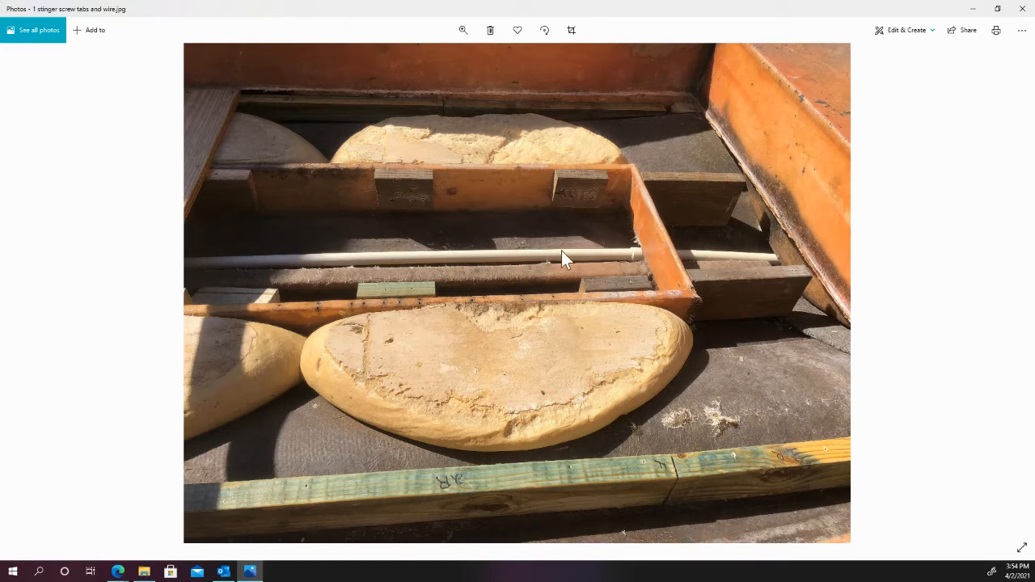
mouse_move(263, 267)
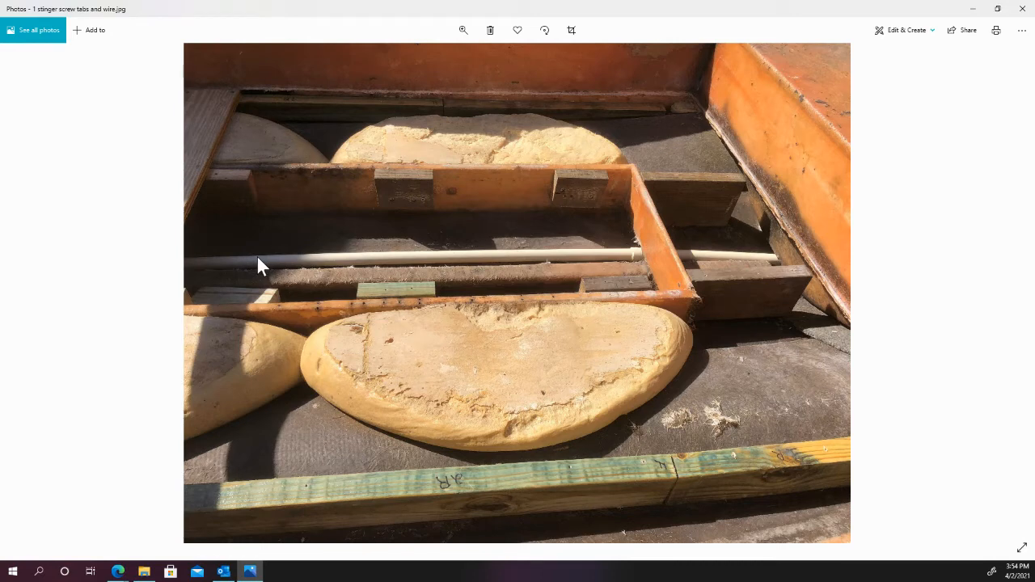
mouse_move(343, 265)
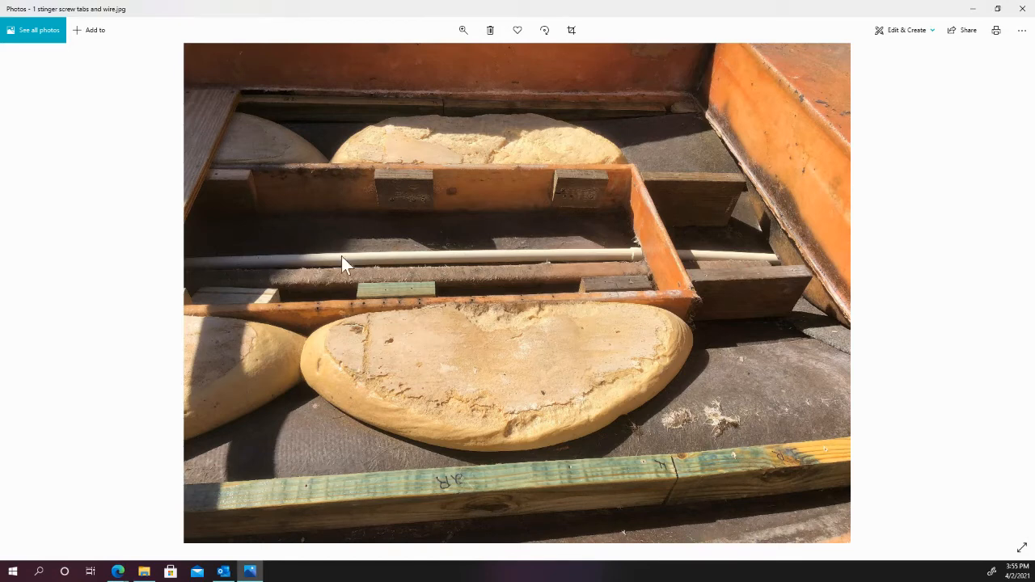
mouse_move(330, 263)
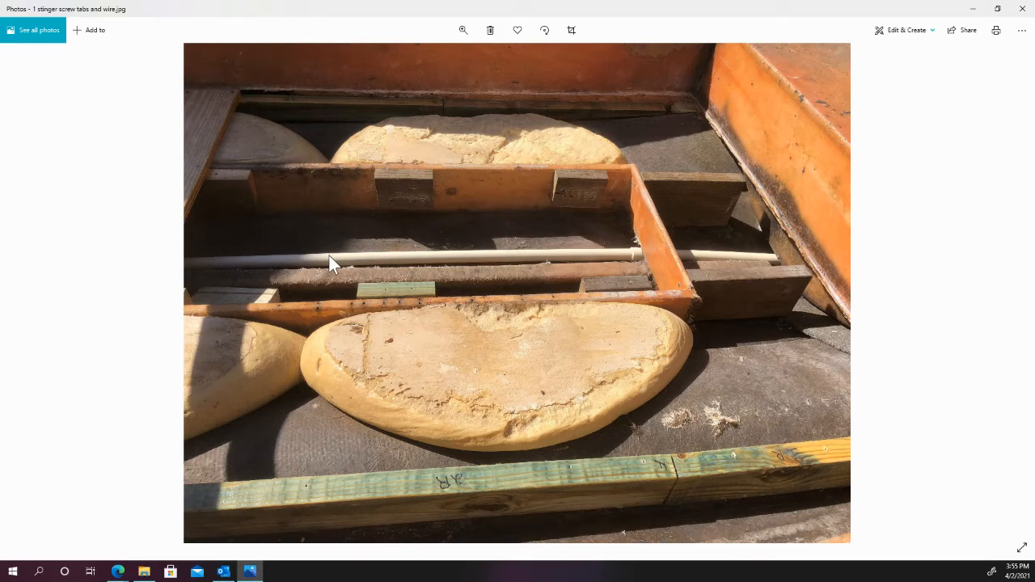
mouse_move(416, 268)
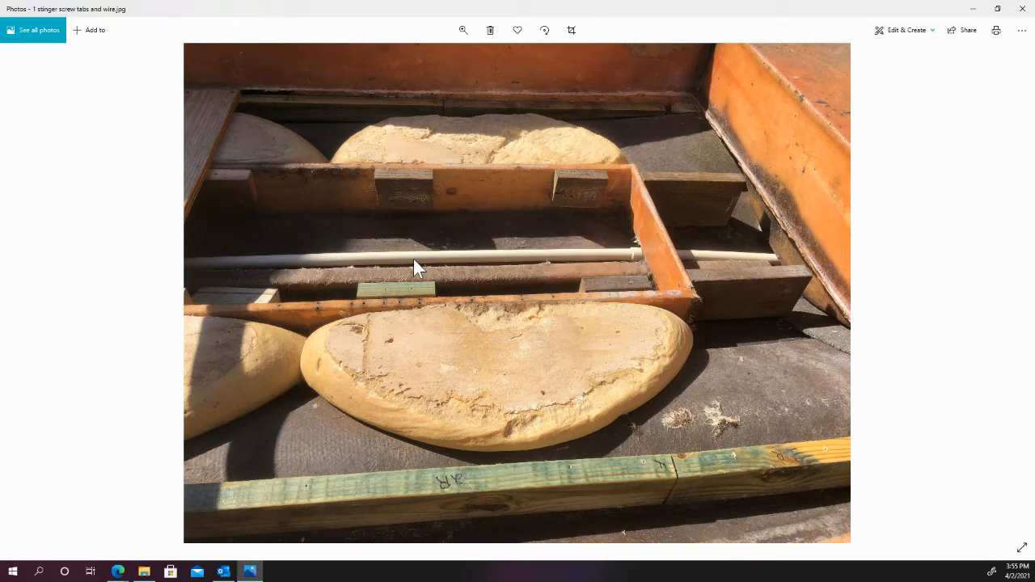
mouse_move(307, 271)
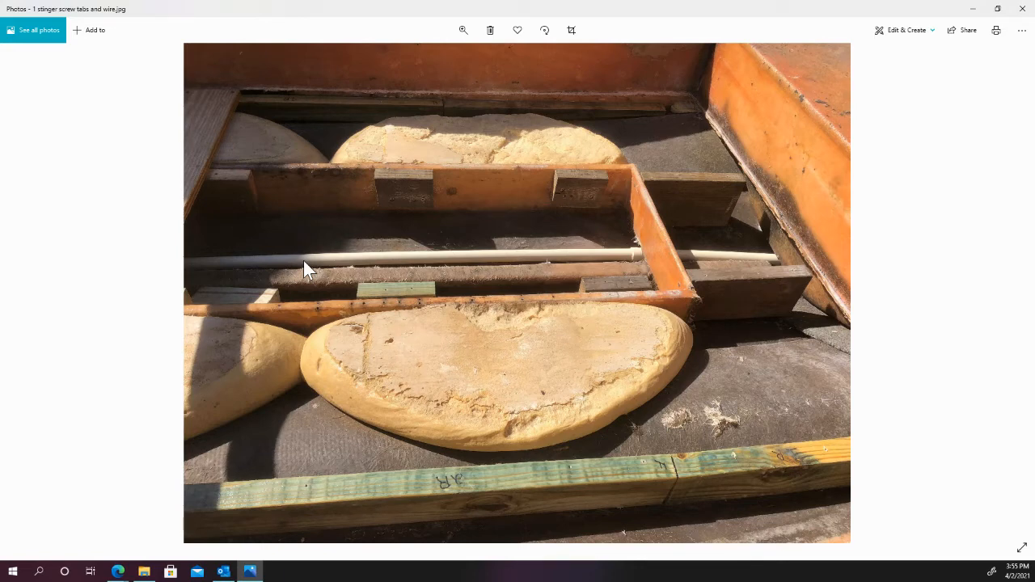
mouse_move(404, 258)
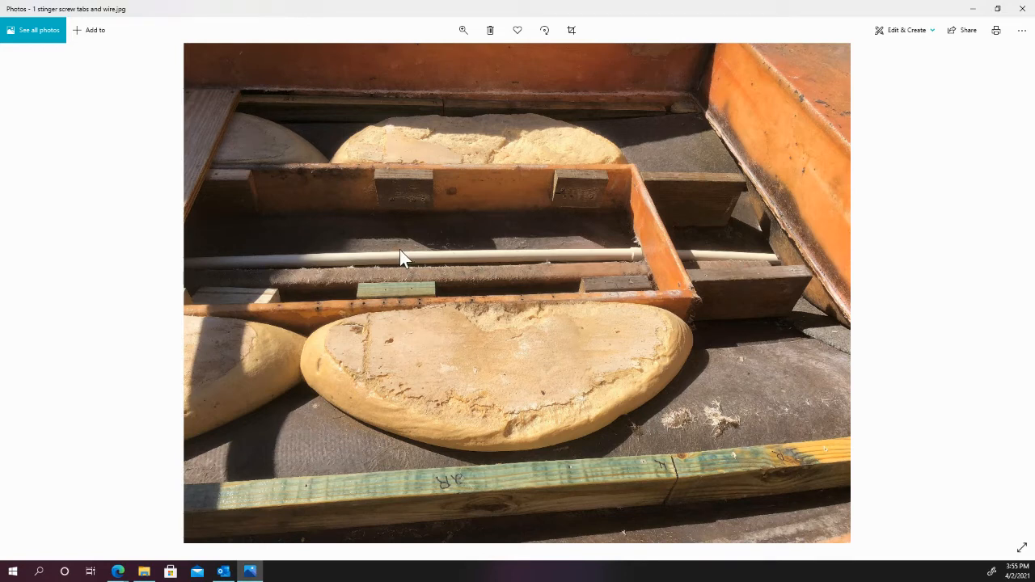
mouse_move(435, 265)
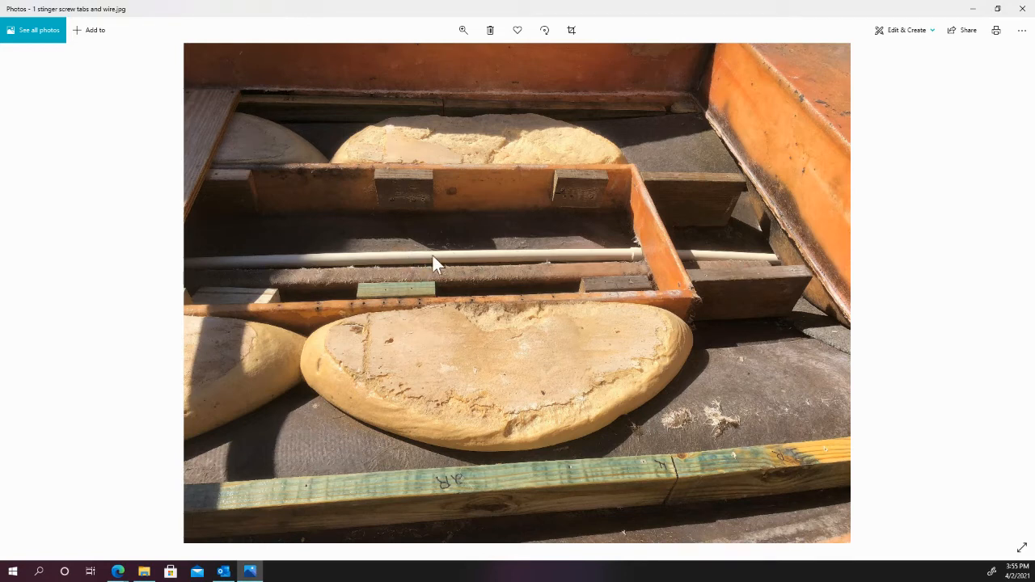
mouse_move(283, 266)
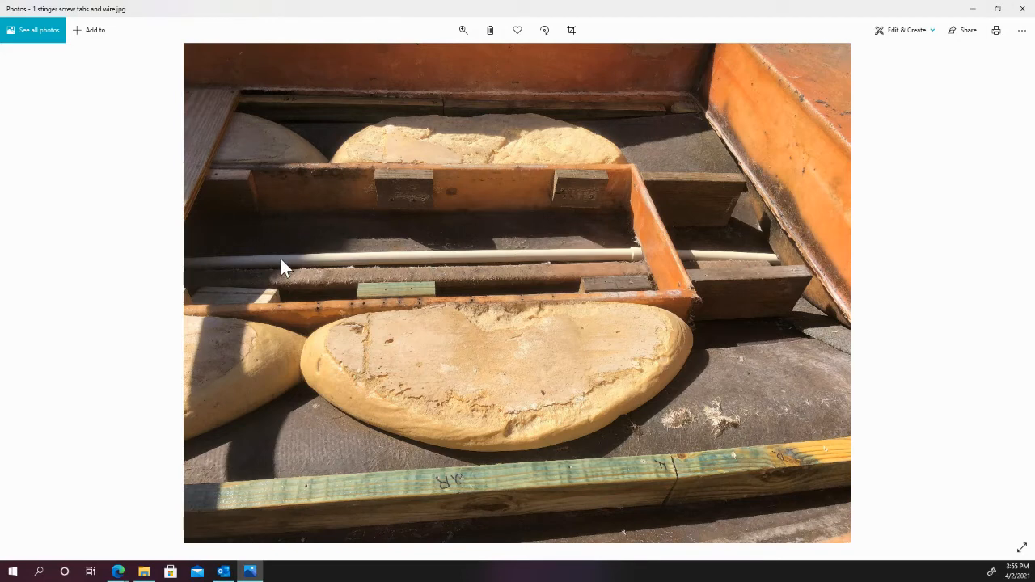
mouse_move(271, 114)
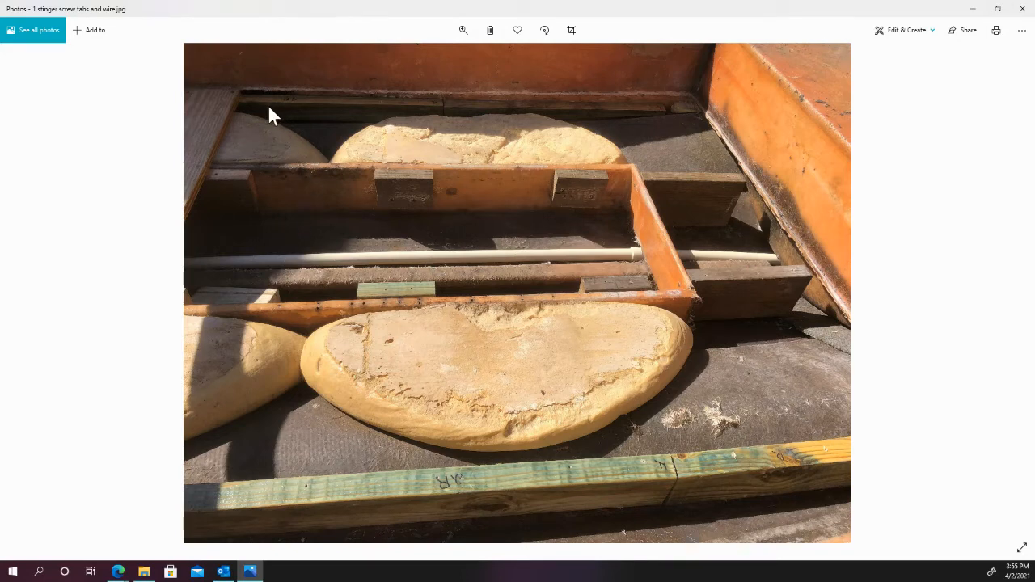
mouse_move(338, 112)
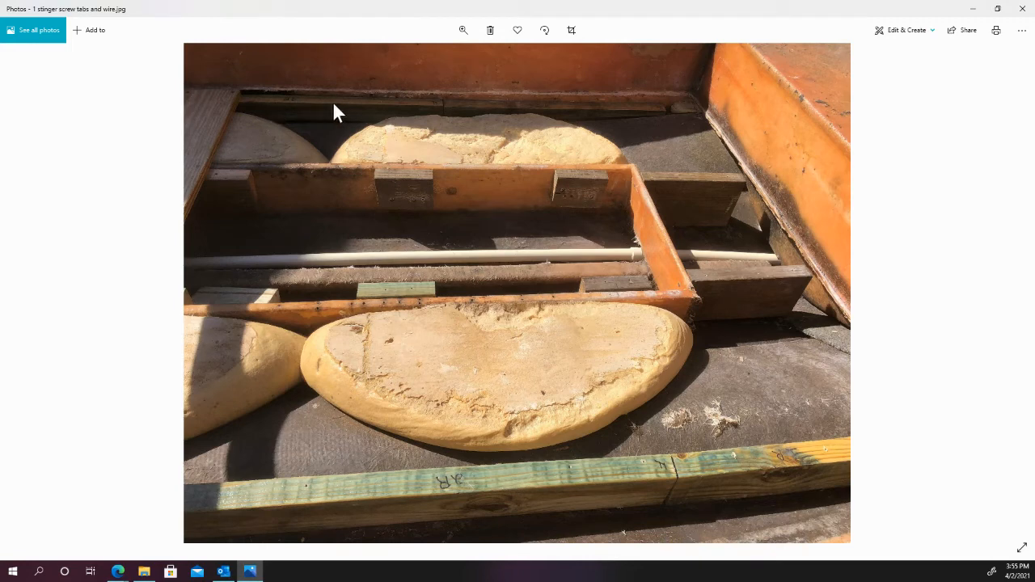
mouse_move(663, 508)
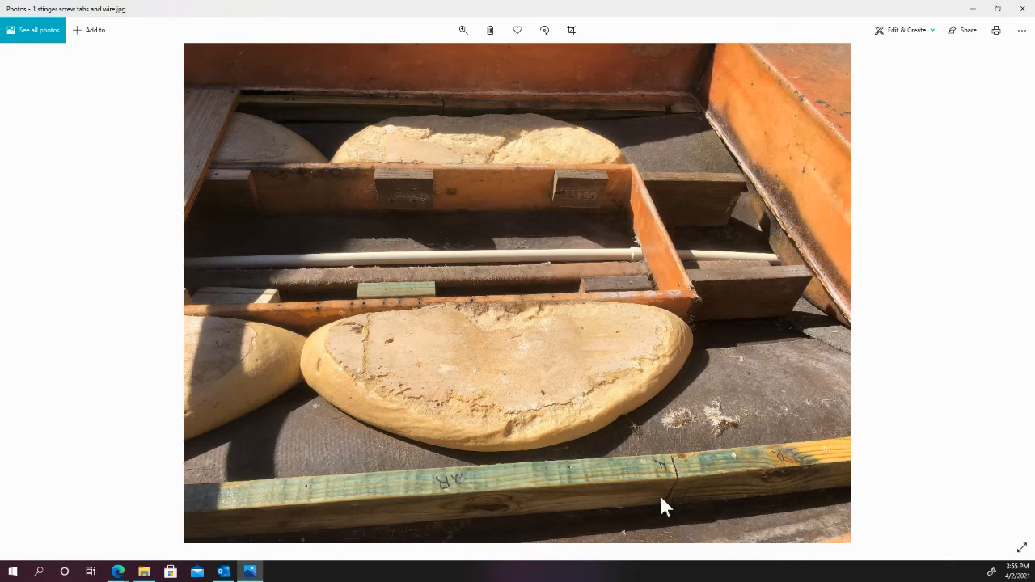
mouse_move(682, 488)
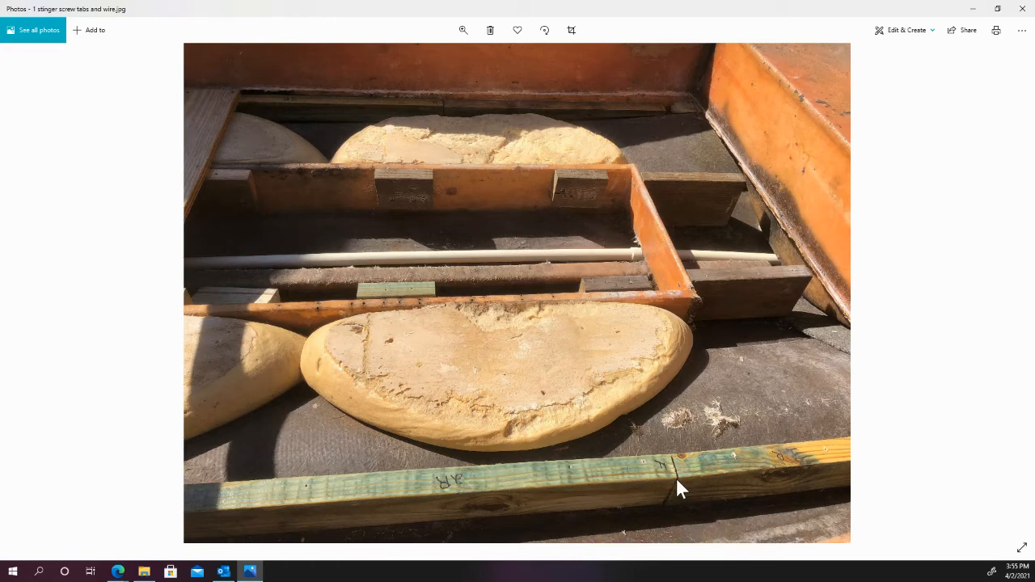
mouse_move(669, 485)
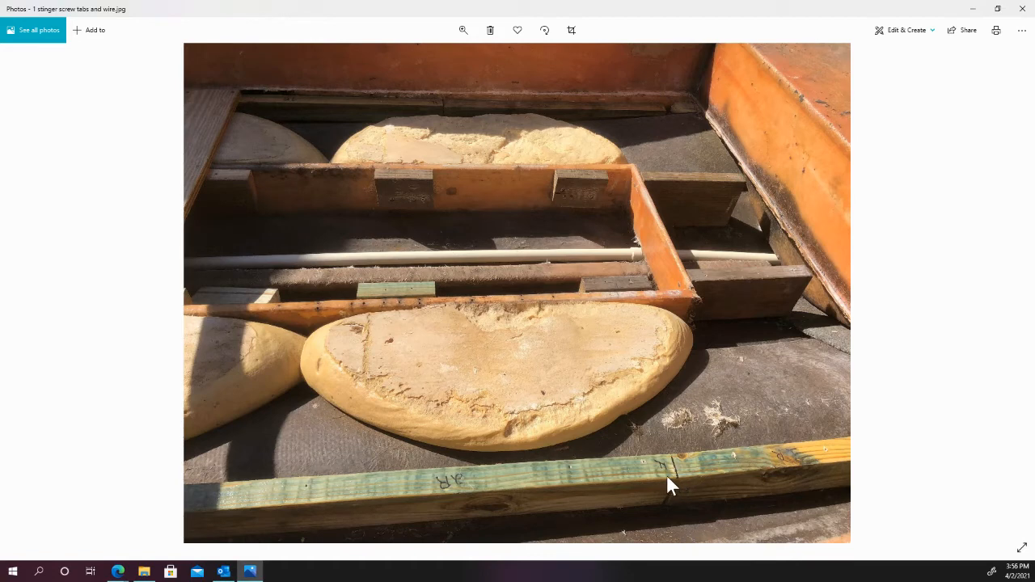
mouse_move(243, 499)
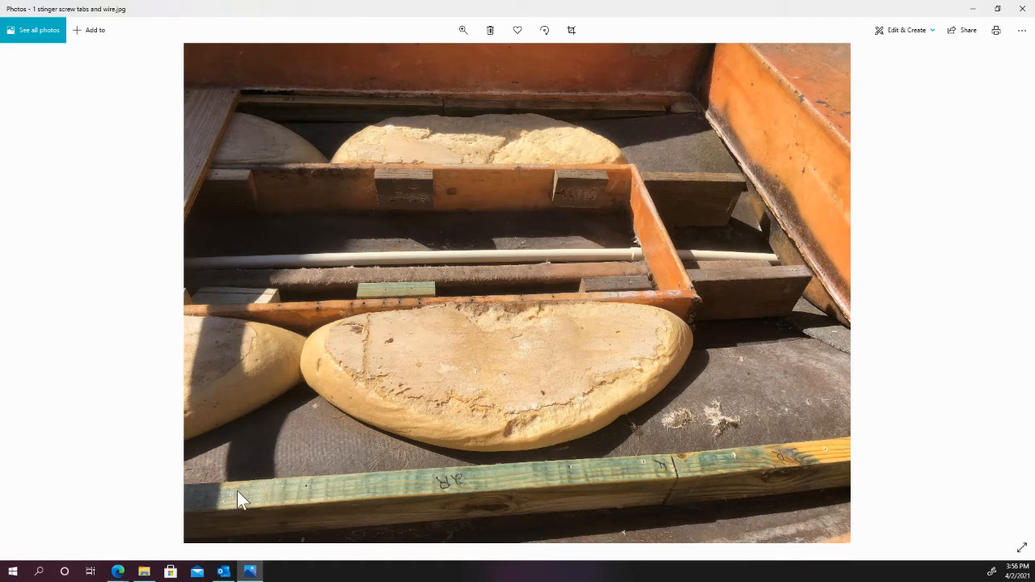
mouse_move(752, 477)
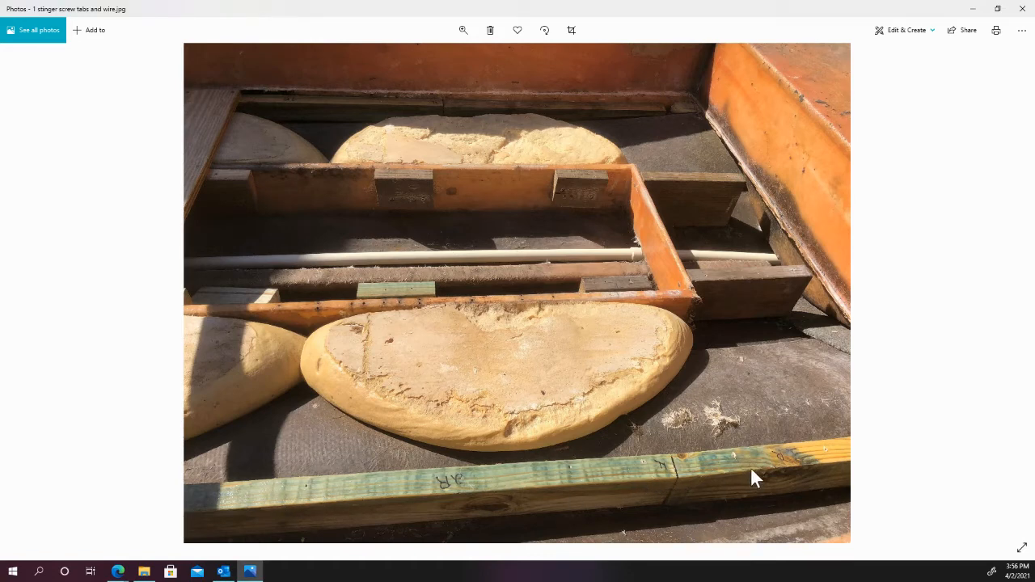
mouse_move(312, 485)
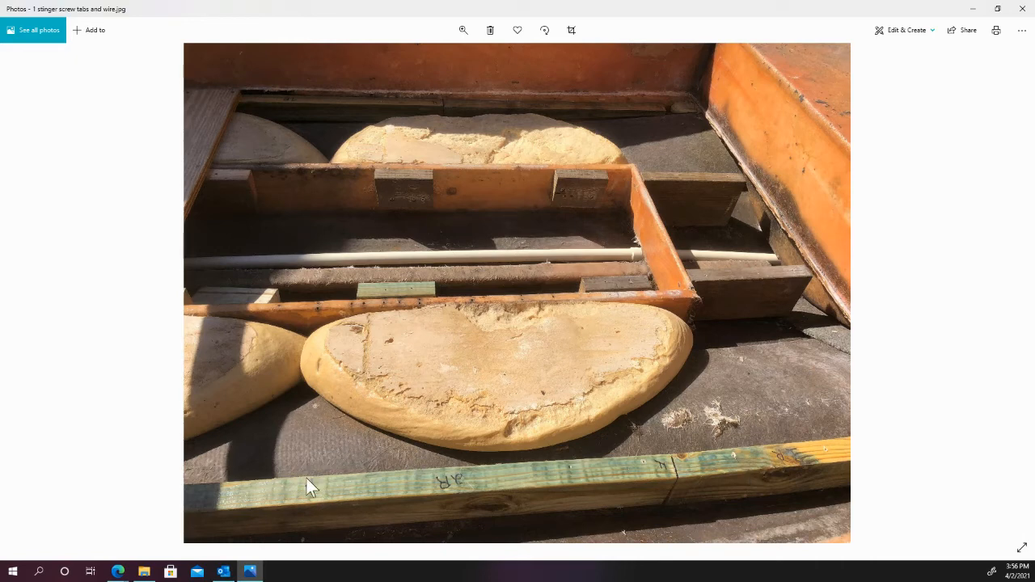
mouse_move(783, 463)
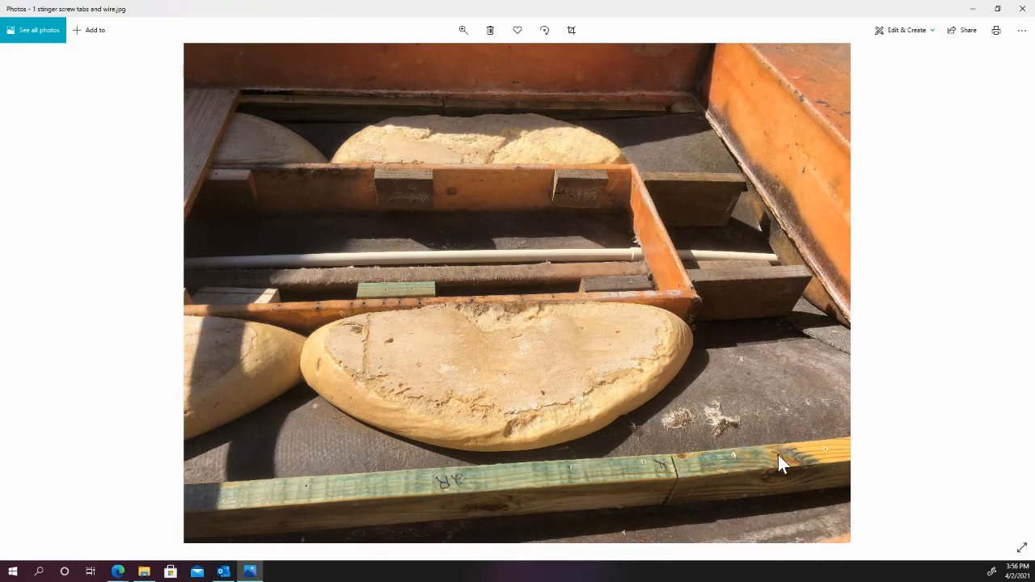
mouse_move(362, 497)
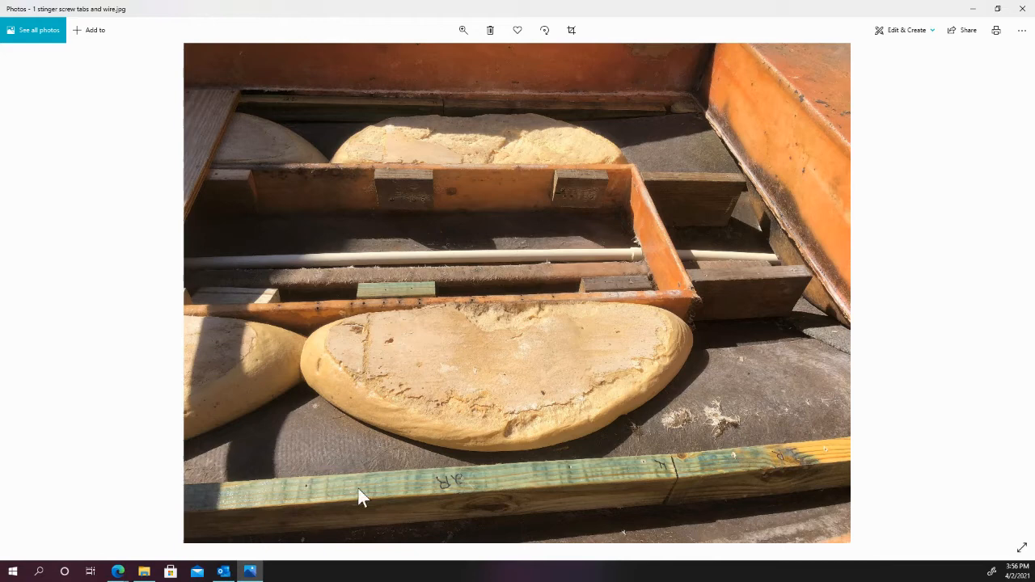
mouse_move(718, 473)
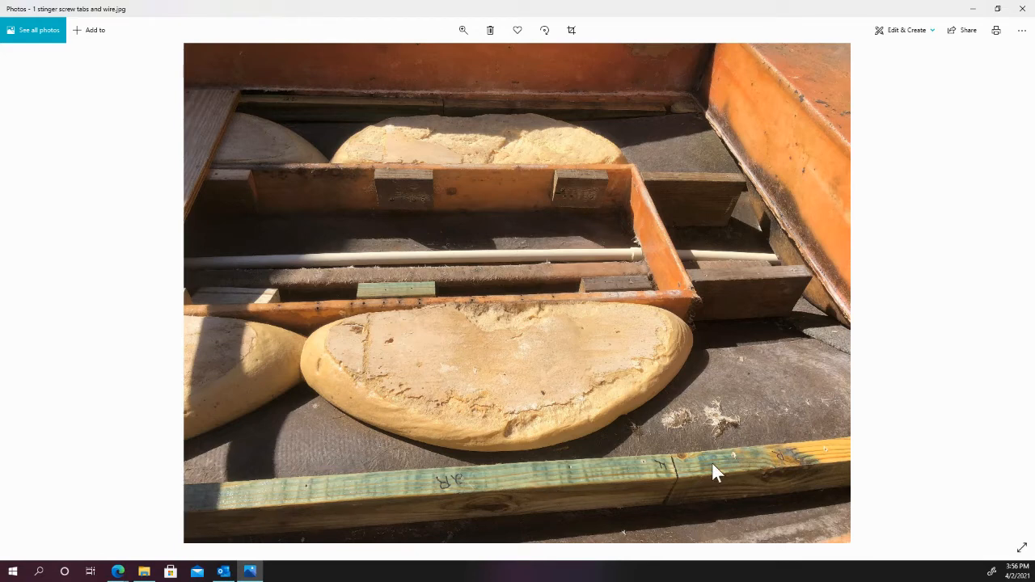
mouse_move(867, 255)
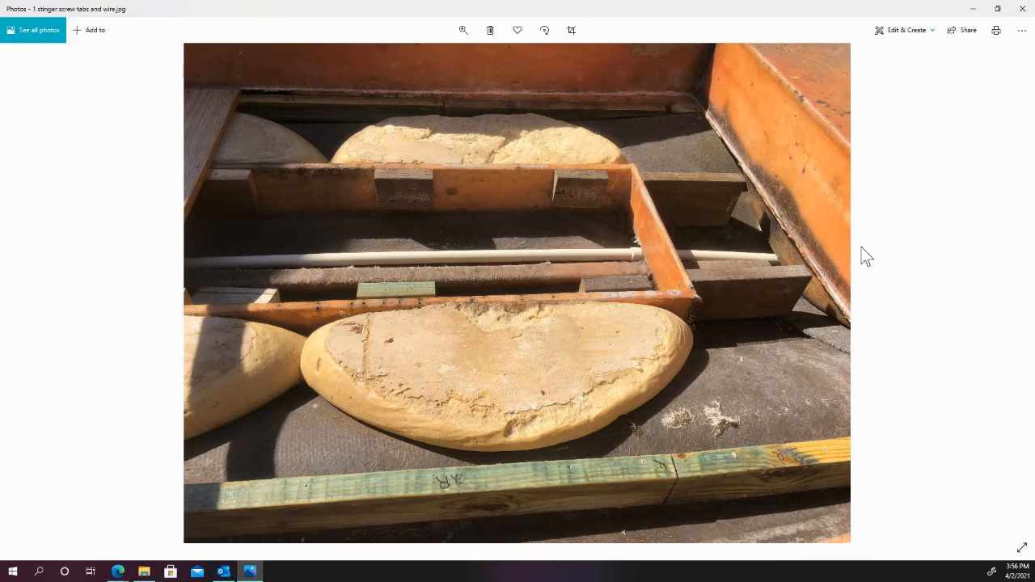
mouse_move(1011, 294)
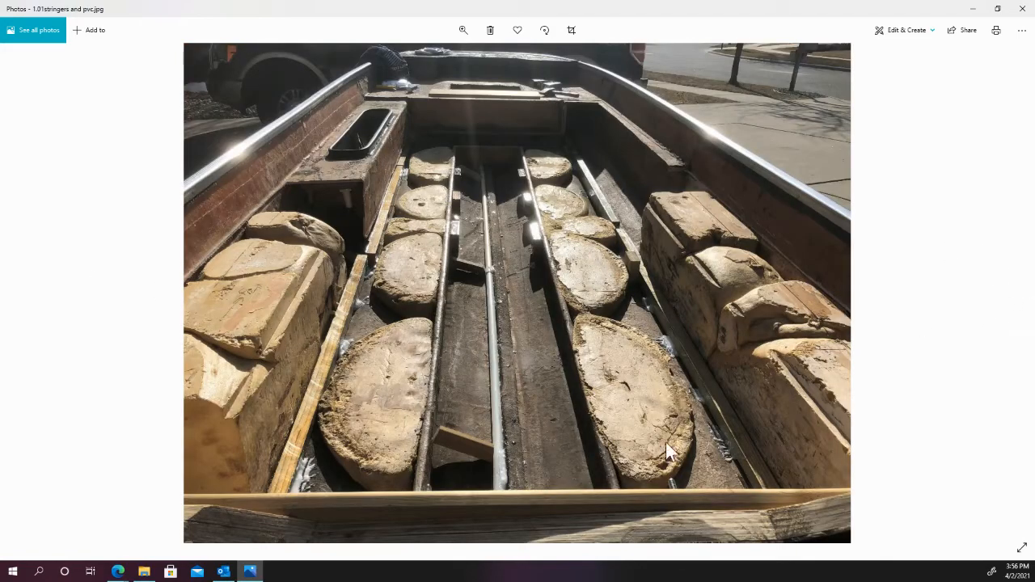
mouse_move(481, 432)
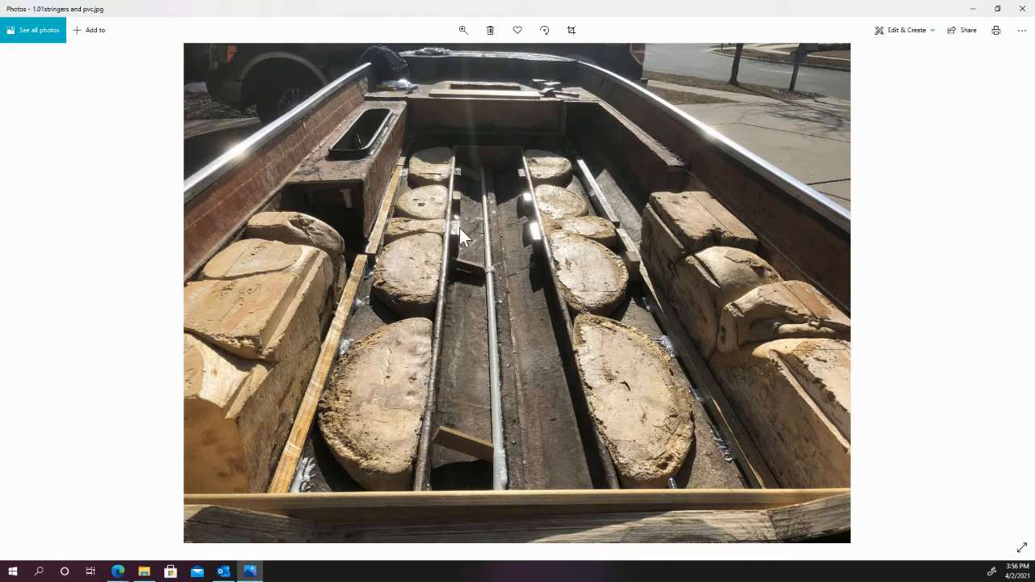
mouse_move(310, 402)
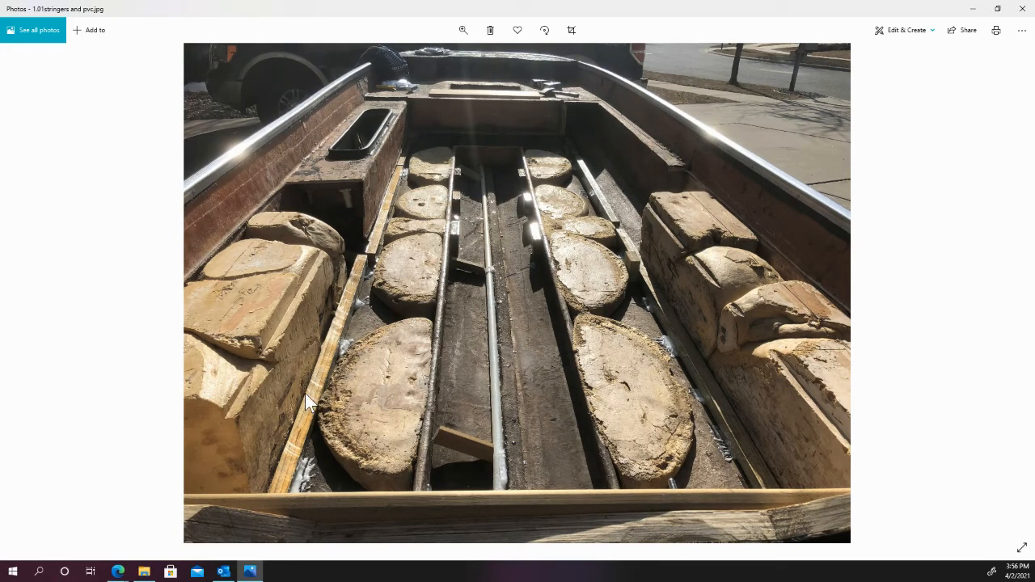
mouse_move(723, 424)
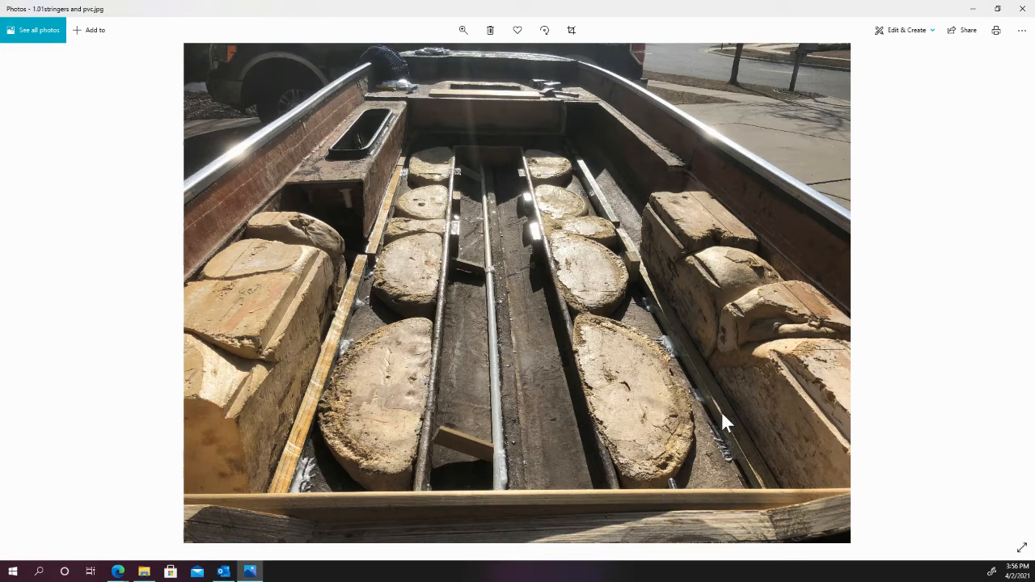
mouse_move(391, 196)
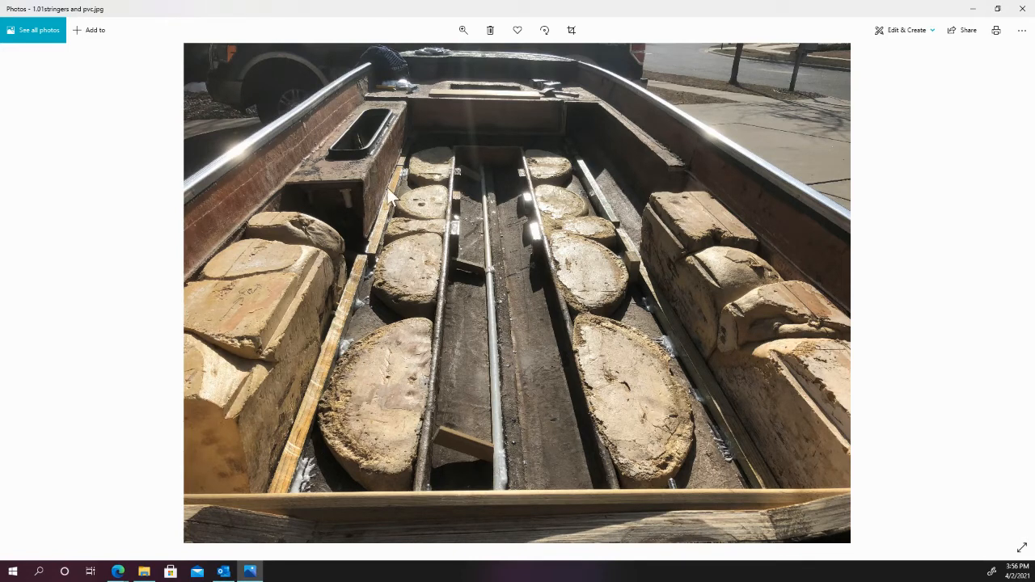
mouse_move(348, 344)
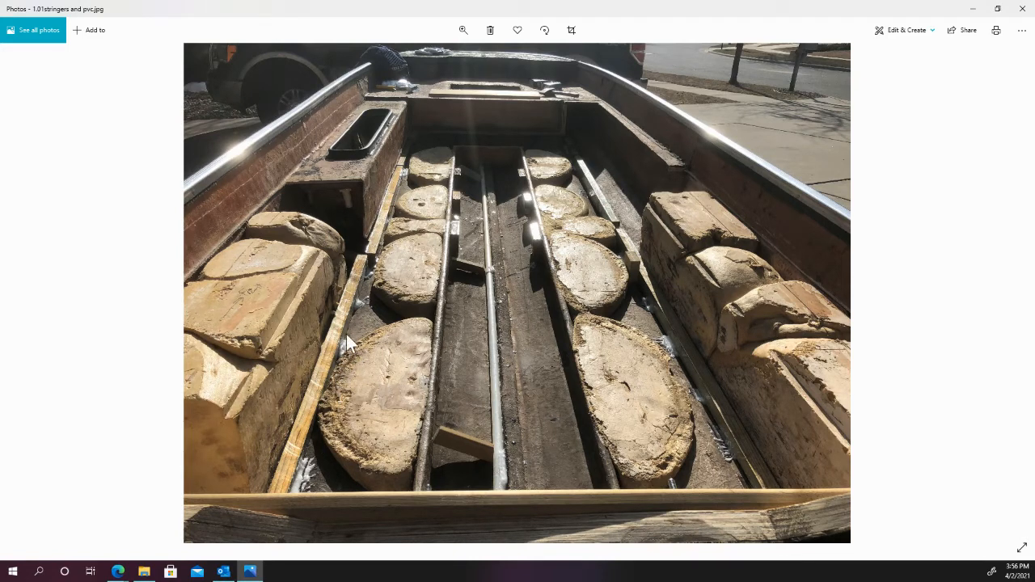
mouse_move(343, 324)
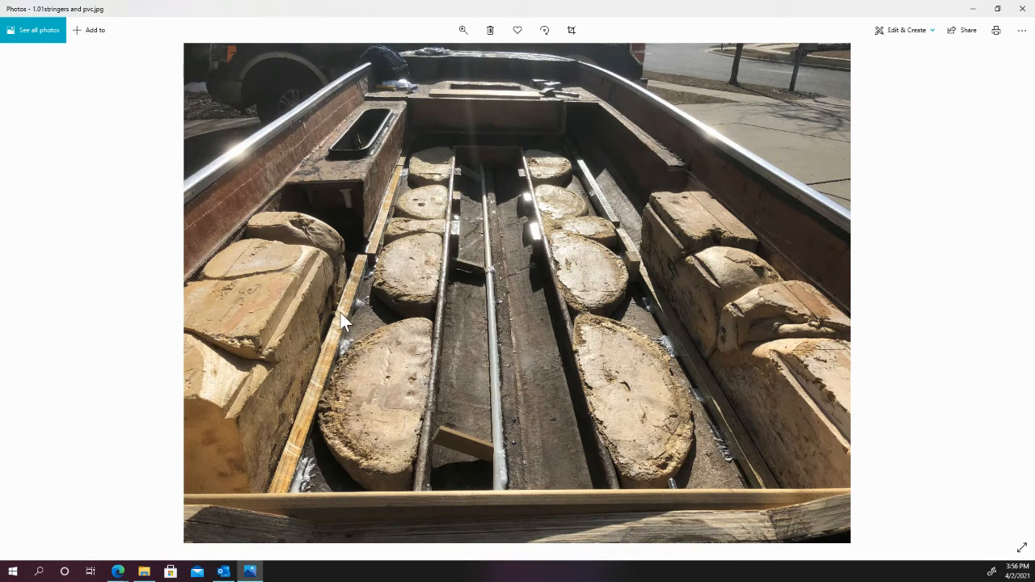
mouse_move(508, 481)
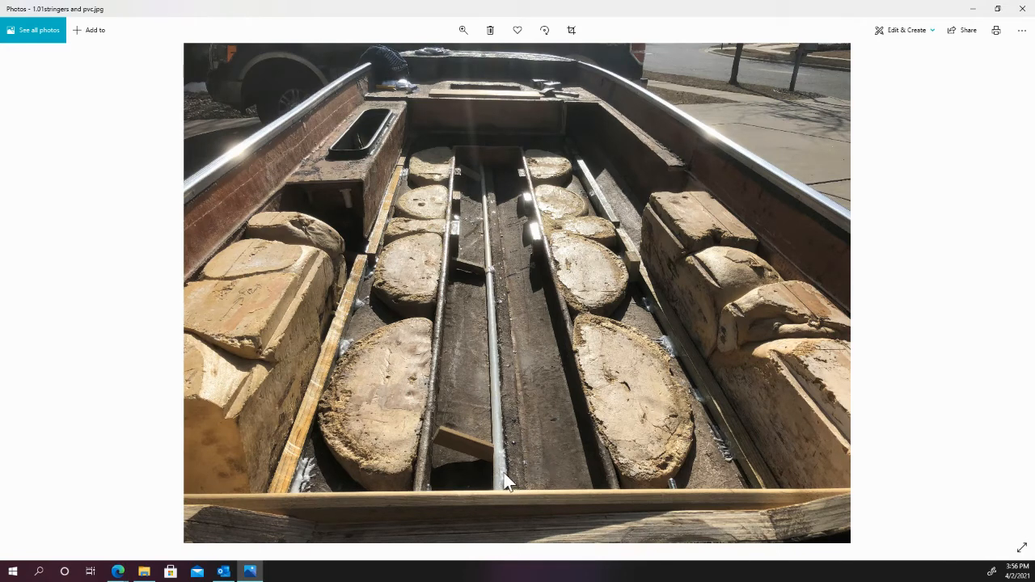
mouse_move(507, 465)
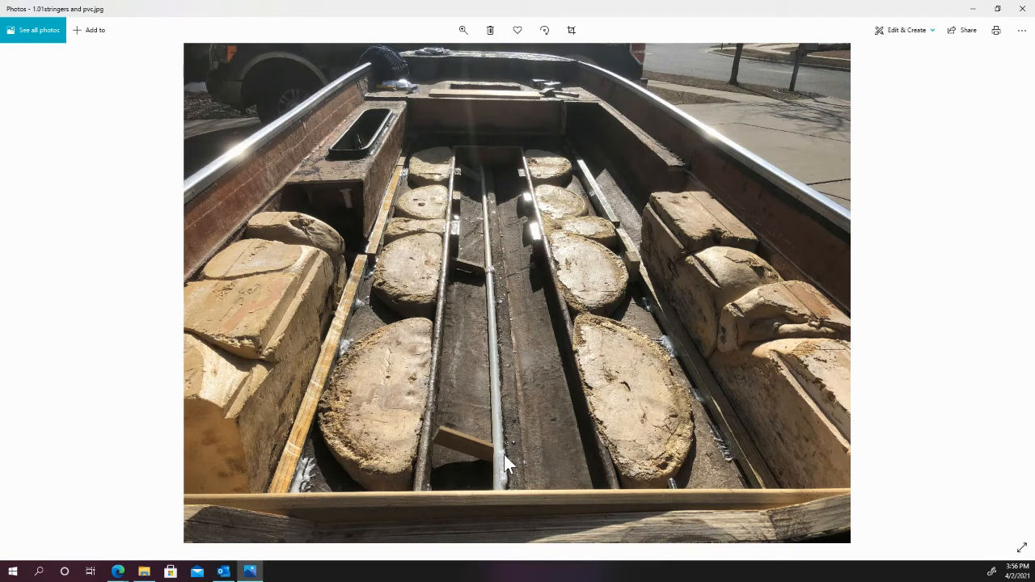
mouse_move(501, 473)
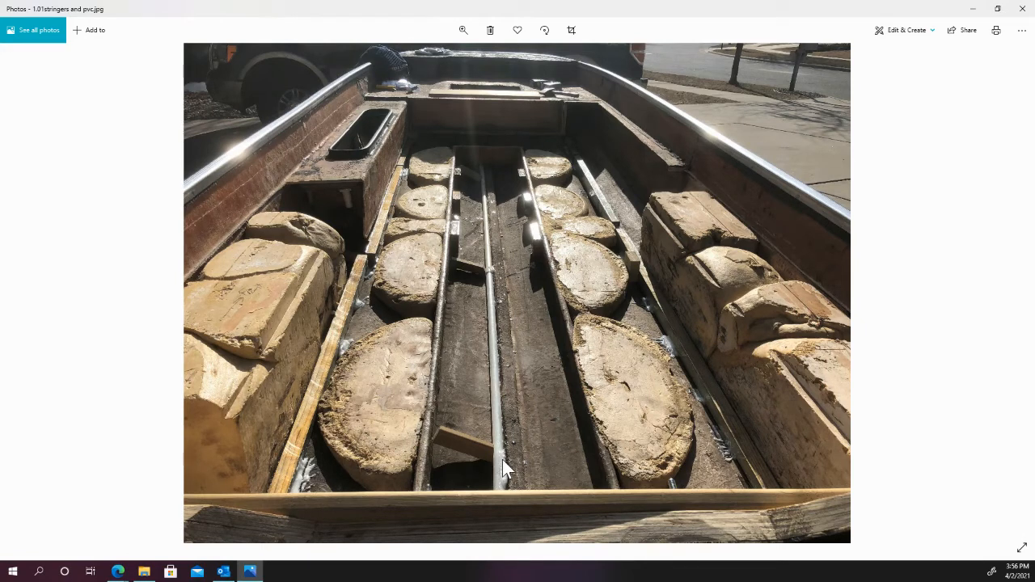
mouse_move(507, 480)
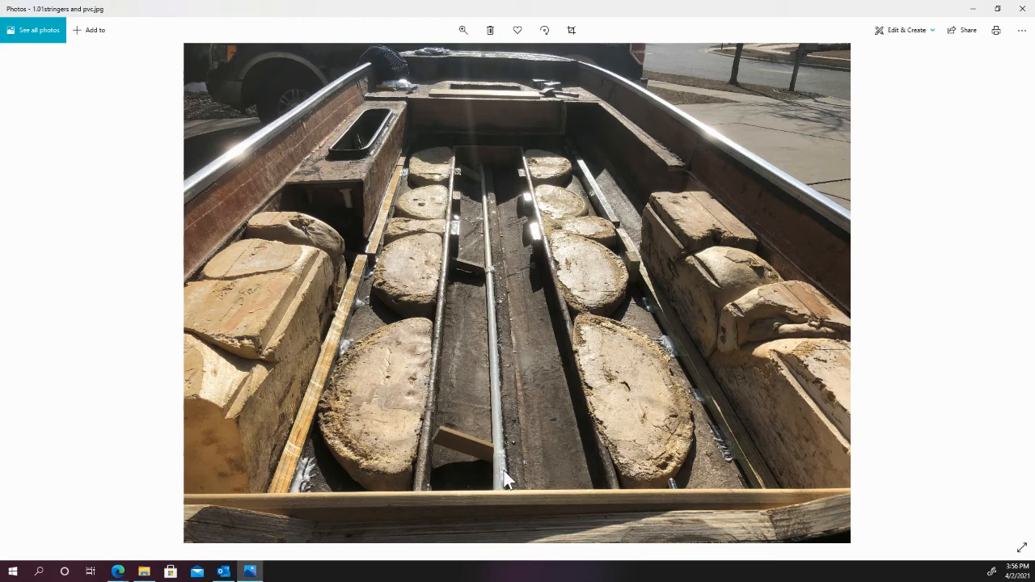
mouse_move(496, 275)
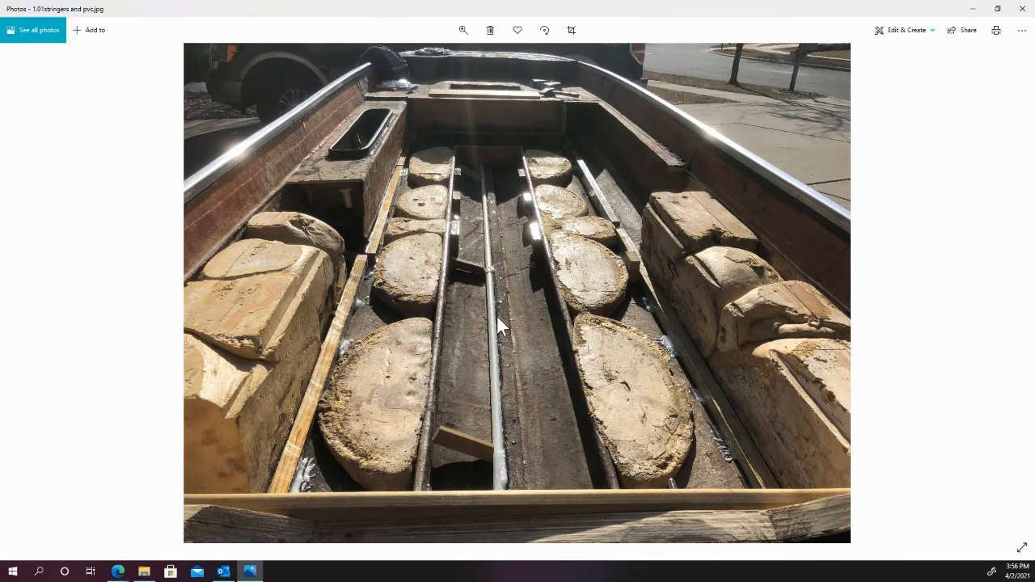
mouse_move(461, 452)
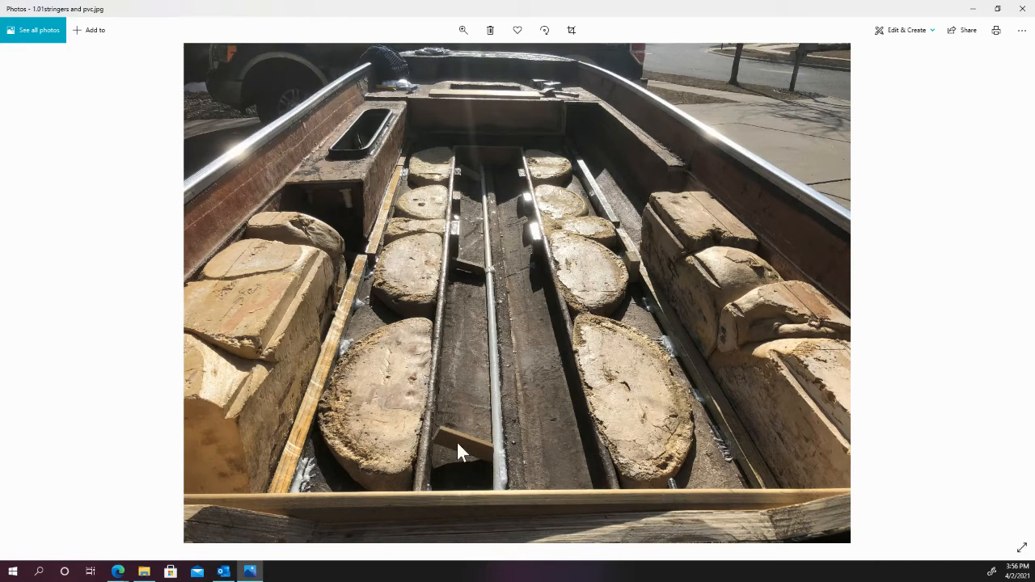
mouse_move(496, 347)
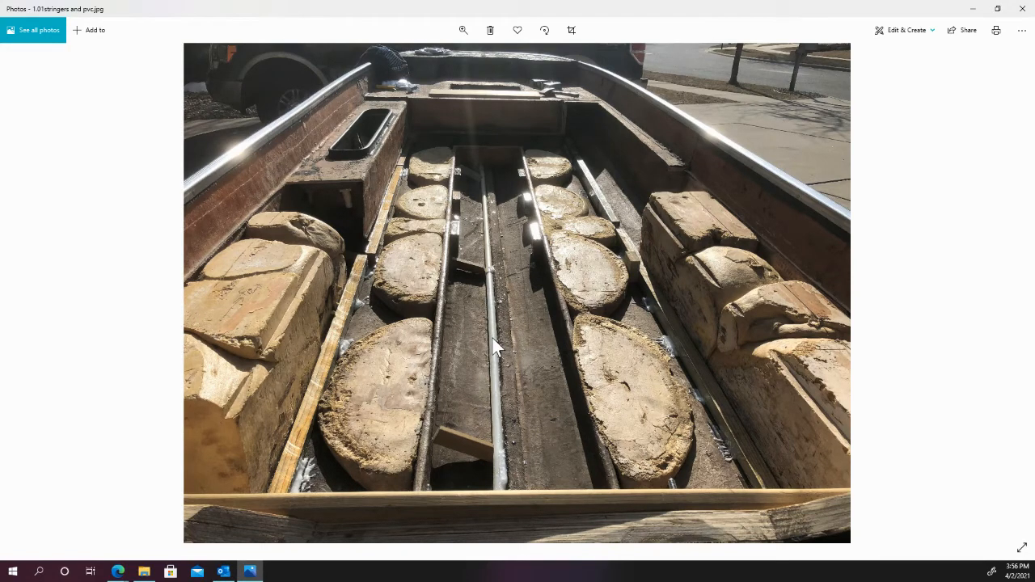
mouse_move(716, 279)
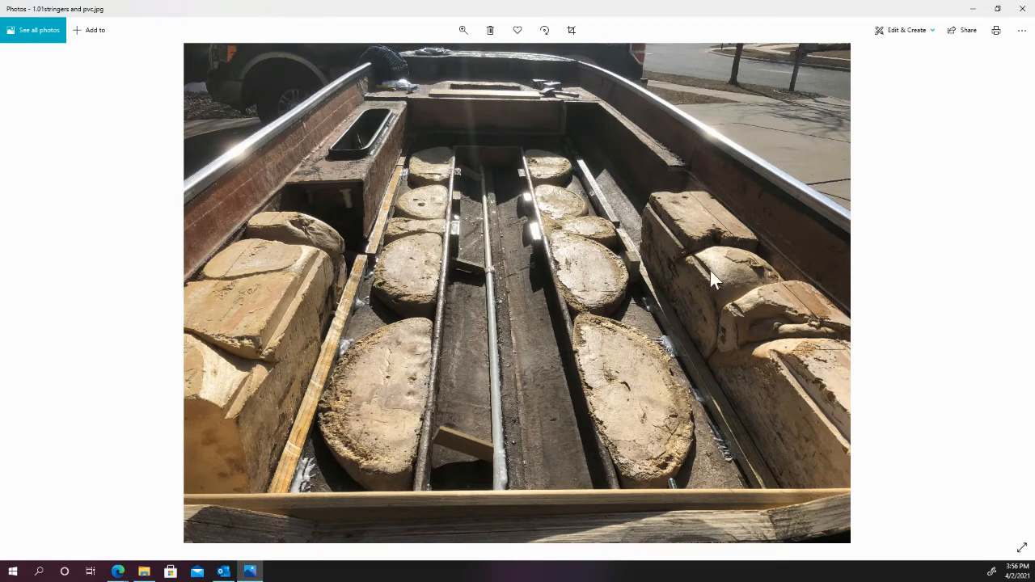
mouse_move(578, 270)
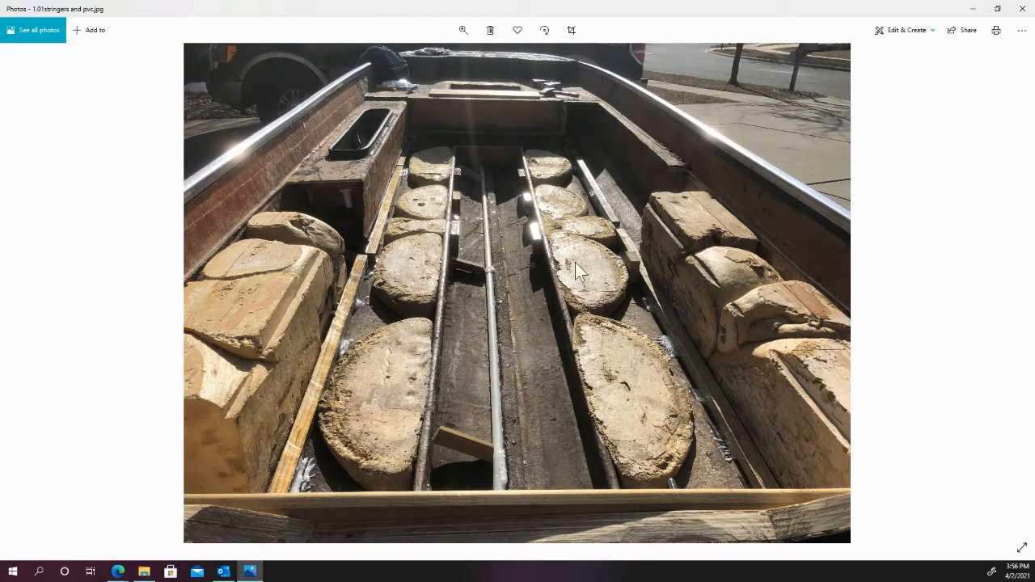
mouse_move(784, 303)
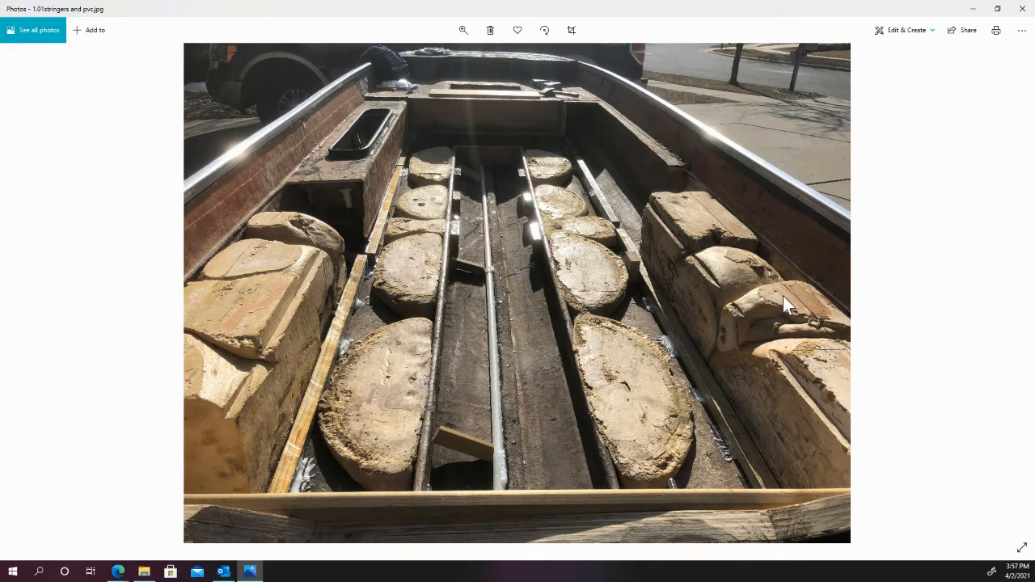
mouse_move(335, 182)
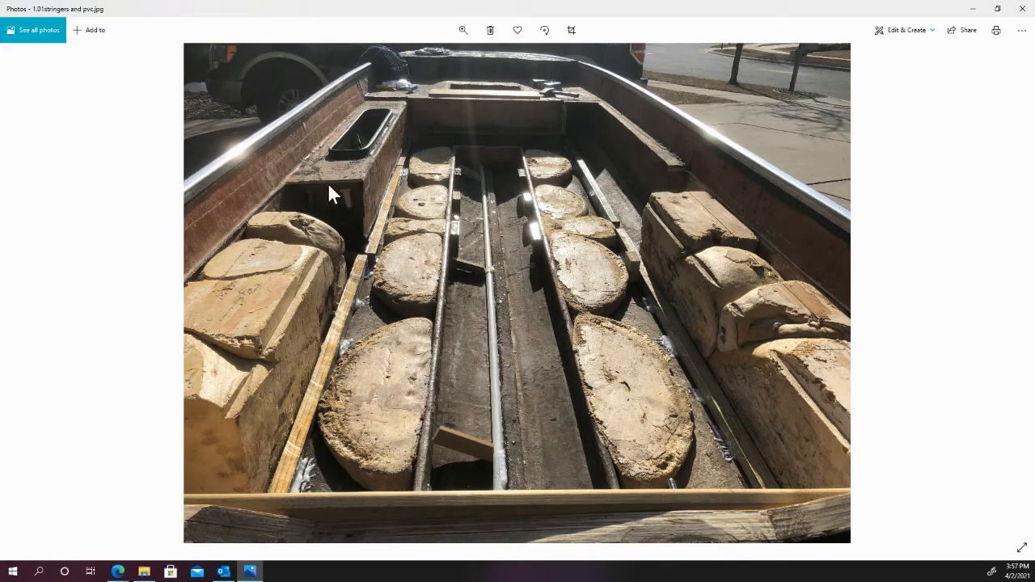
mouse_move(338, 208)
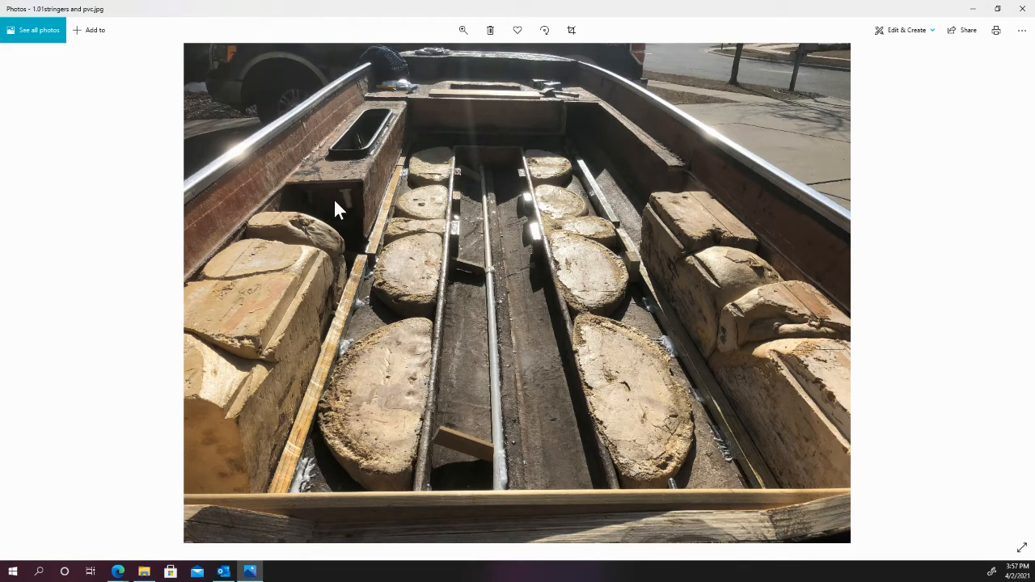
mouse_move(340, 198)
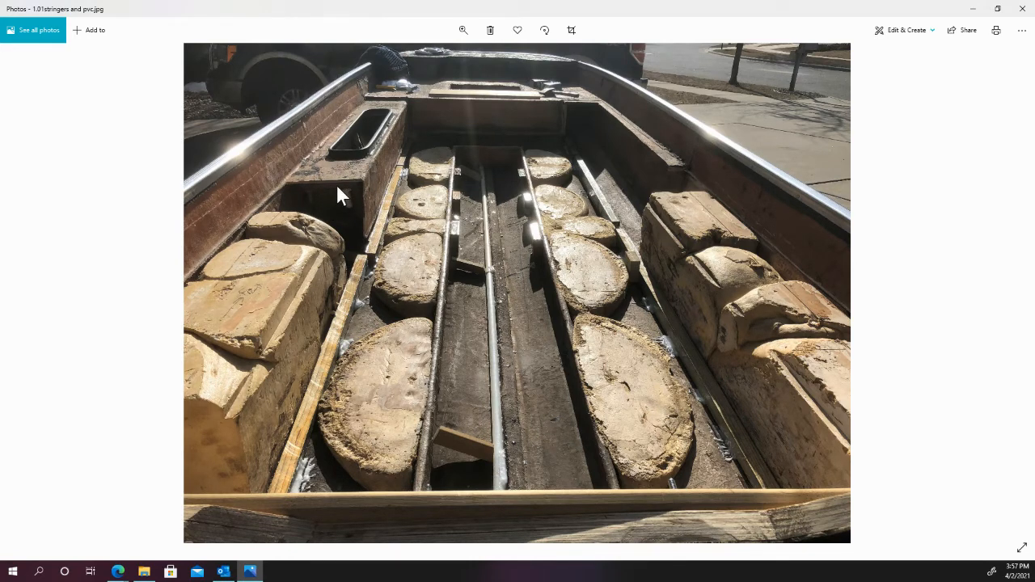
mouse_move(1015, 300)
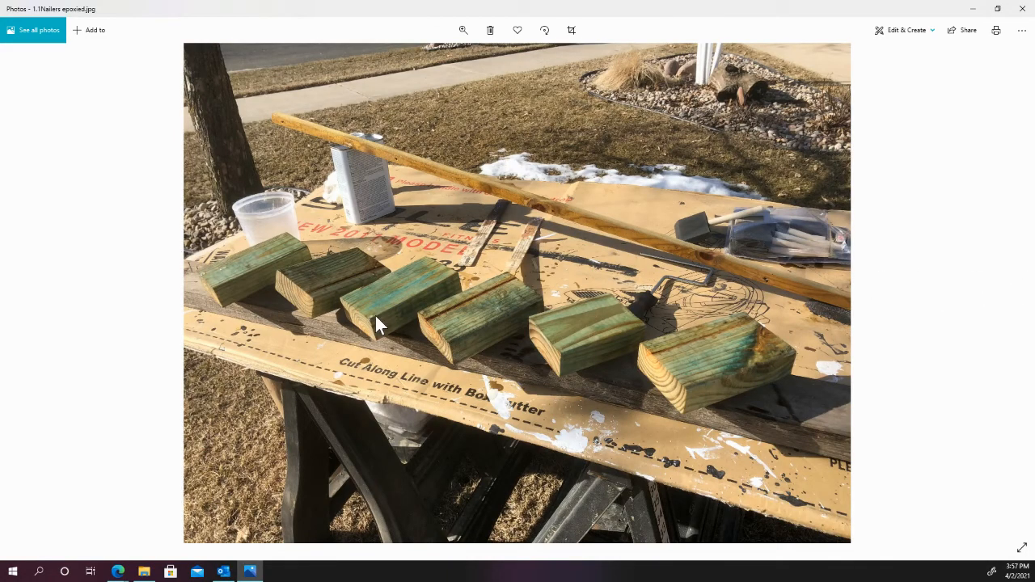
mouse_move(533, 307)
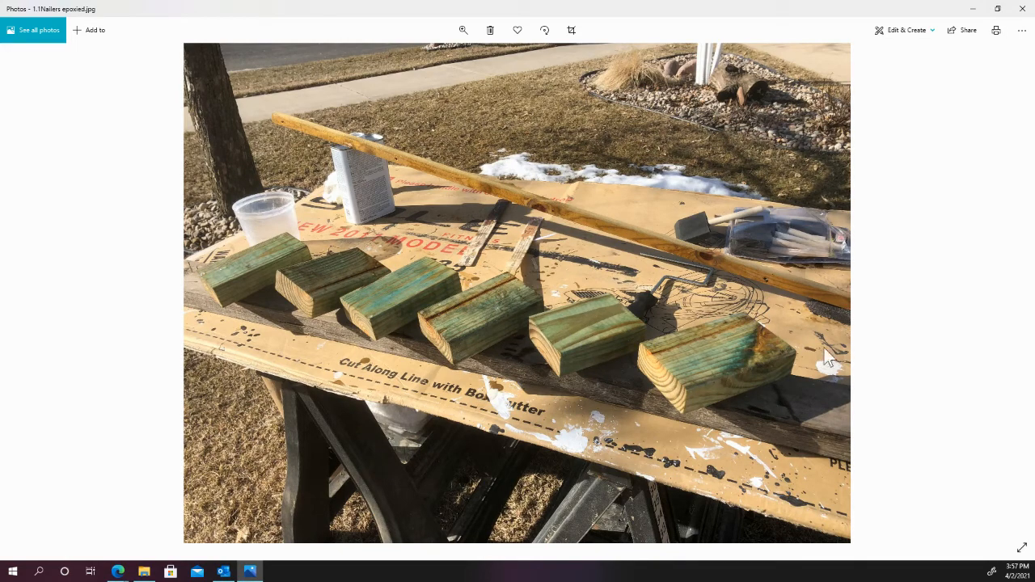
mouse_move(720, 287)
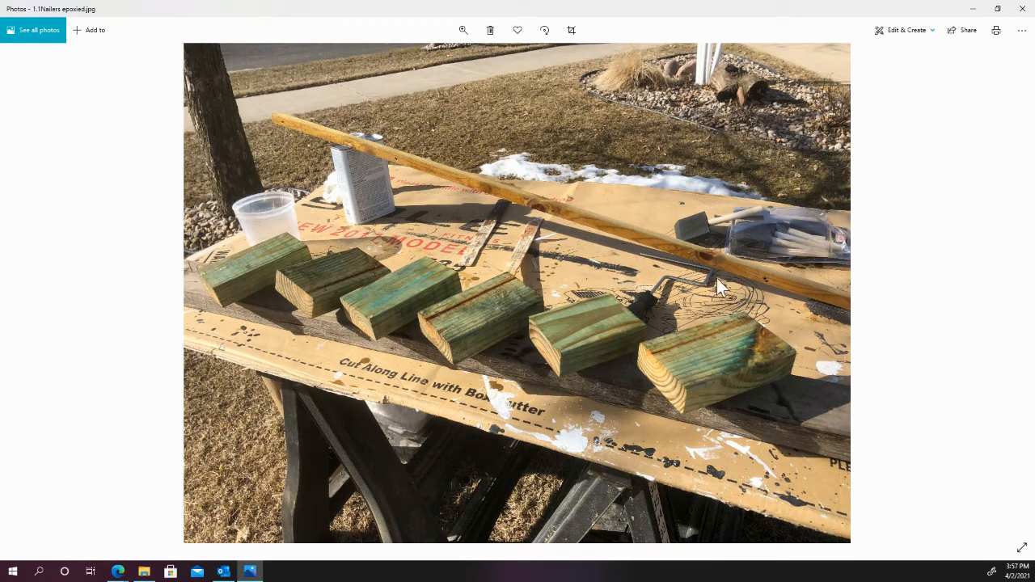
mouse_move(748, 267)
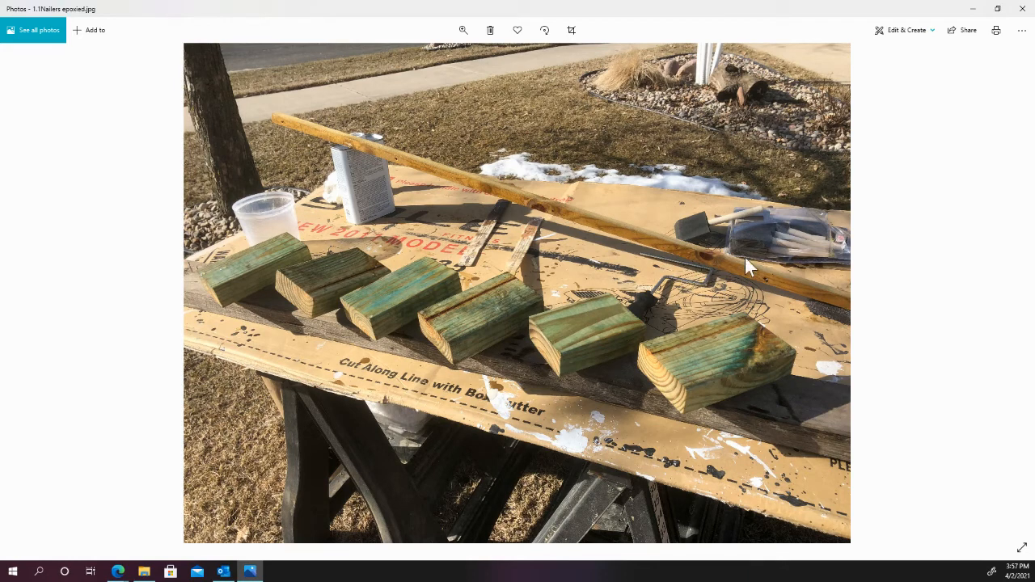
mouse_move(269, 219)
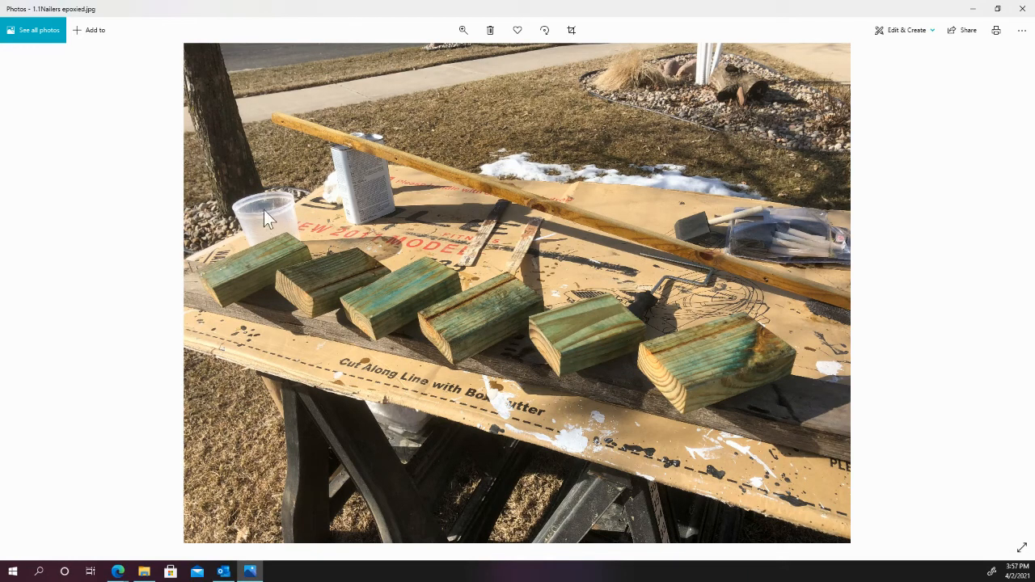
mouse_move(654, 214)
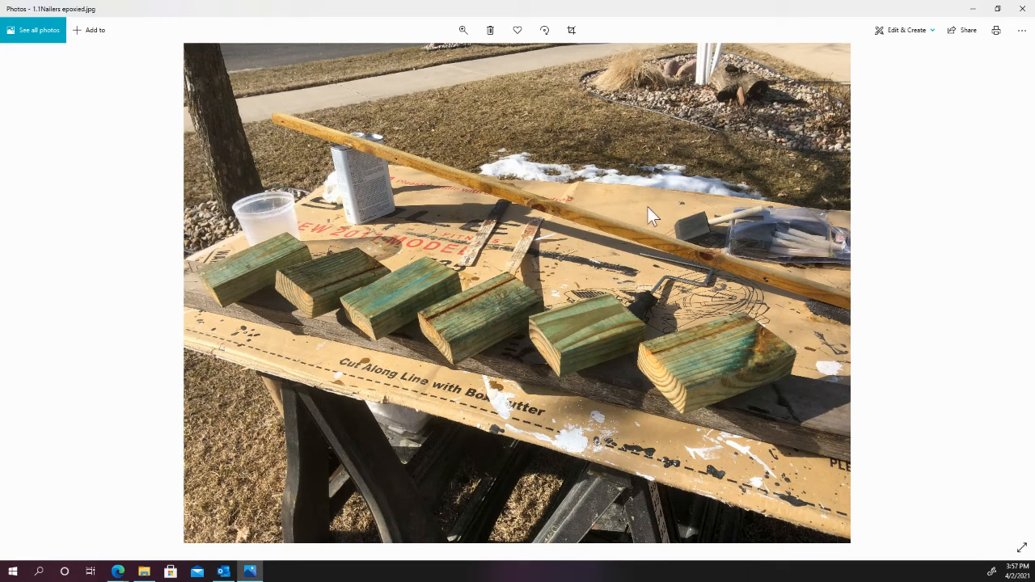
Advance past 1.1Nailers epoxied.jpg through the stringer-and-PVC close-up to the epoxy tools photo.
left_click(1008, 294)
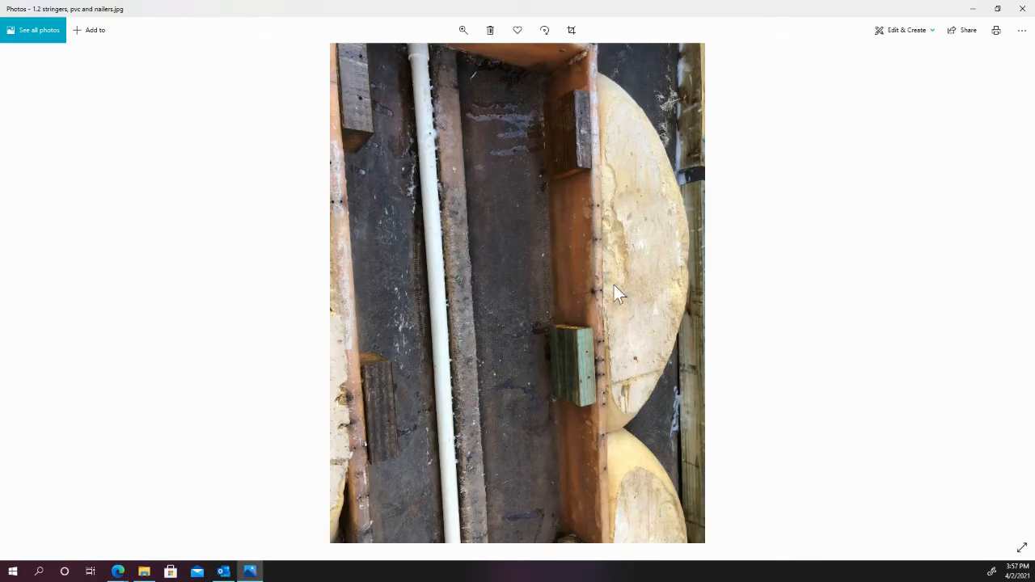
left_click(1008, 293)
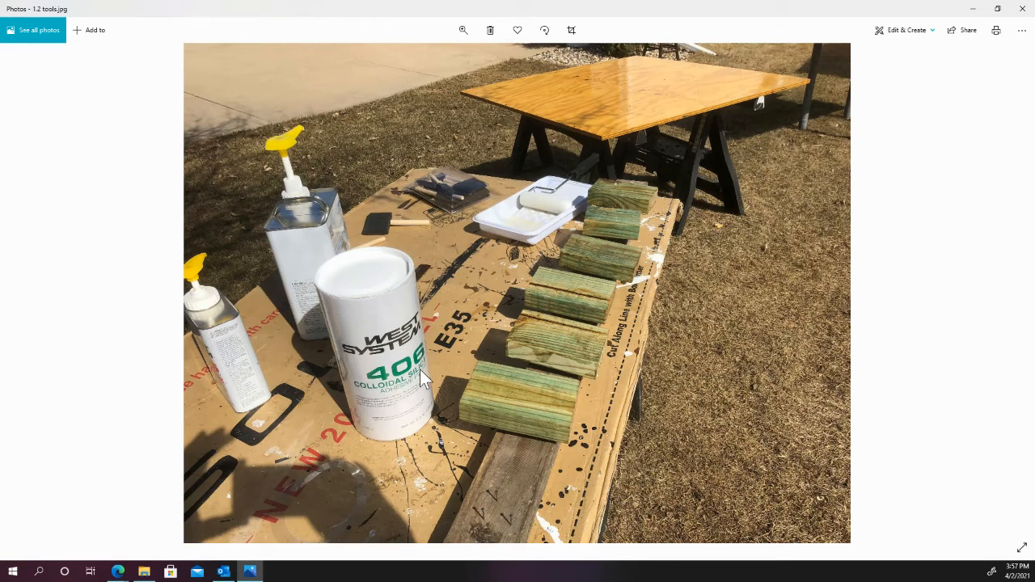
mouse_move(295, 231)
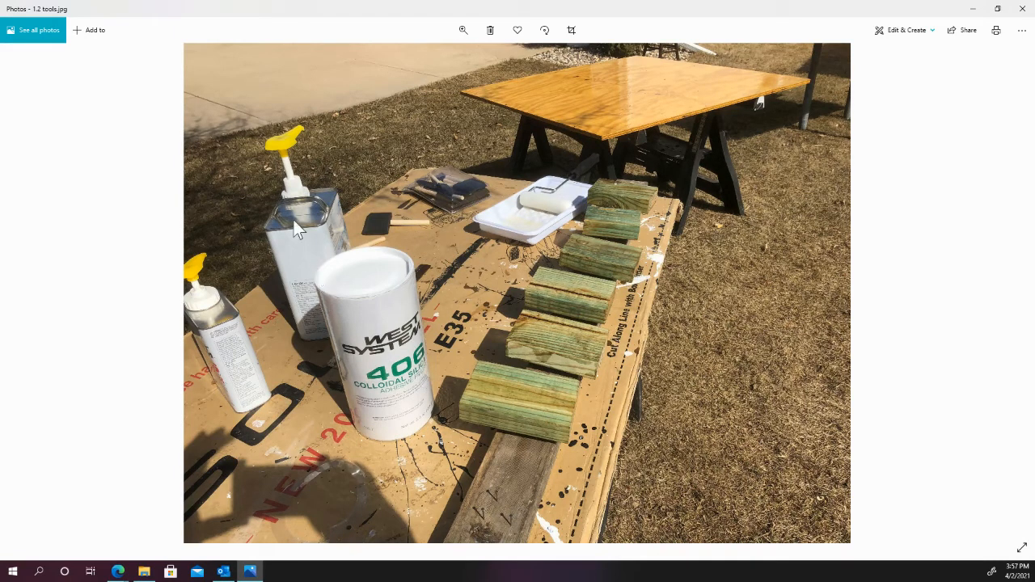
mouse_move(227, 348)
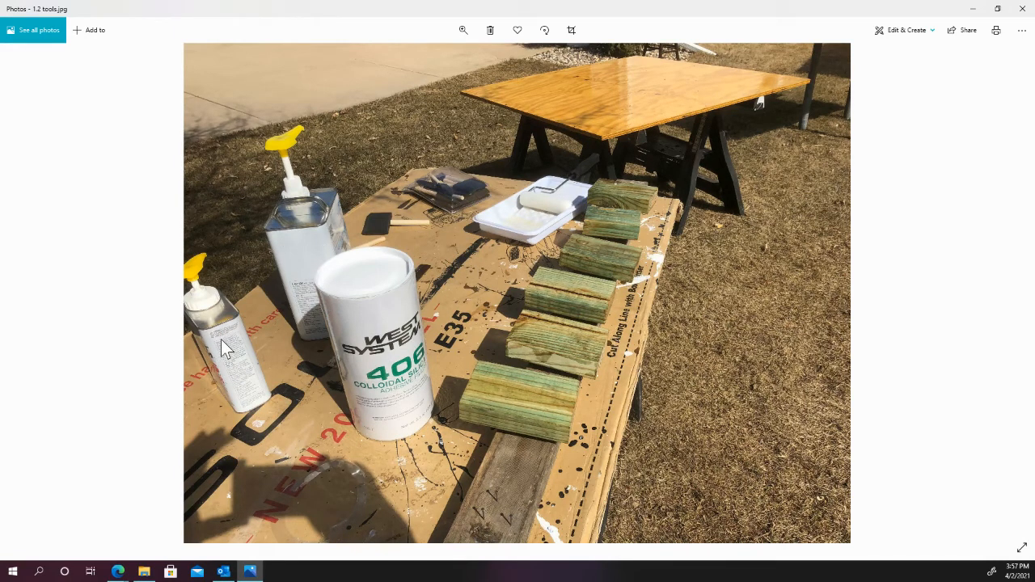
mouse_move(609, 99)
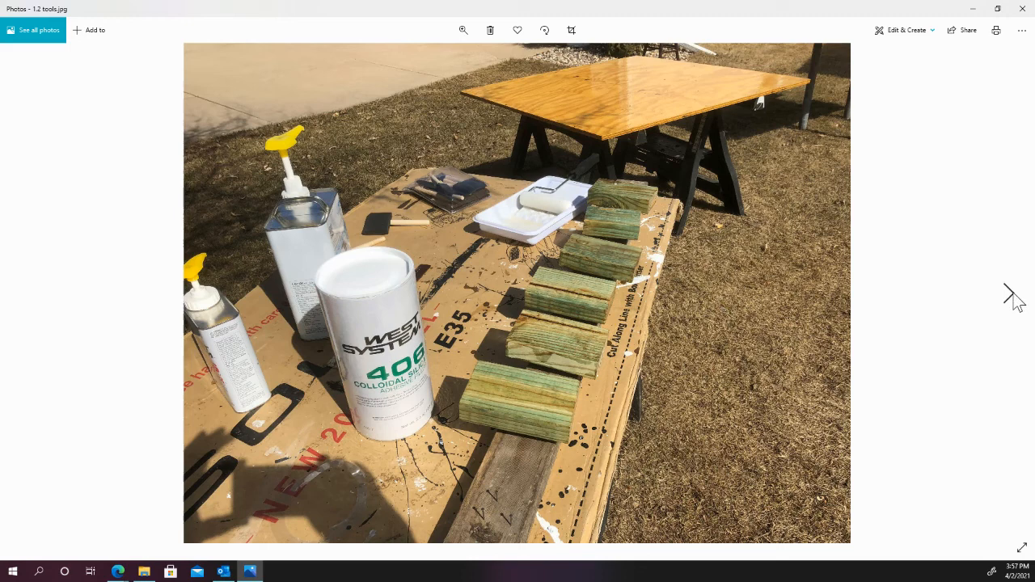
Advance from 1.2 tools.jpg to 2 stringers peanut buttered in.jpg.
left_click(1013, 297)
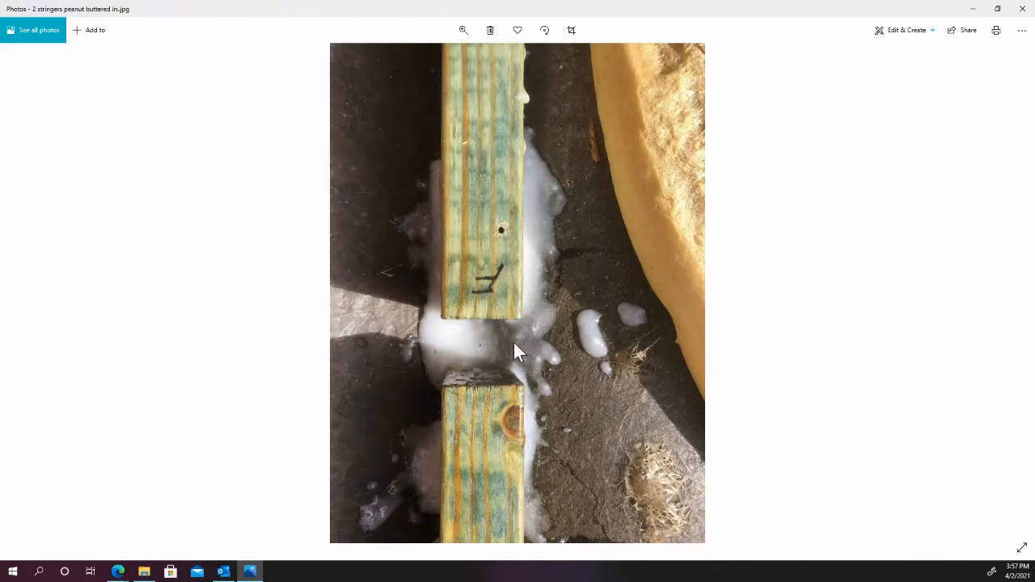
mouse_move(522, 343)
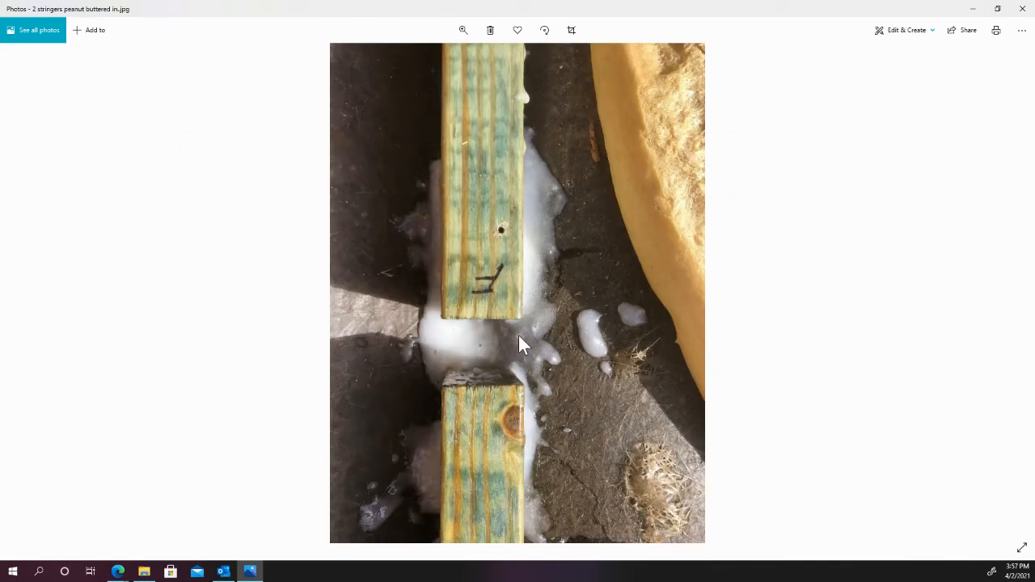
mouse_move(495, 284)
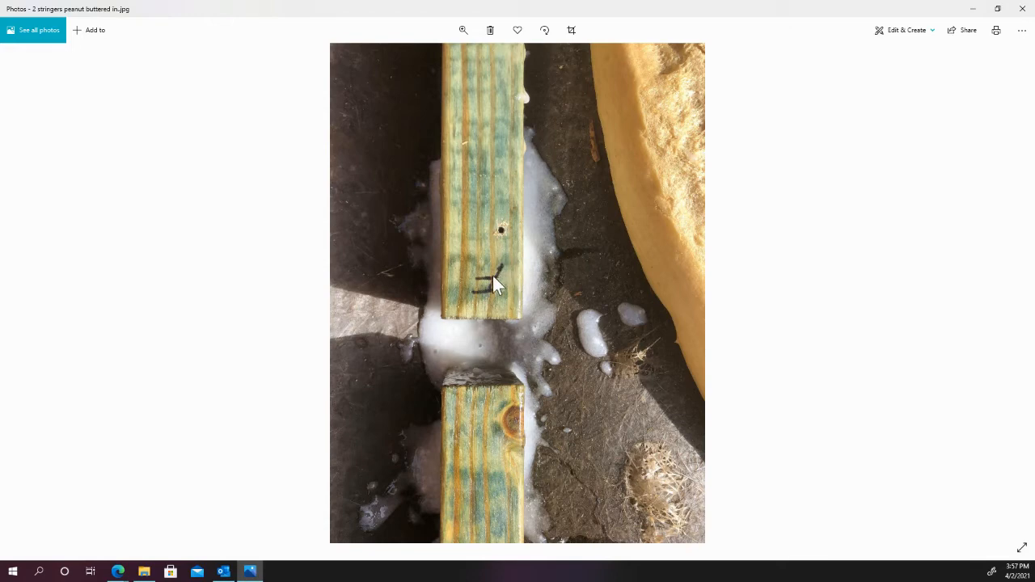
mouse_move(477, 335)
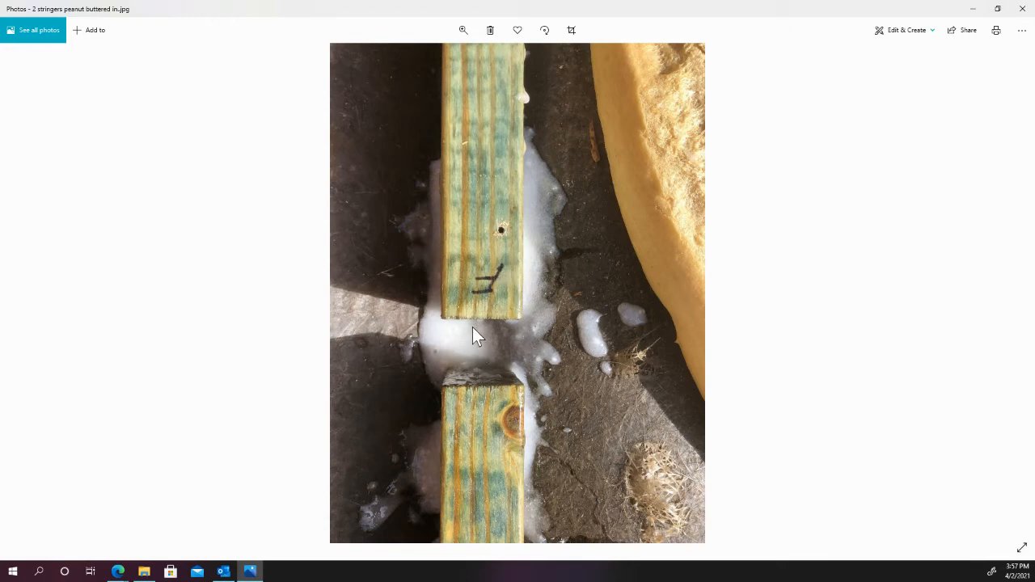
mouse_move(483, 288)
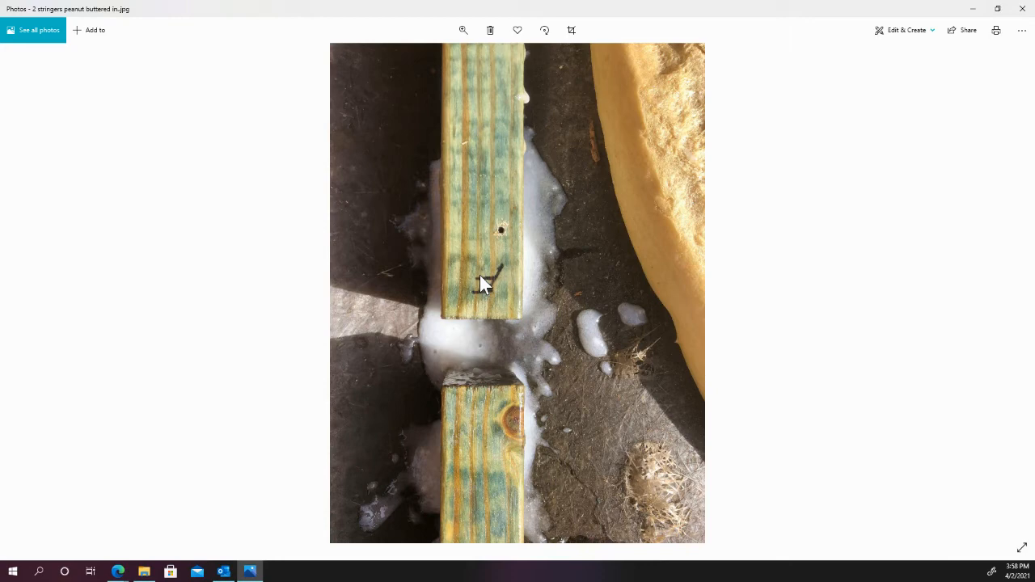
mouse_move(1009, 327)
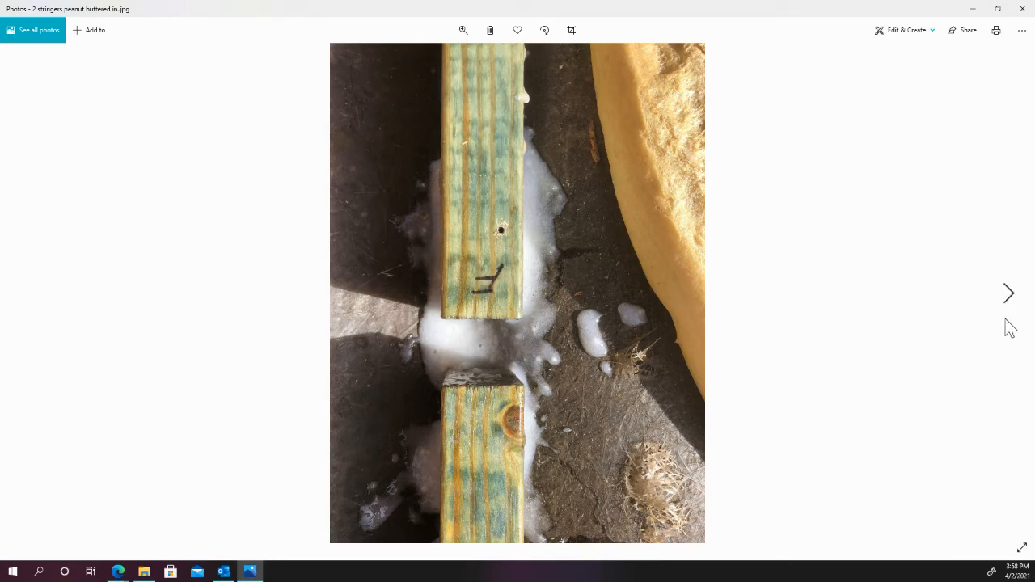
Advance to the photo of the plywood sheet with a circular saw on sawhorses.
left_click(1008, 293)
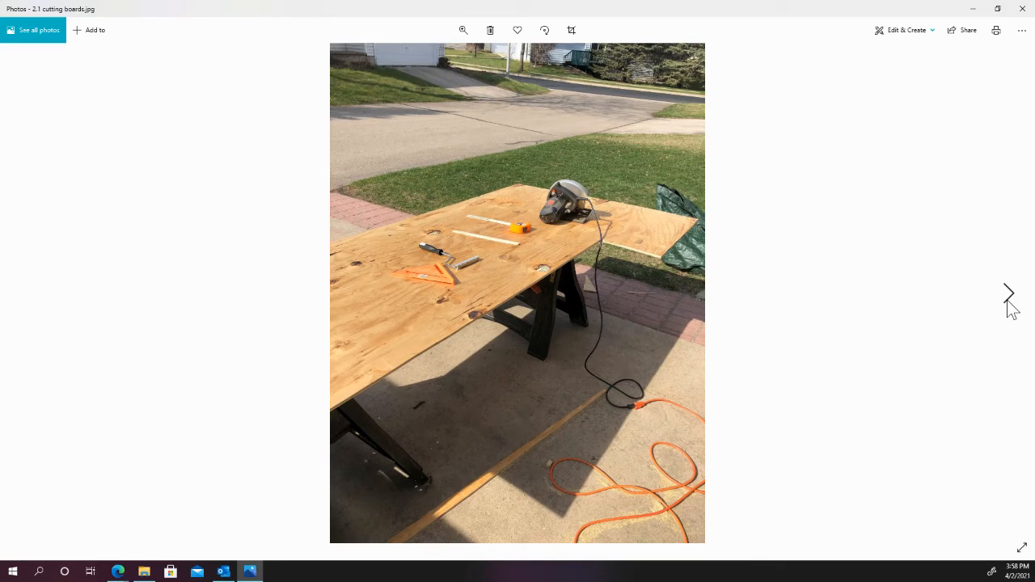
mouse_move(639, 317)
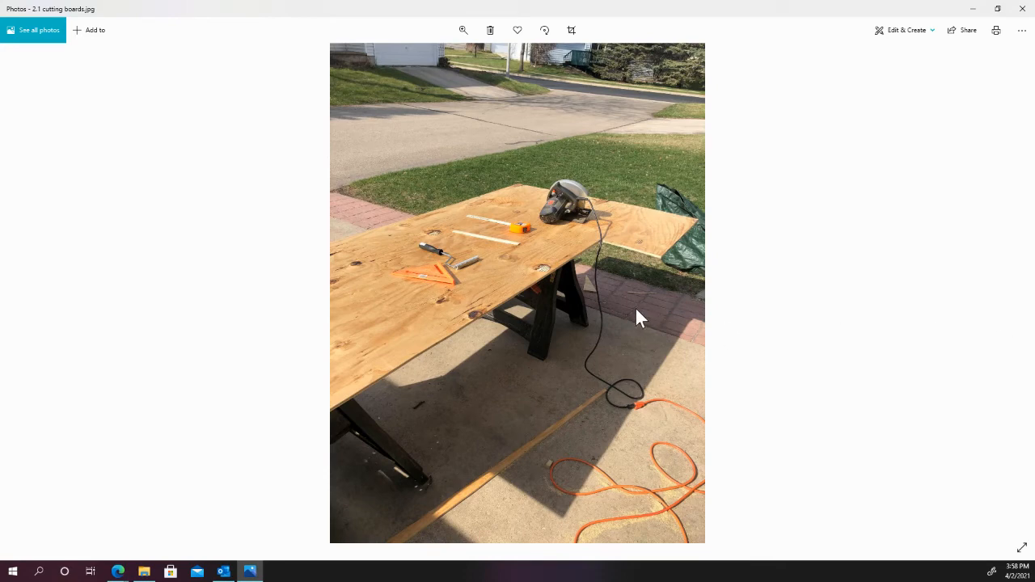
mouse_move(505, 271)
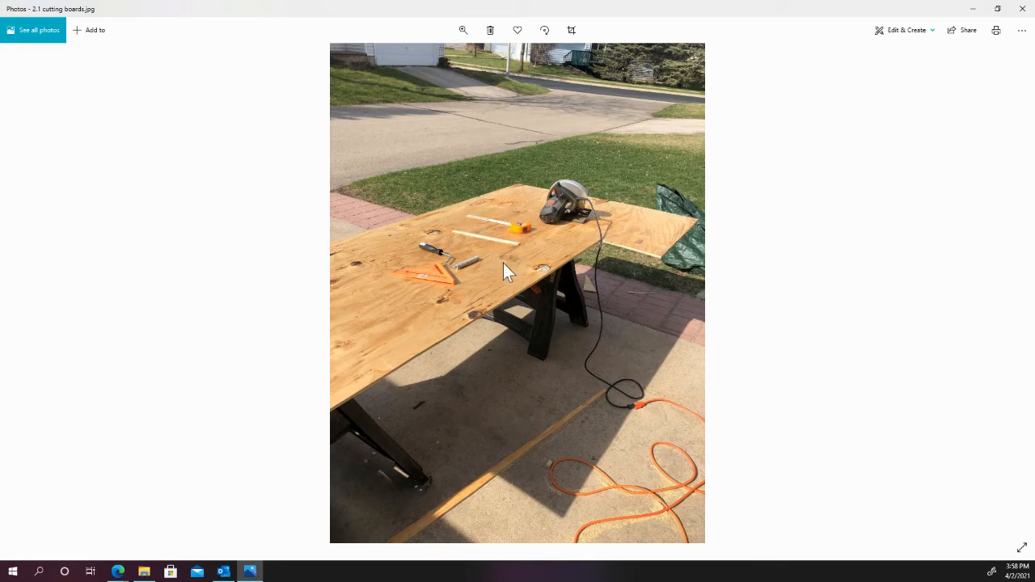
mouse_move(493, 279)
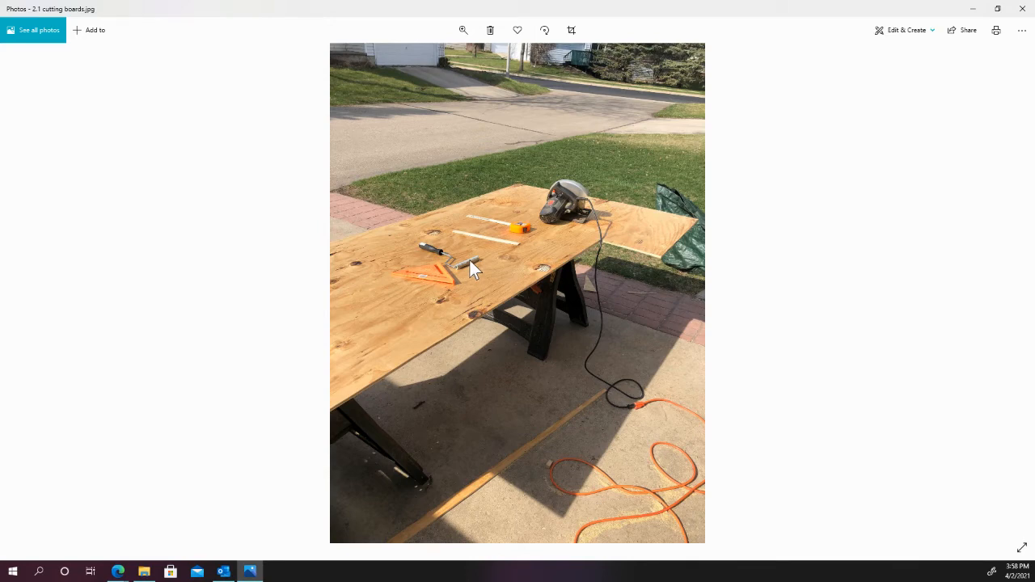
left_click(1008, 295)
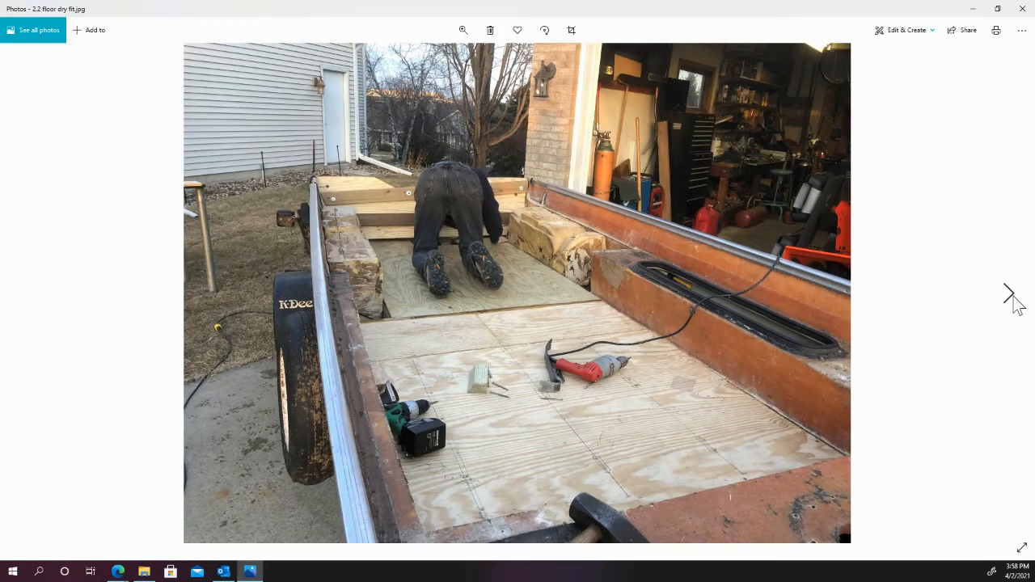
mouse_move(622, 501)
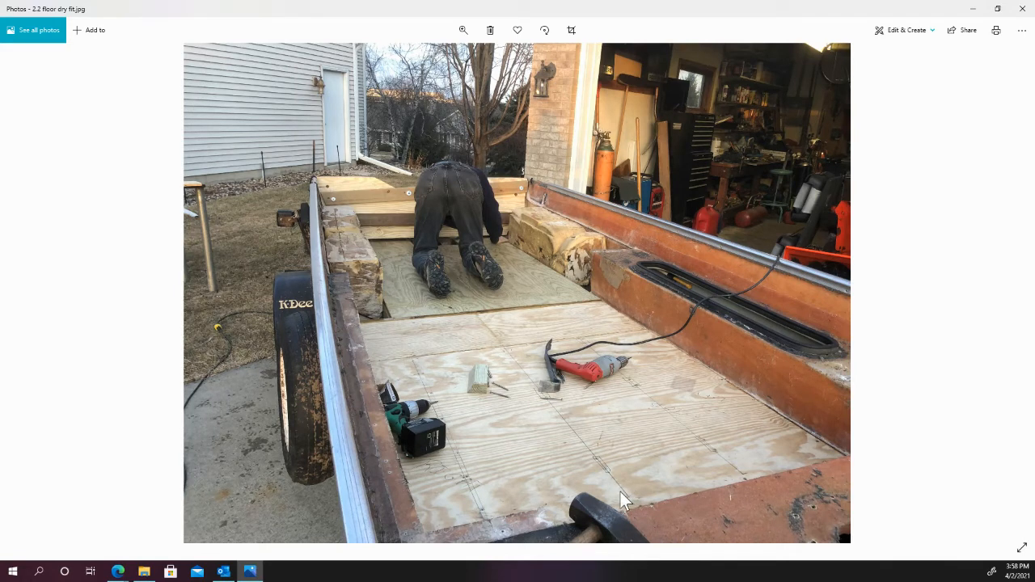
mouse_move(517, 334)
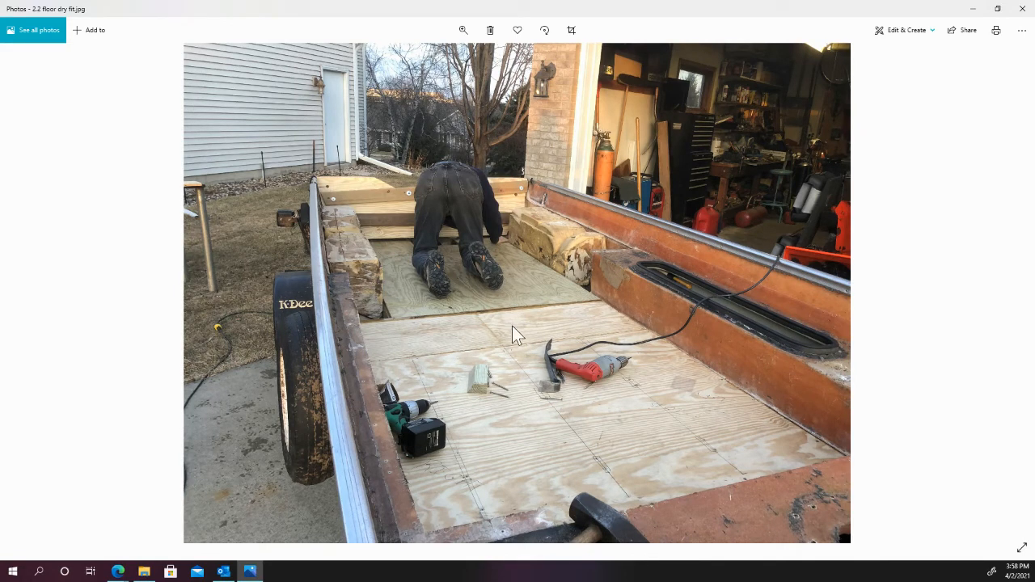
mouse_move(783, 462)
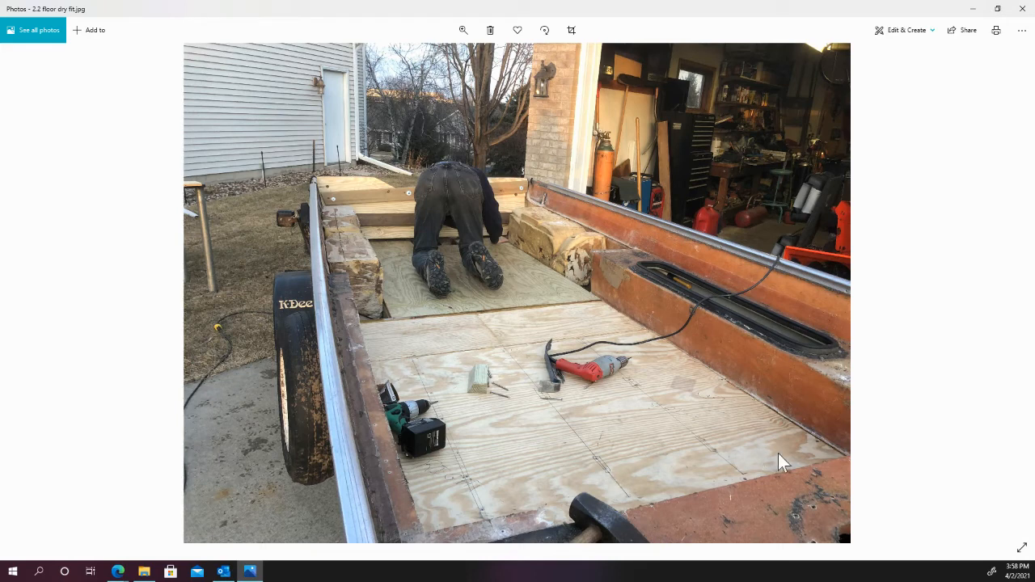
mouse_move(372, 188)
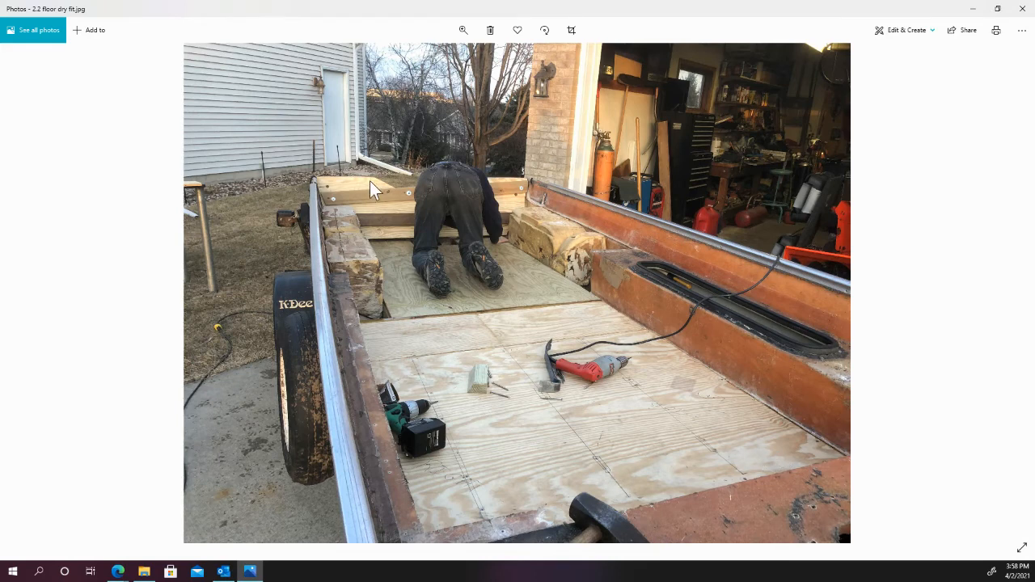
mouse_move(358, 179)
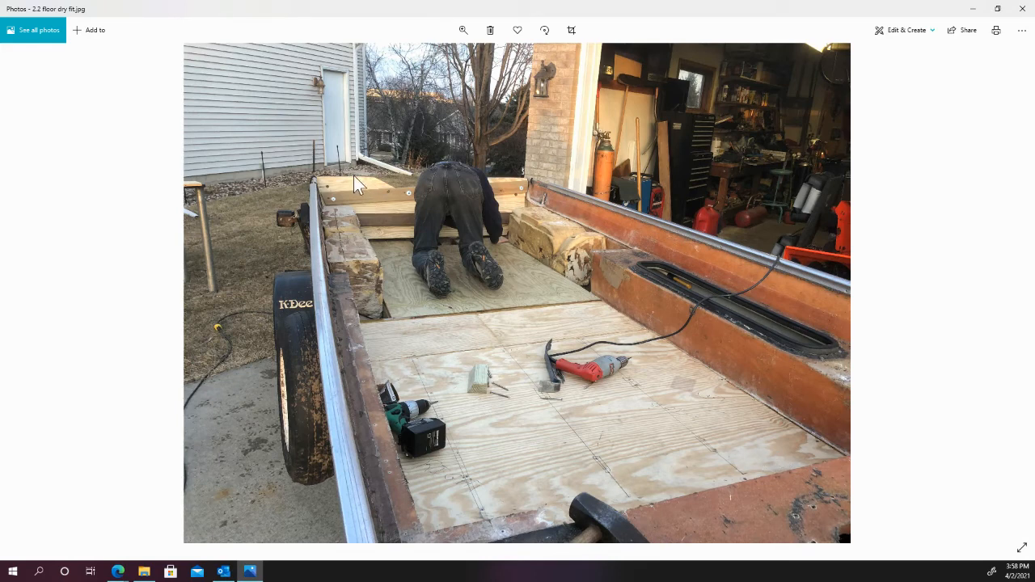
mouse_move(359, 207)
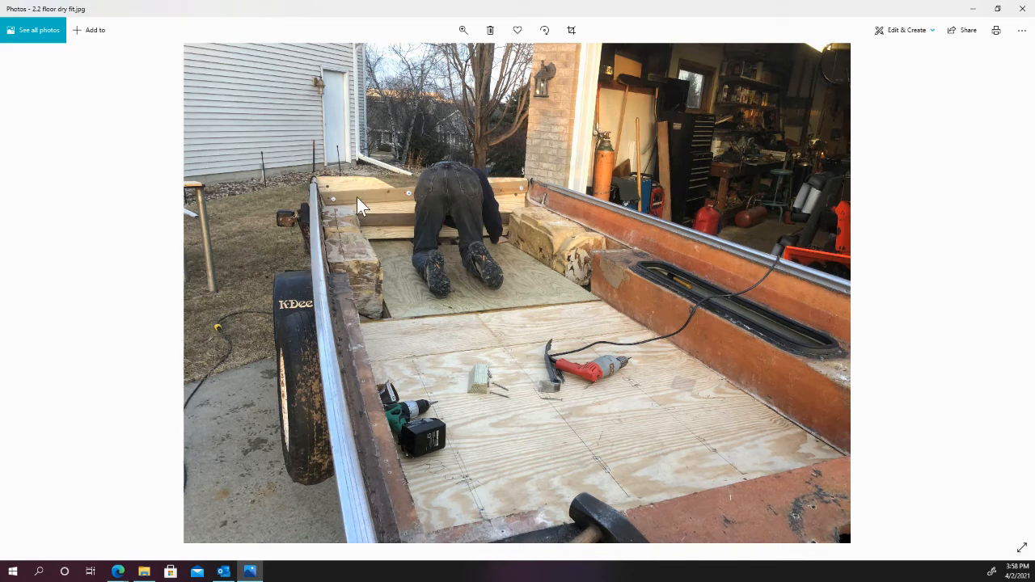
mouse_move(432, 257)
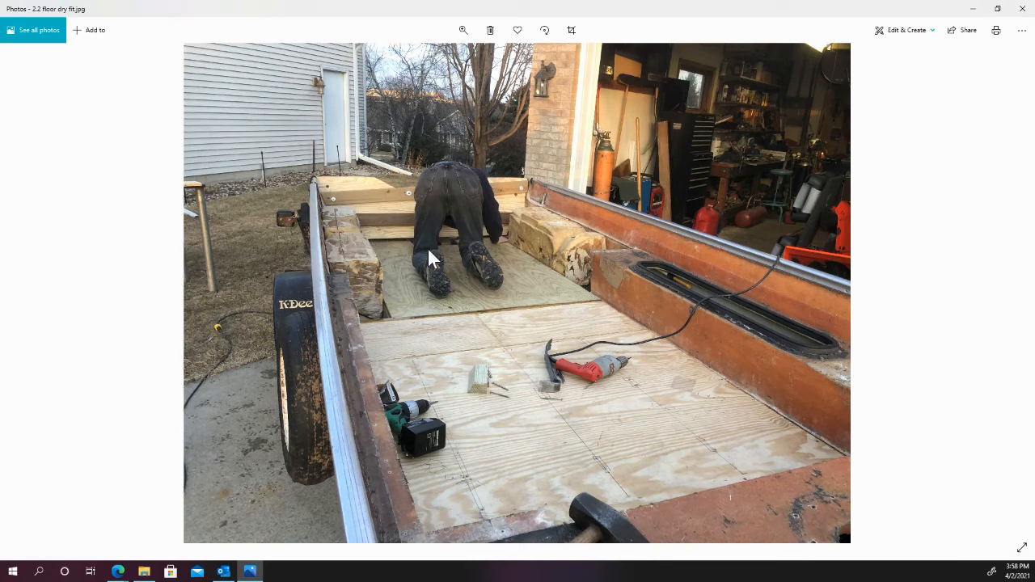
Advance to the photo of epoxy-coated plywood floor boards drying on stands outdoors.
left_click(1008, 294)
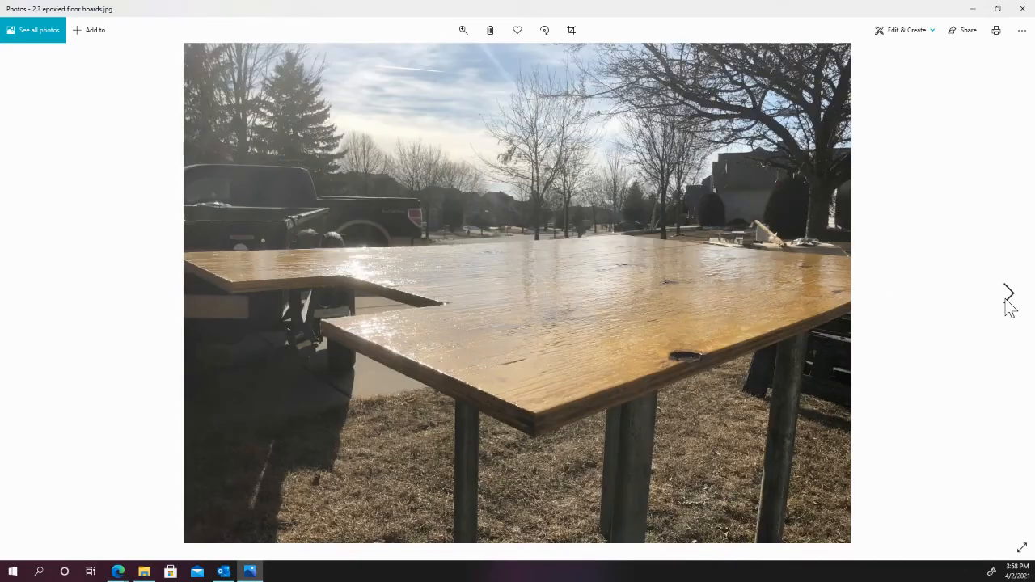
mouse_move(663, 368)
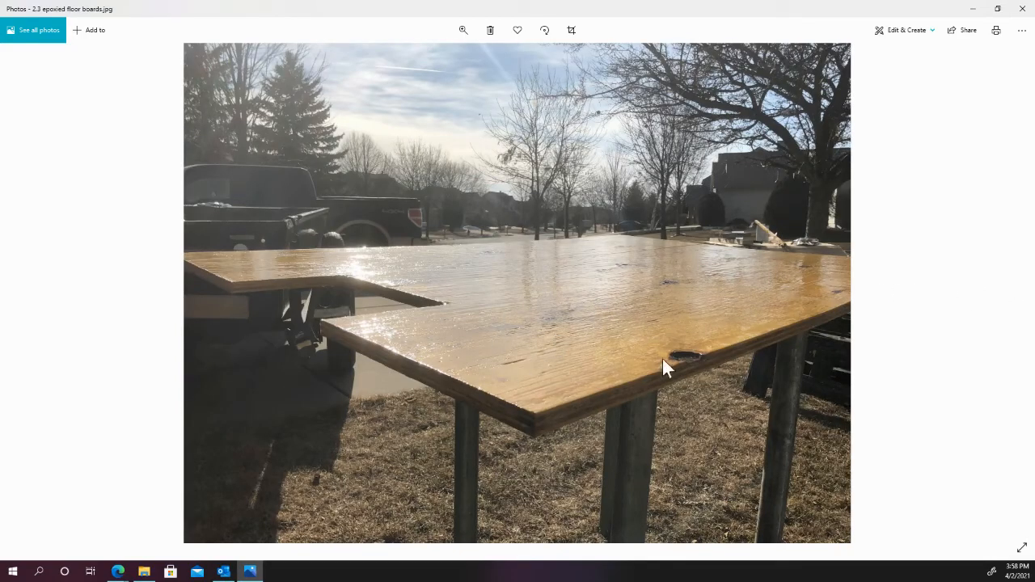
mouse_move(554, 315)
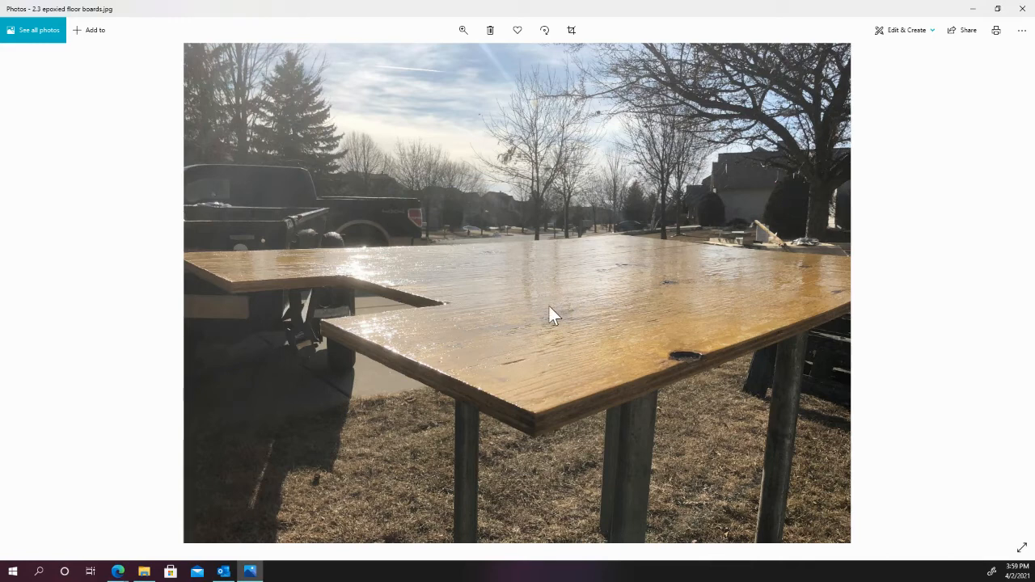
mouse_move(541, 313)
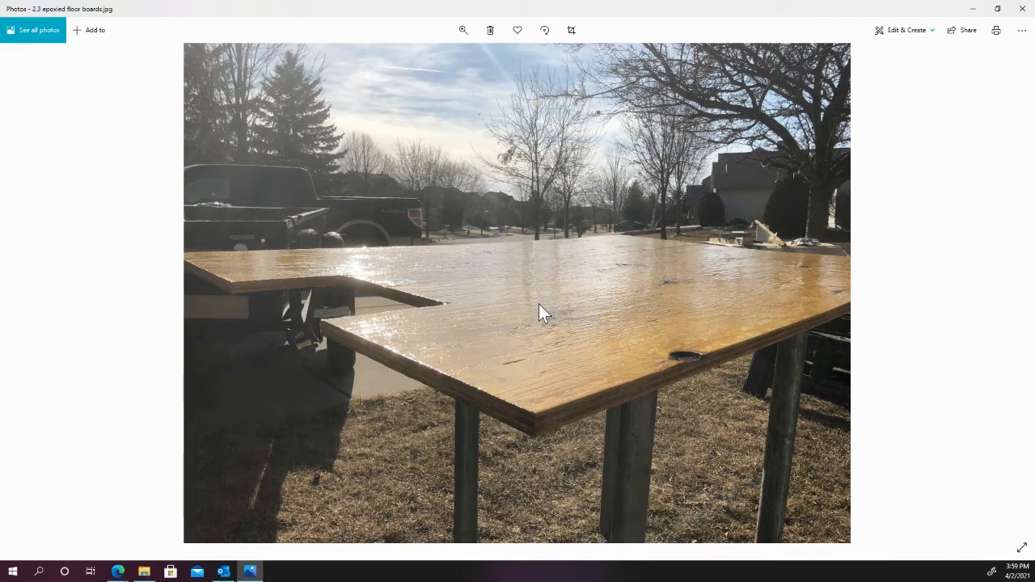
mouse_move(631, 317)
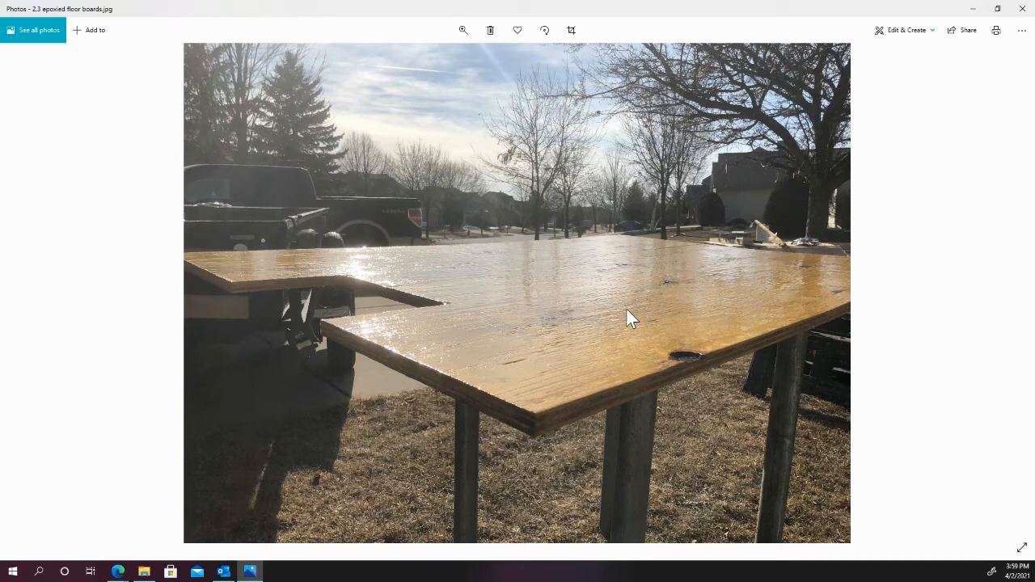
mouse_move(1015, 298)
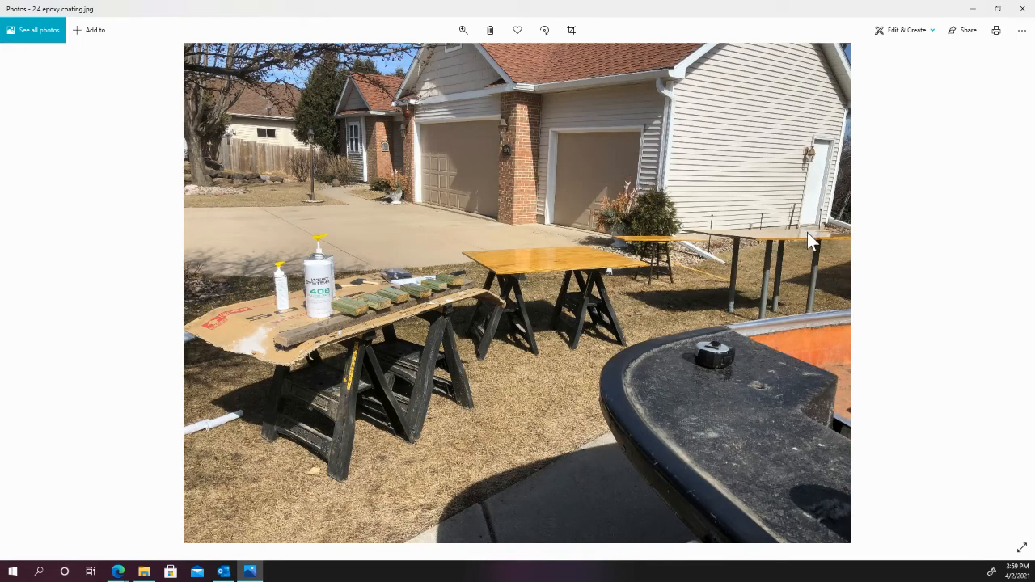
mouse_move(388, 293)
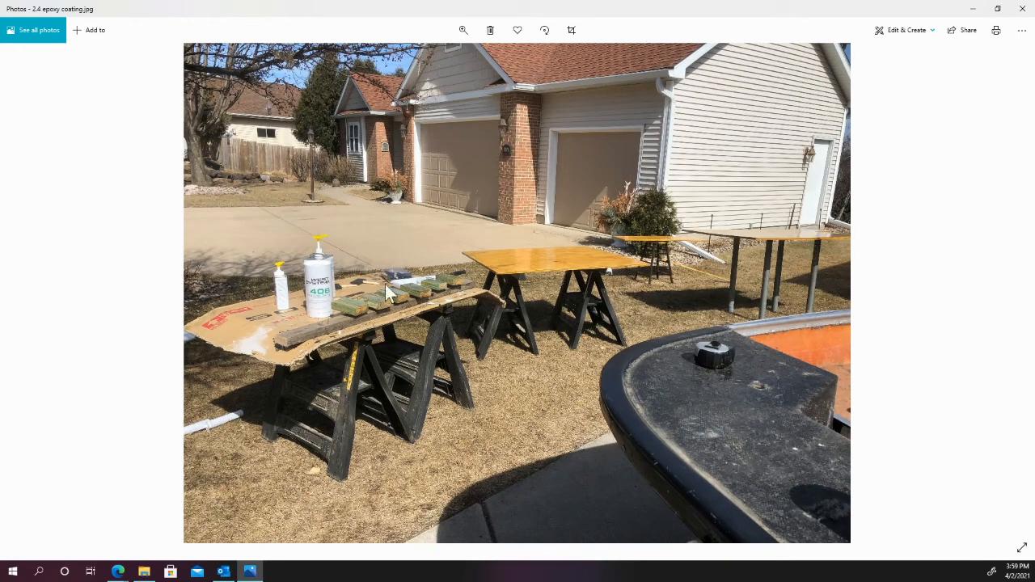
mouse_move(319, 299)
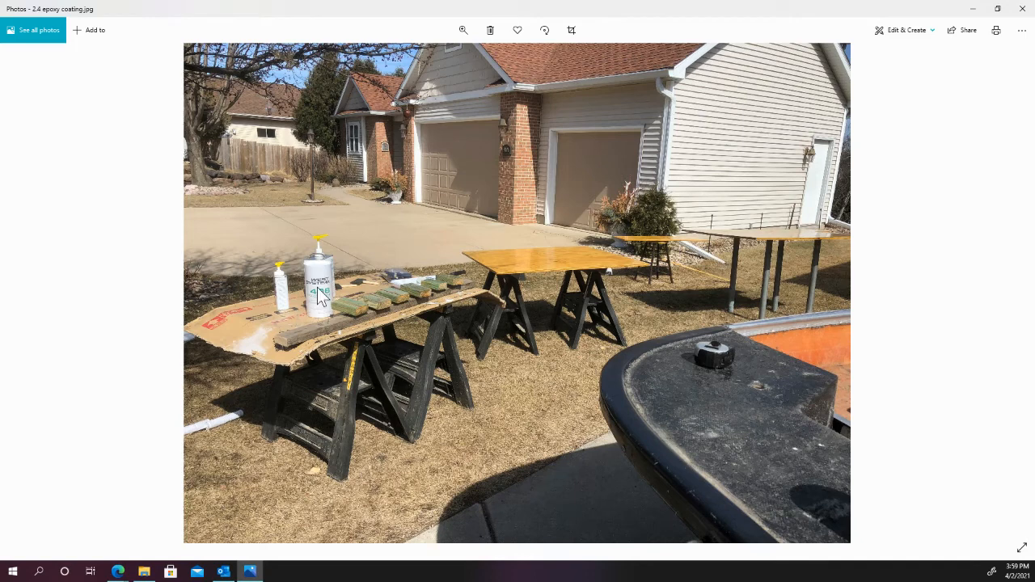
mouse_move(329, 301)
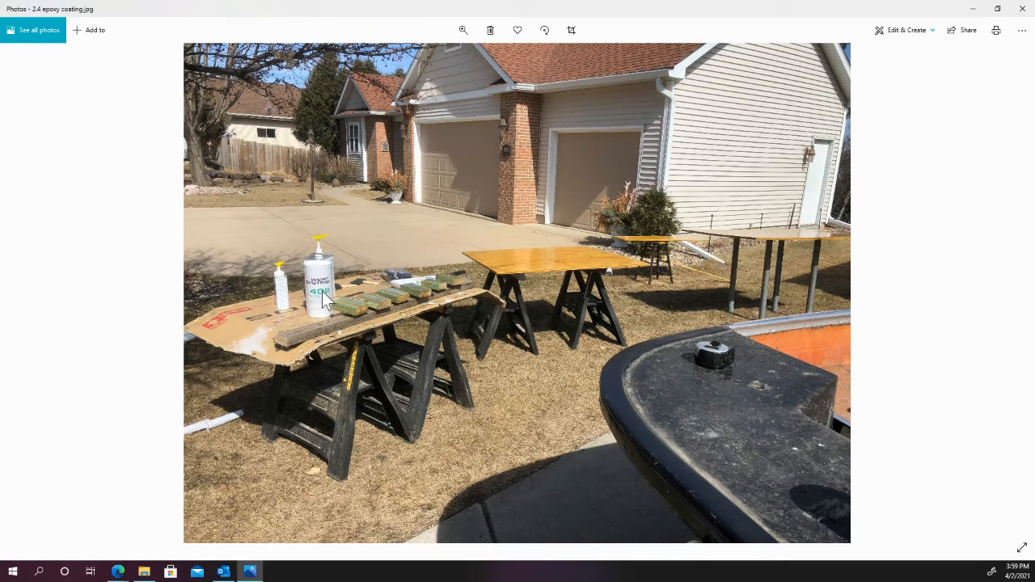
mouse_move(1003, 291)
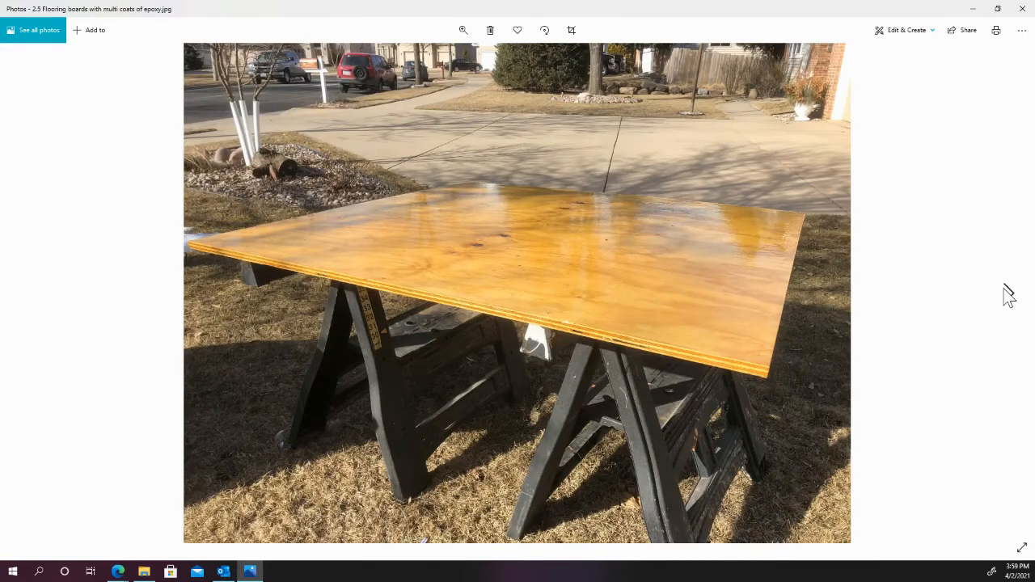
mouse_move(1008, 294)
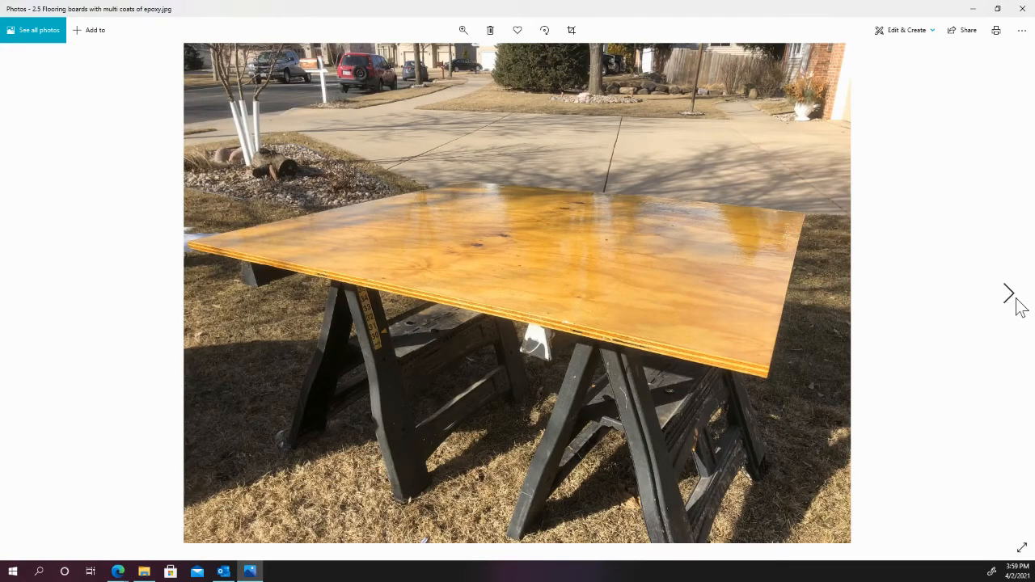
Advance to 2.6 flooring grid.jpg showing the pencilled grid with drills and screws.
left_click(1008, 293)
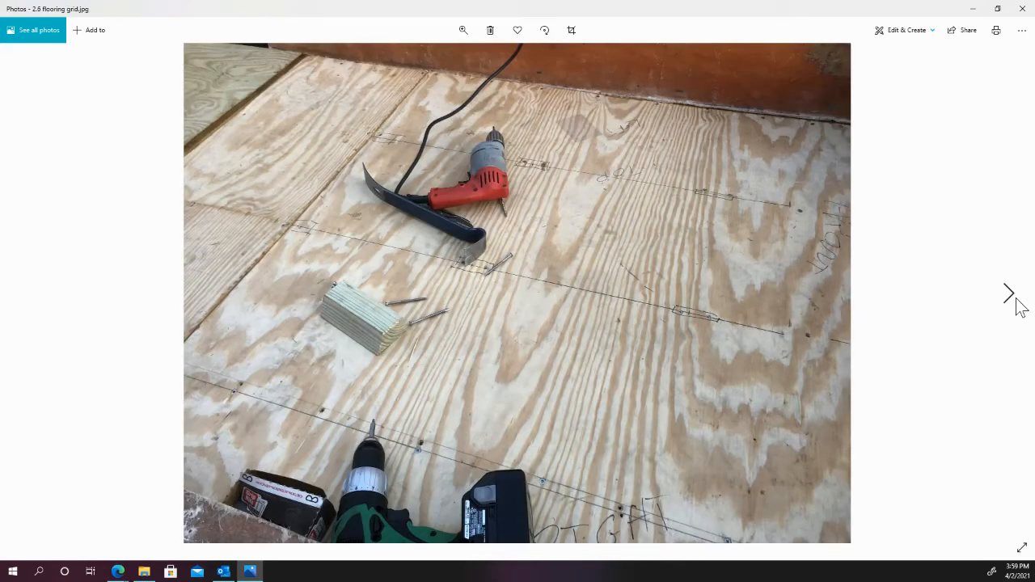
mouse_move(451, 429)
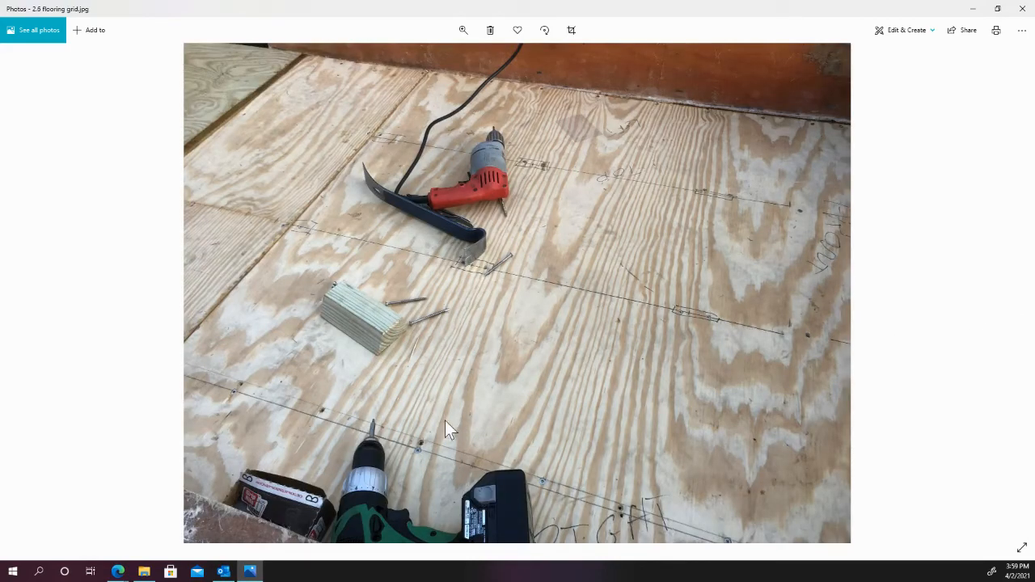
mouse_move(444, 279)
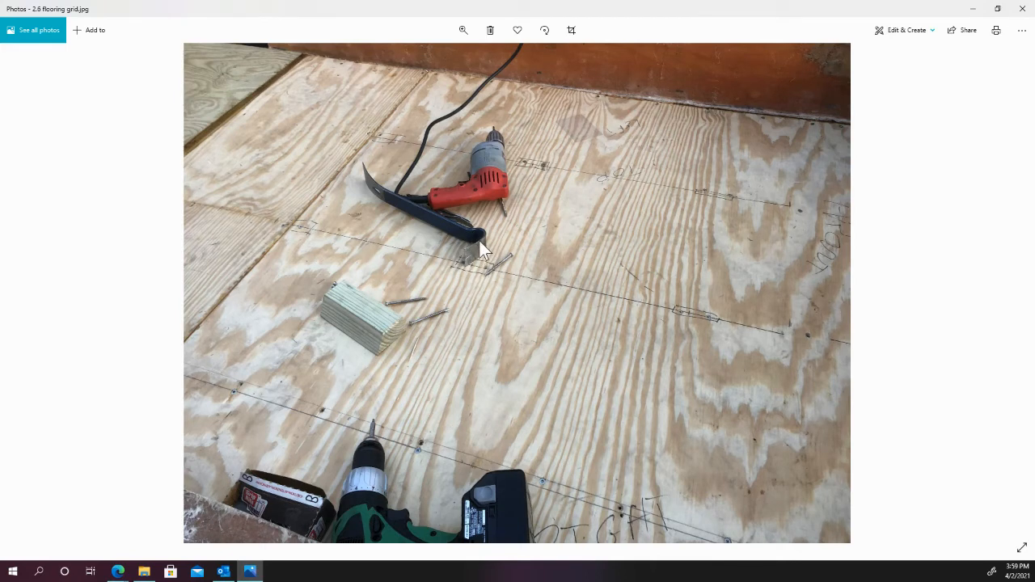
mouse_move(476, 248)
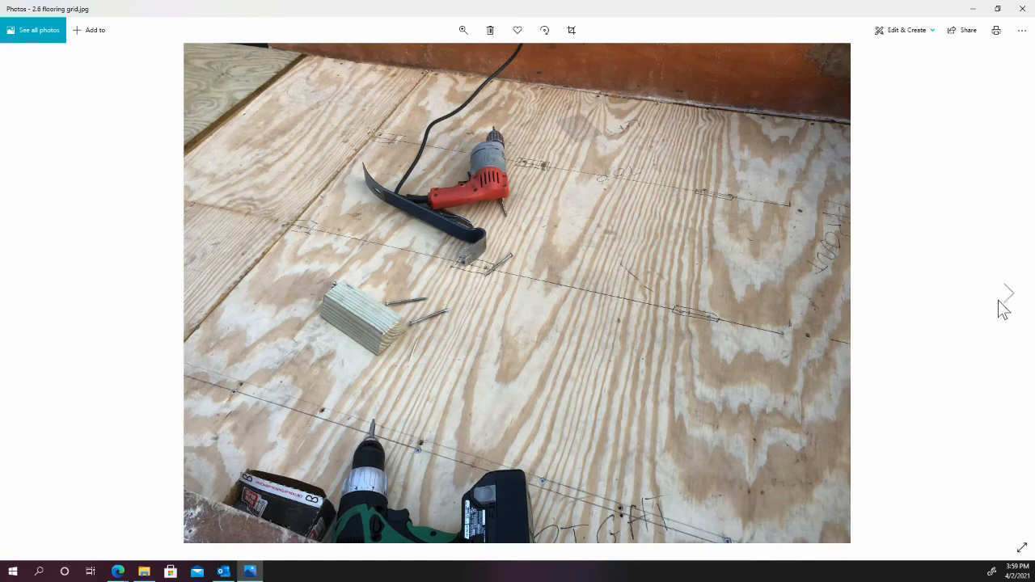
Advance to 2.7 foaming in.jpg showing the sander and scraper on the sealed plywood floor.
left_click(1008, 292)
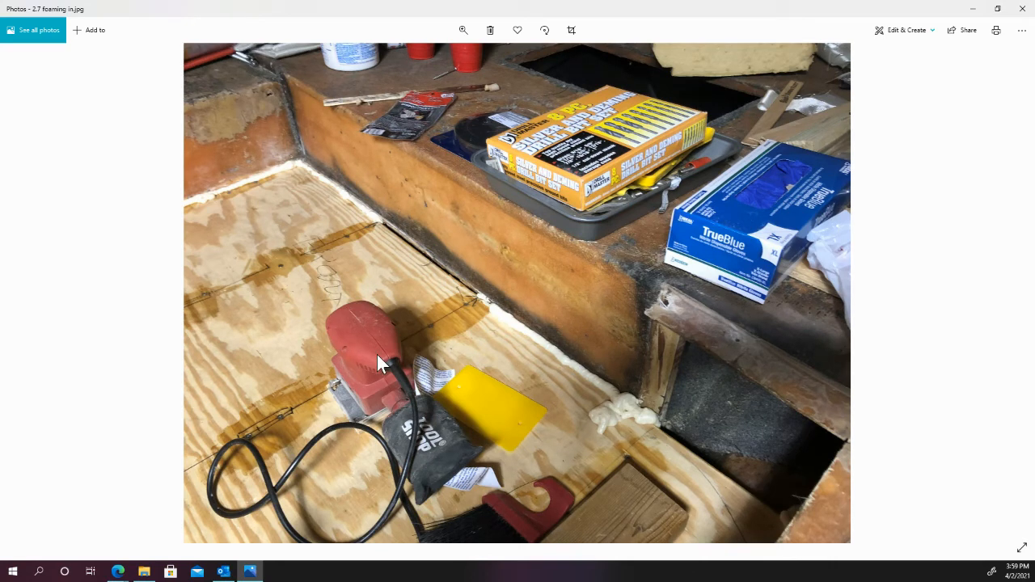
mouse_move(433, 360)
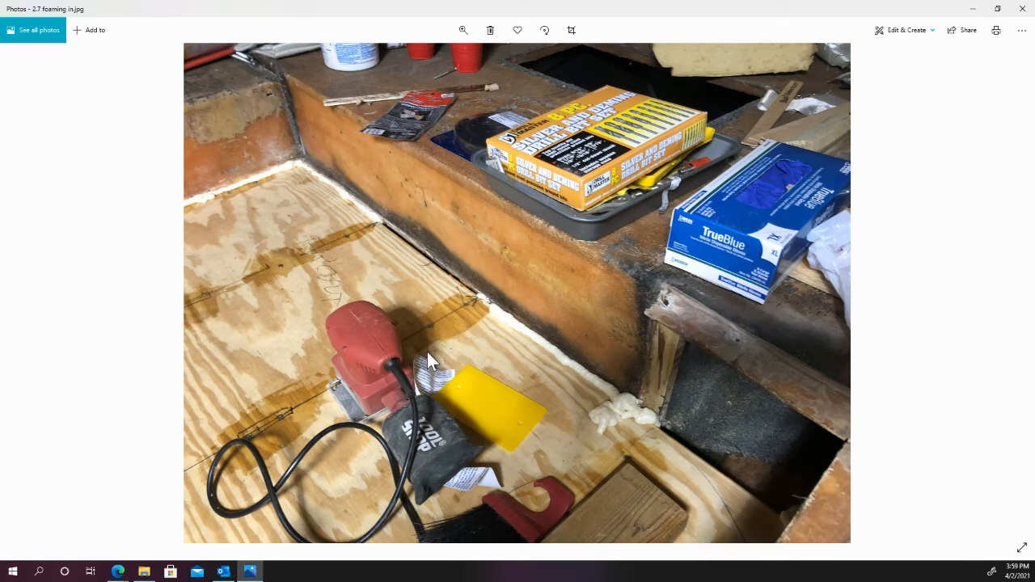
mouse_move(291, 271)
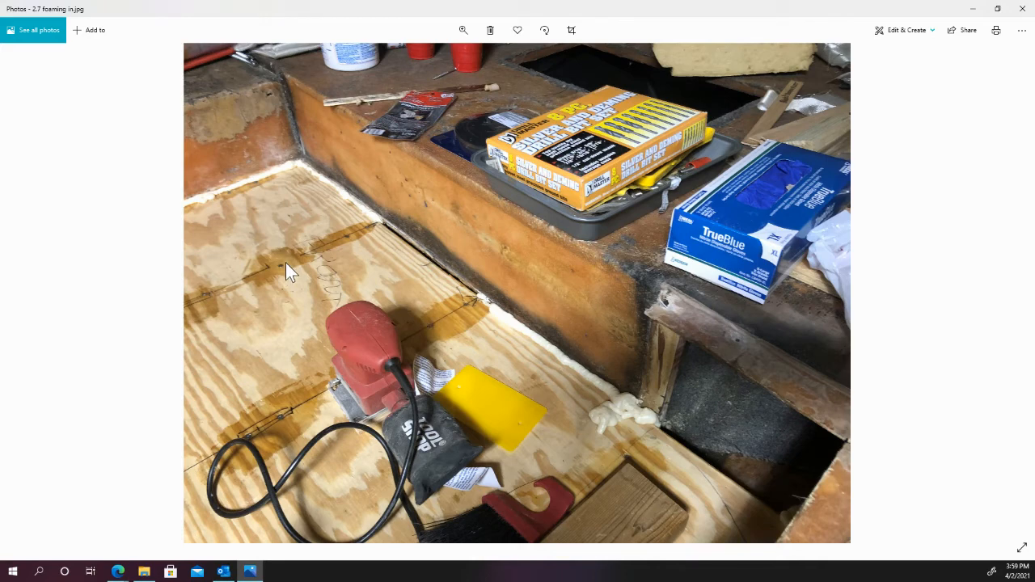
mouse_move(224, 297)
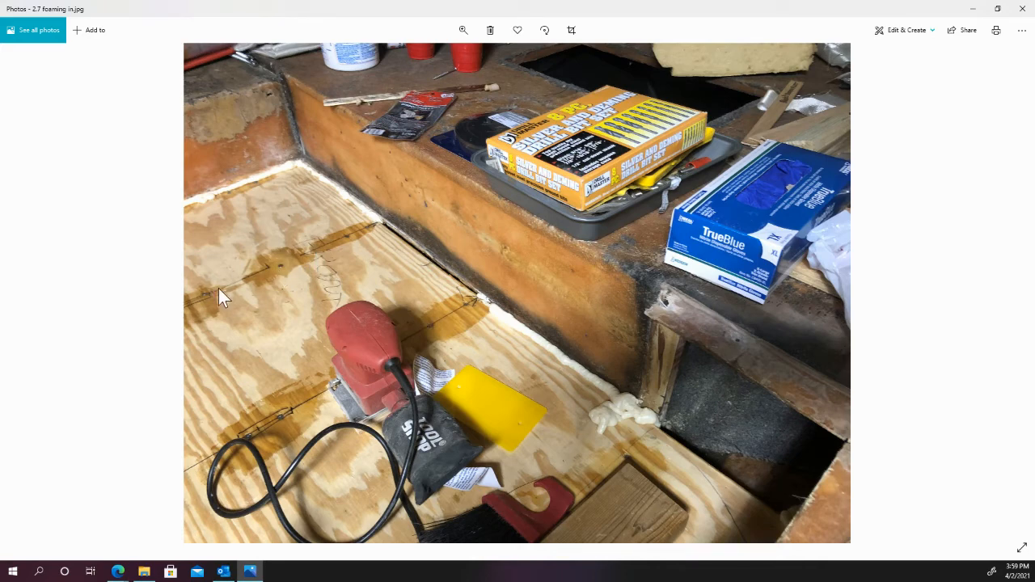
mouse_move(209, 295)
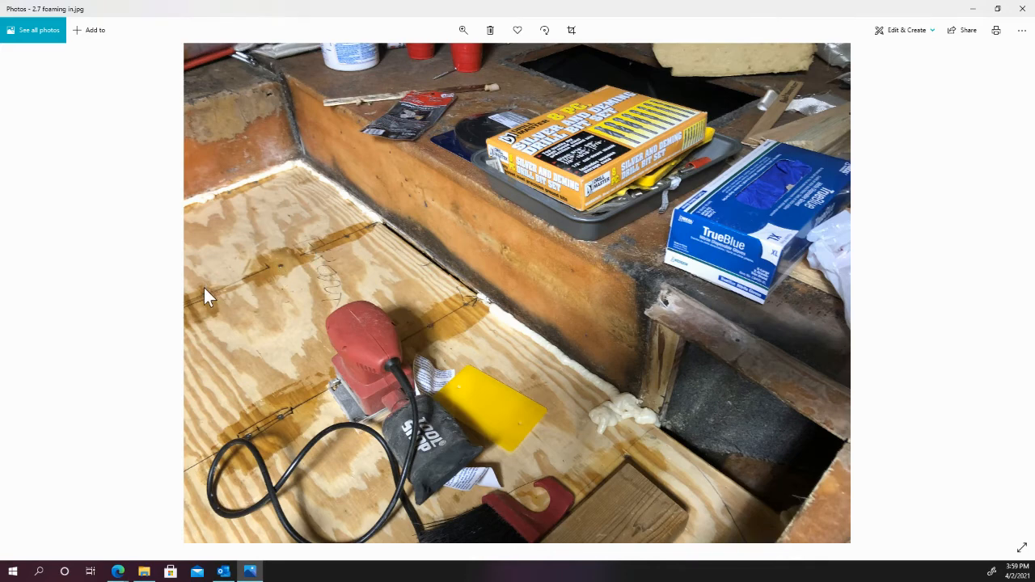
mouse_move(300, 263)
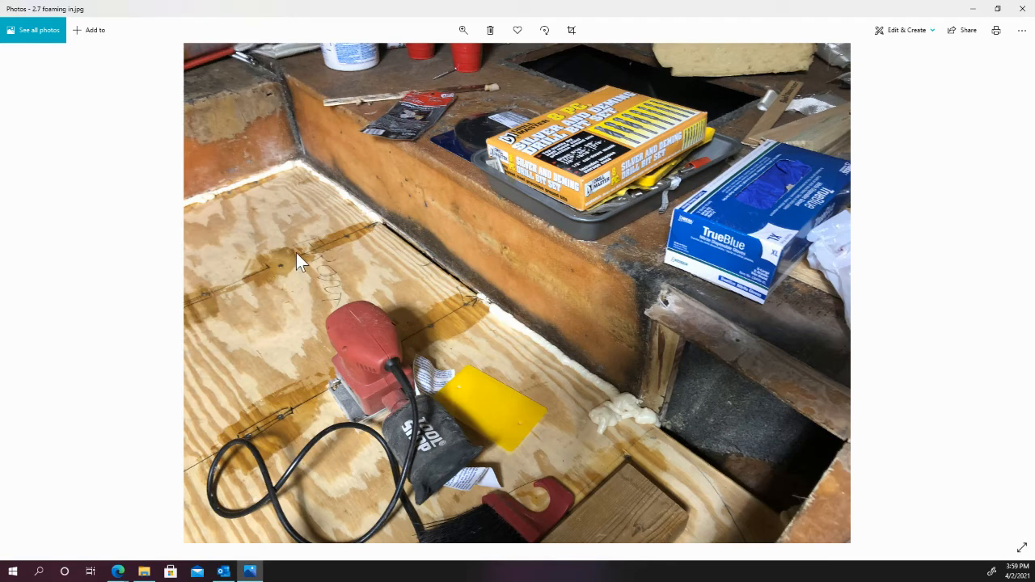
mouse_move(714, 465)
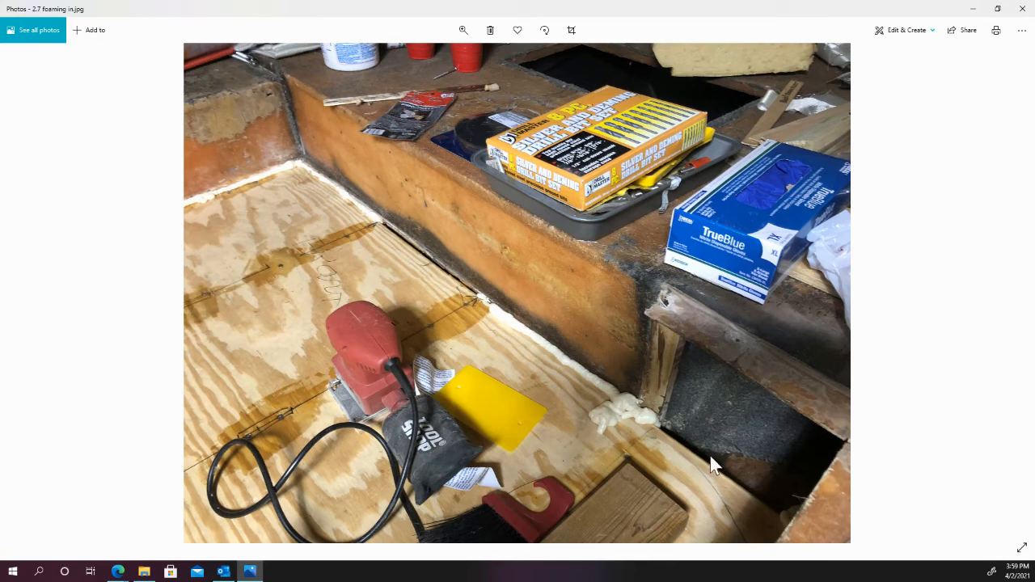
mouse_move(526, 337)
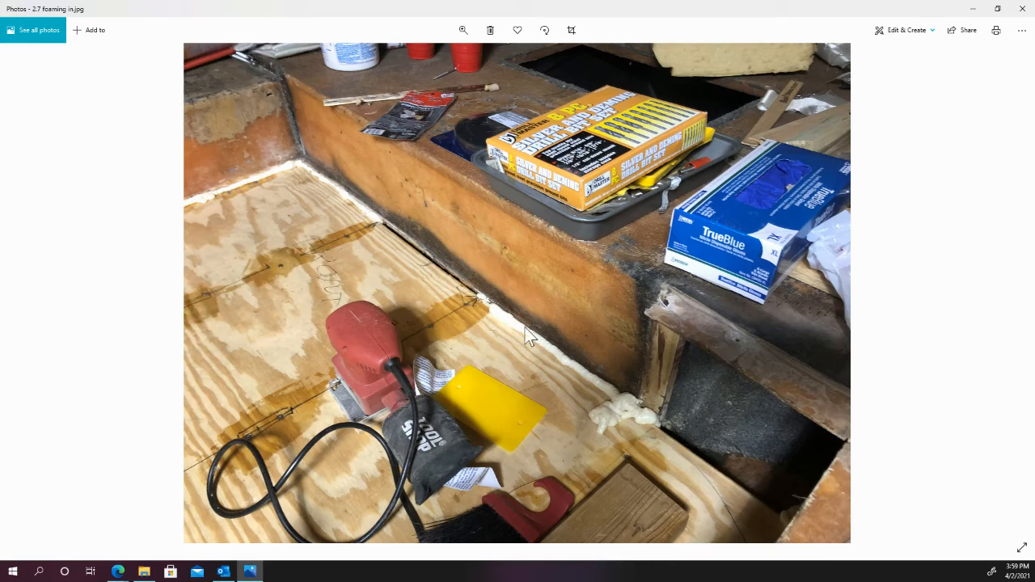
mouse_move(408, 253)
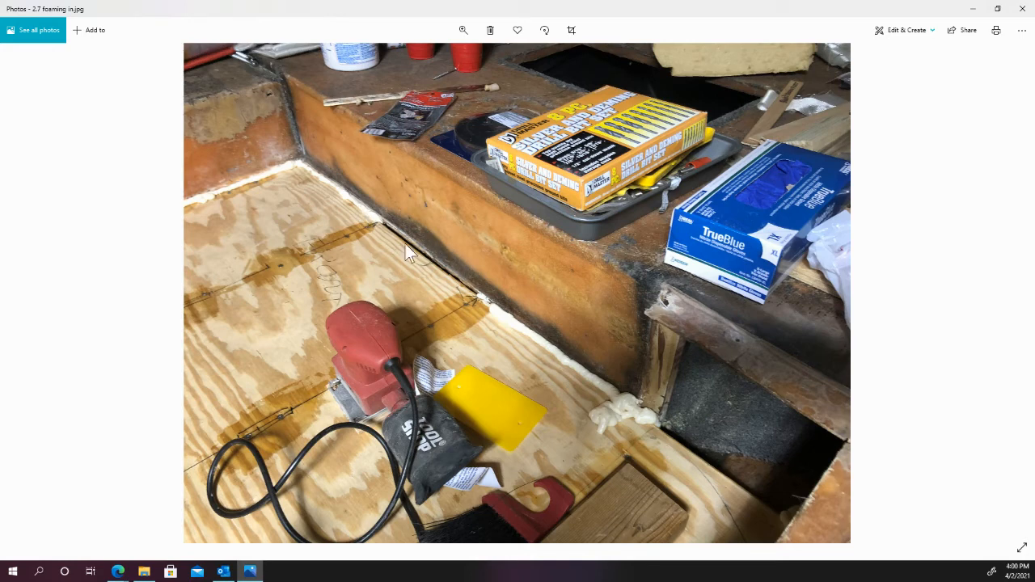
mouse_move(562, 380)
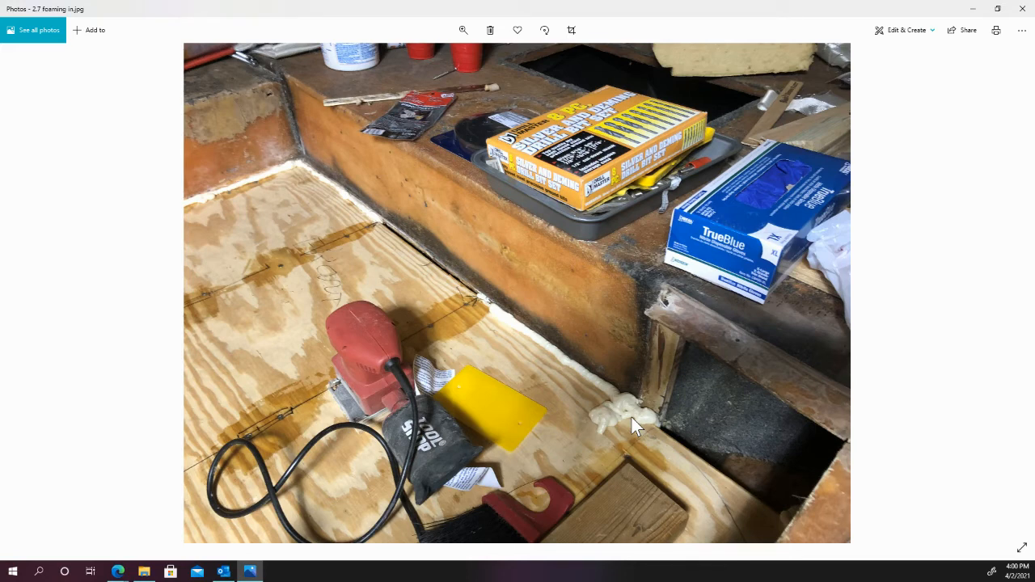
mouse_move(633, 419)
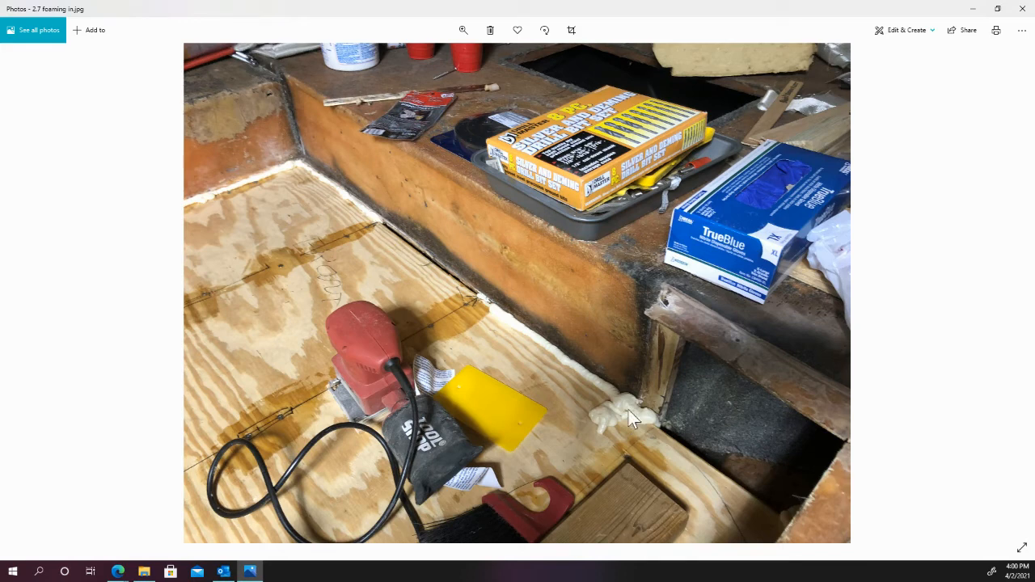
mouse_move(476, 301)
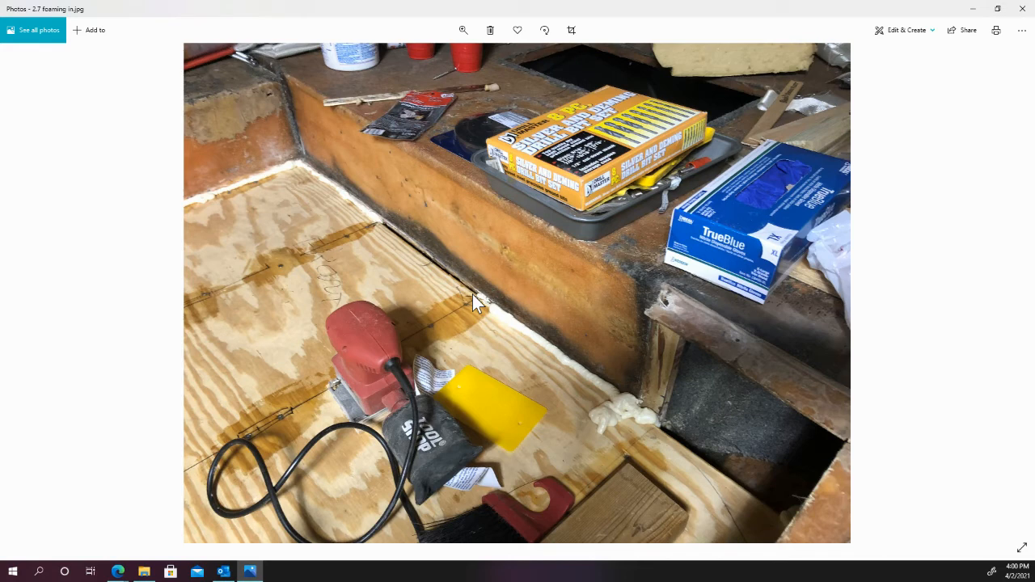
mouse_move(458, 280)
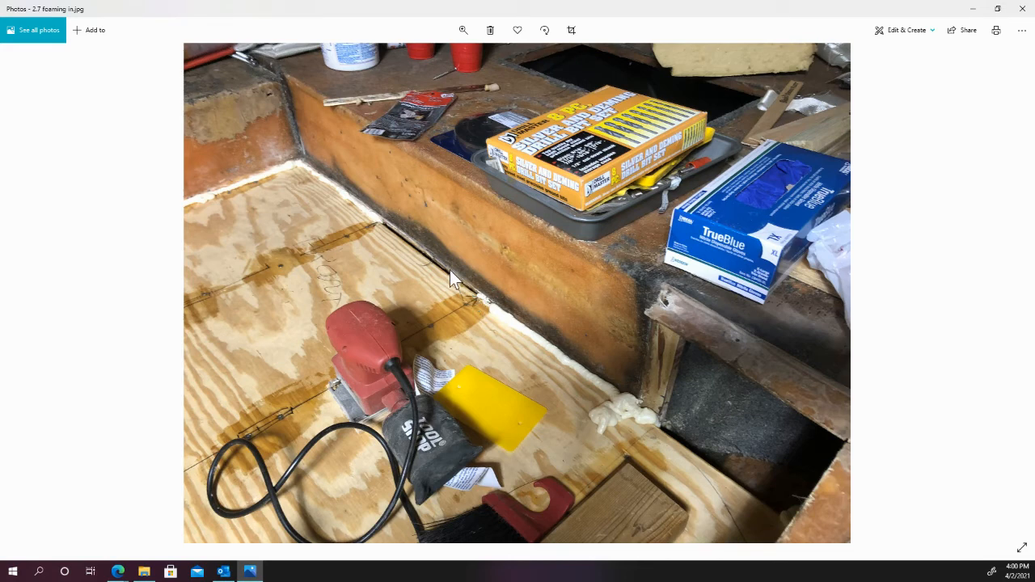
mouse_move(533, 358)
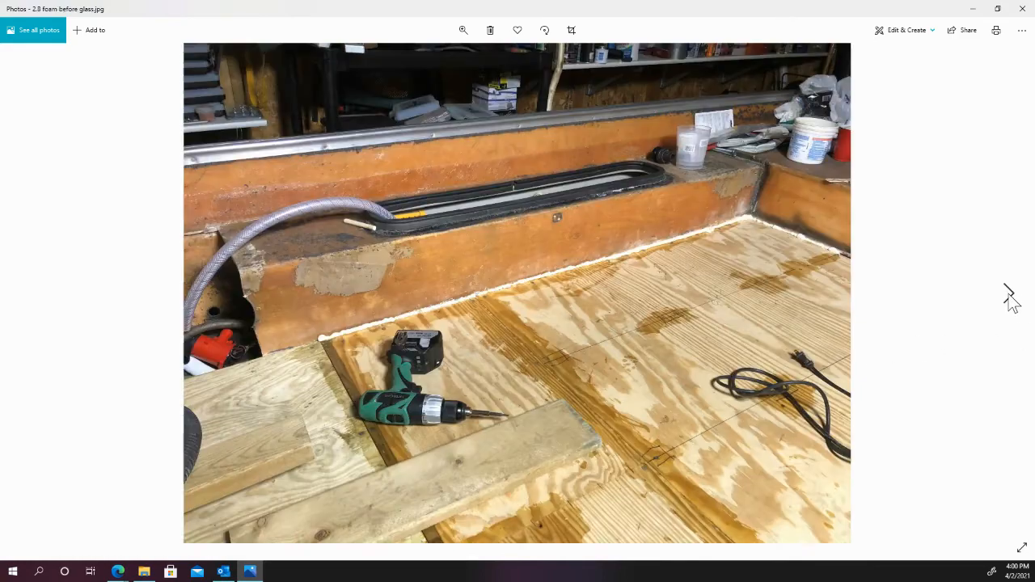
mouse_move(773, 222)
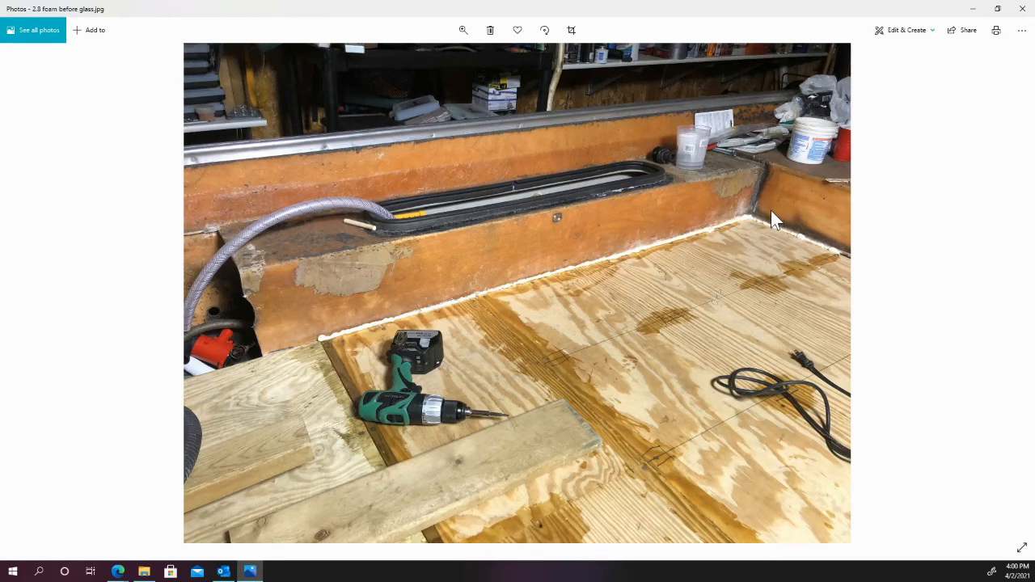
mouse_move(339, 352)
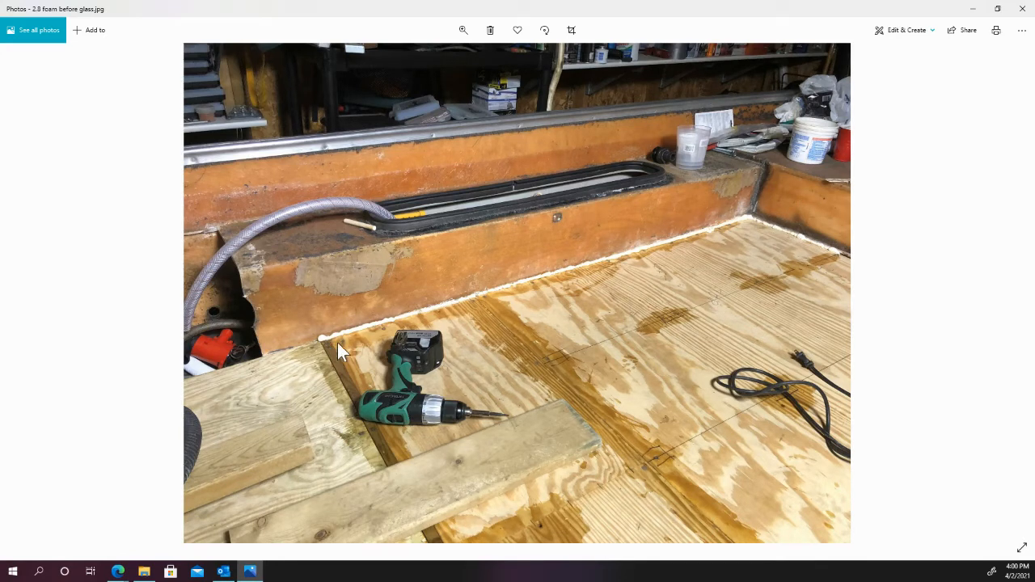
mouse_move(218, 534)
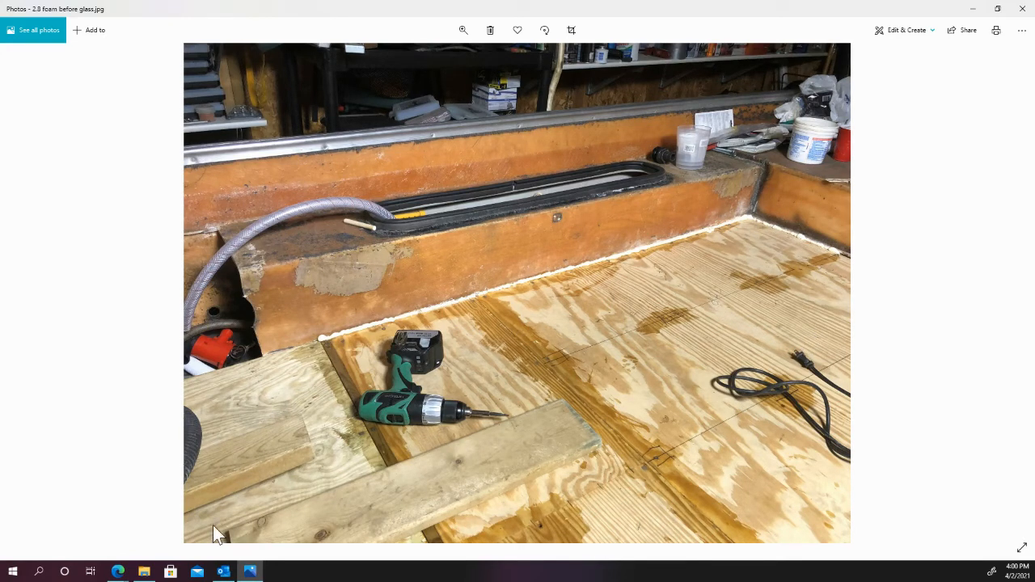
mouse_move(327, 343)
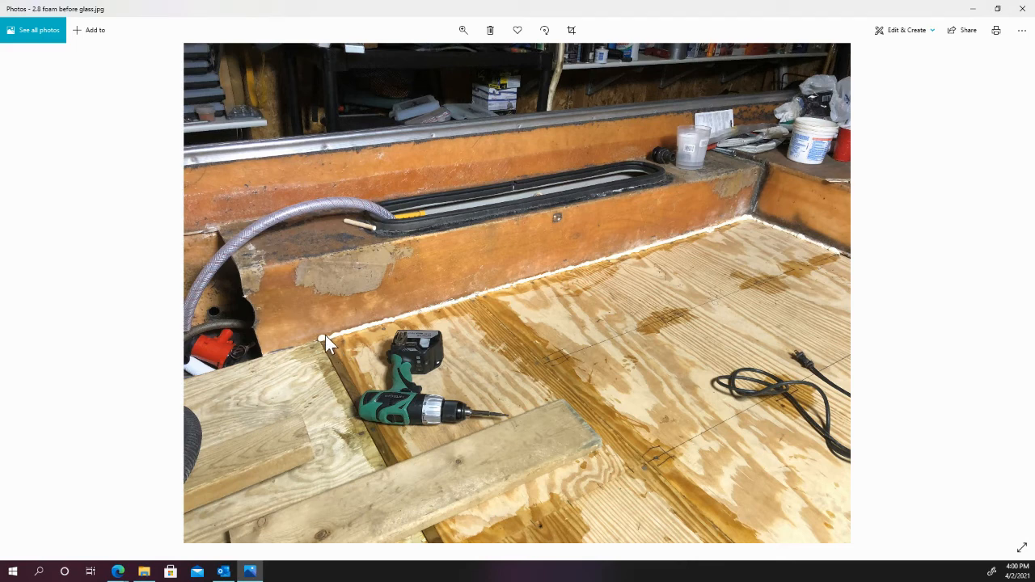
mouse_move(382, 433)
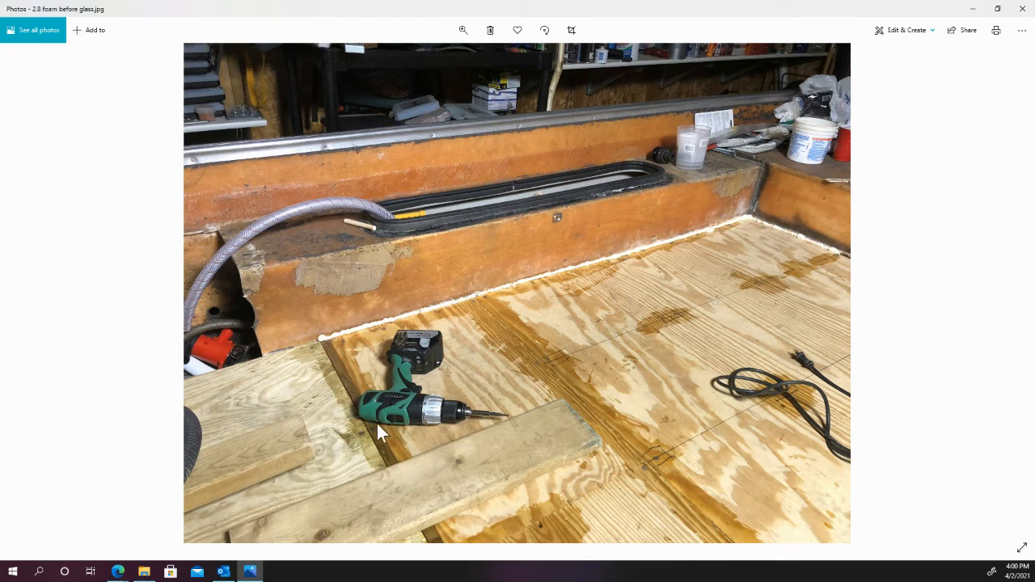
mouse_move(384, 453)
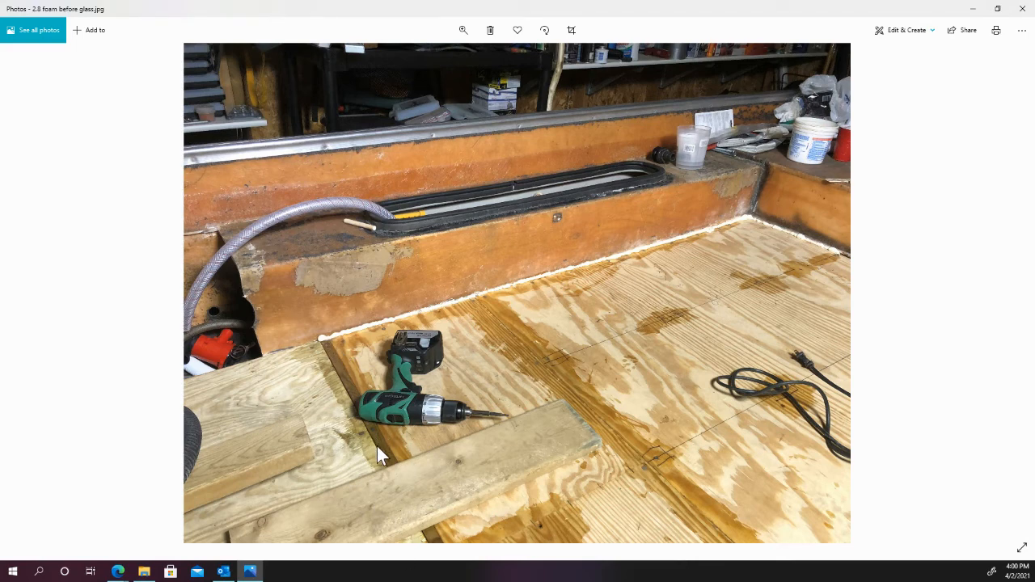
mouse_move(394, 475)
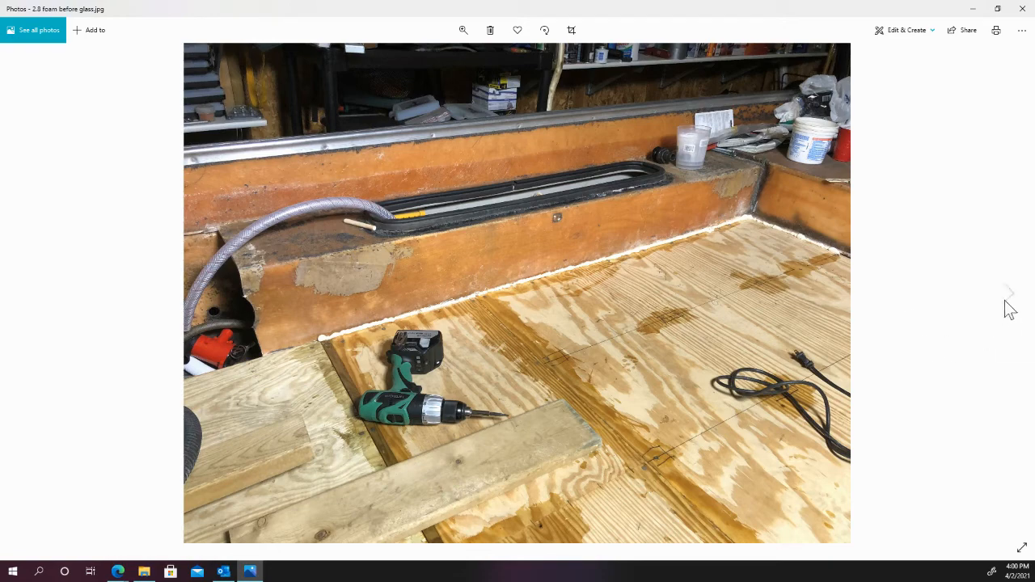
Advance through 2.45 nailers to the 3 glass in seams photo of fiberglass strips over the floor seams.
left_click(1009, 292)
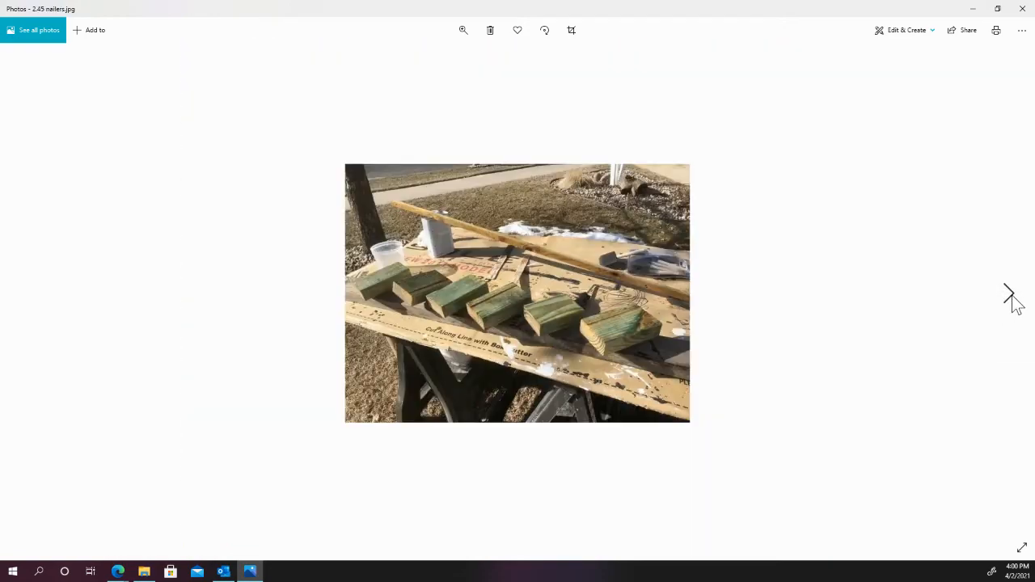
left_click(1009, 295)
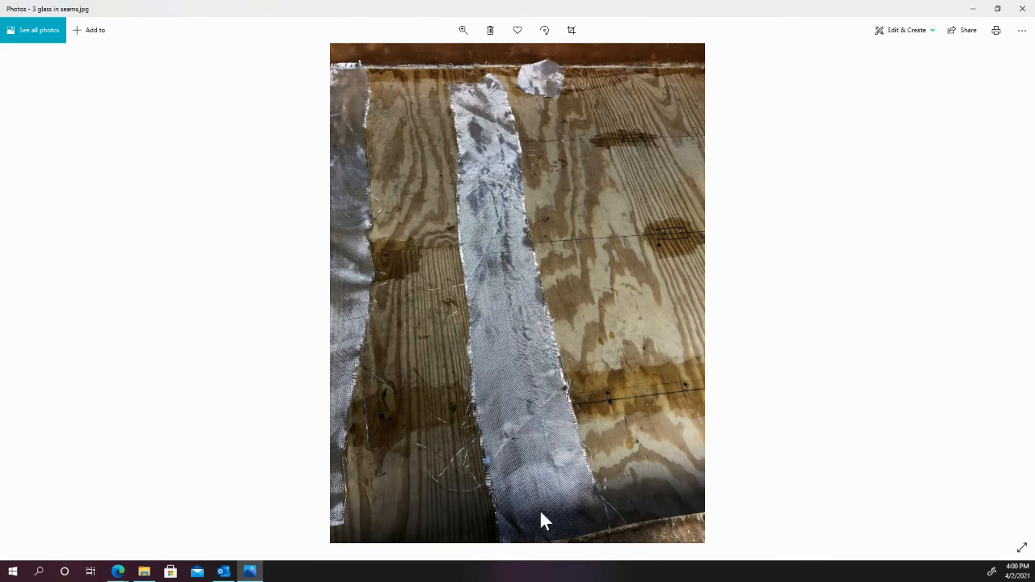
mouse_move(622, 408)
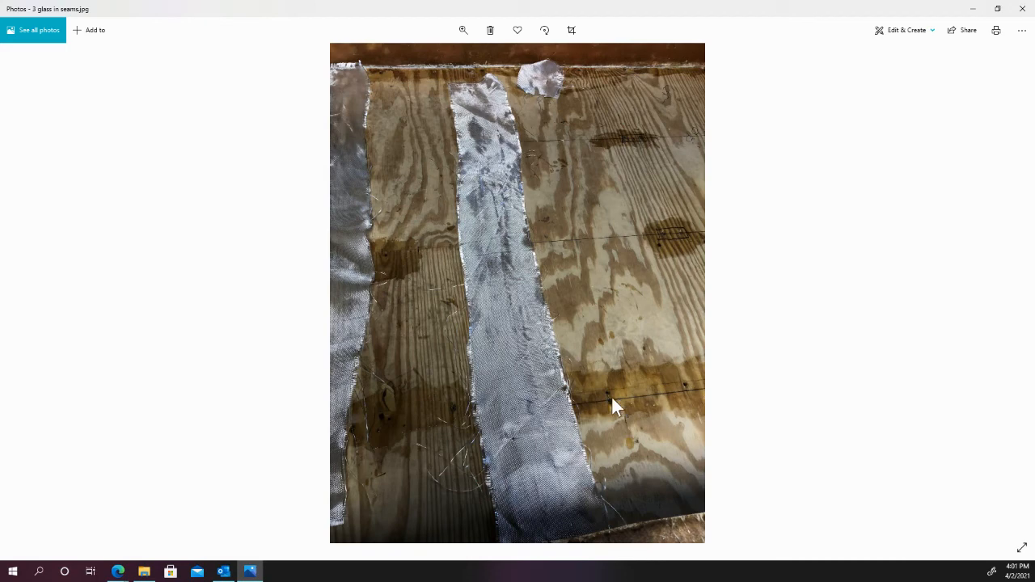
mouse_move(497, 362)
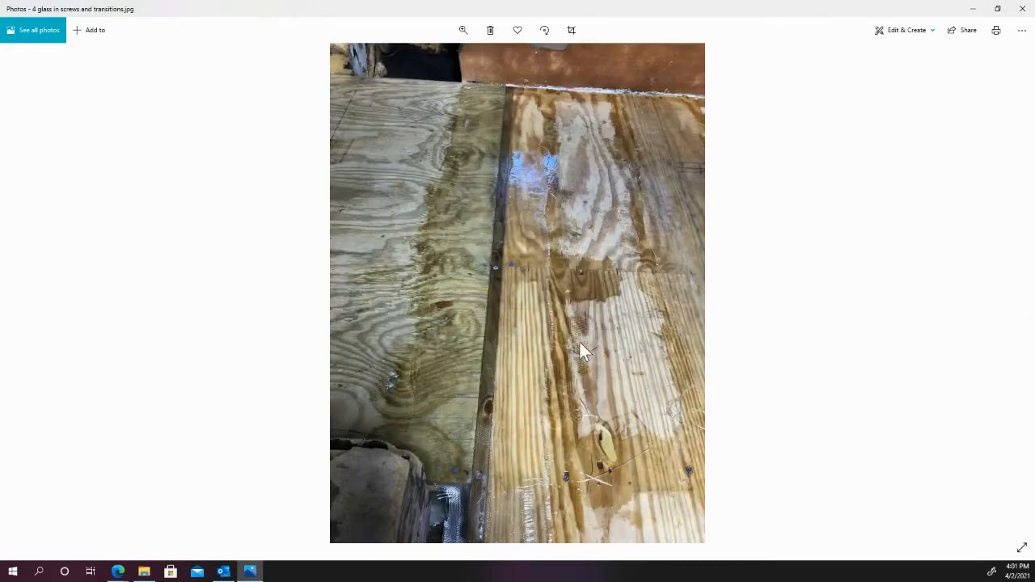
mouse_move(532, 517)
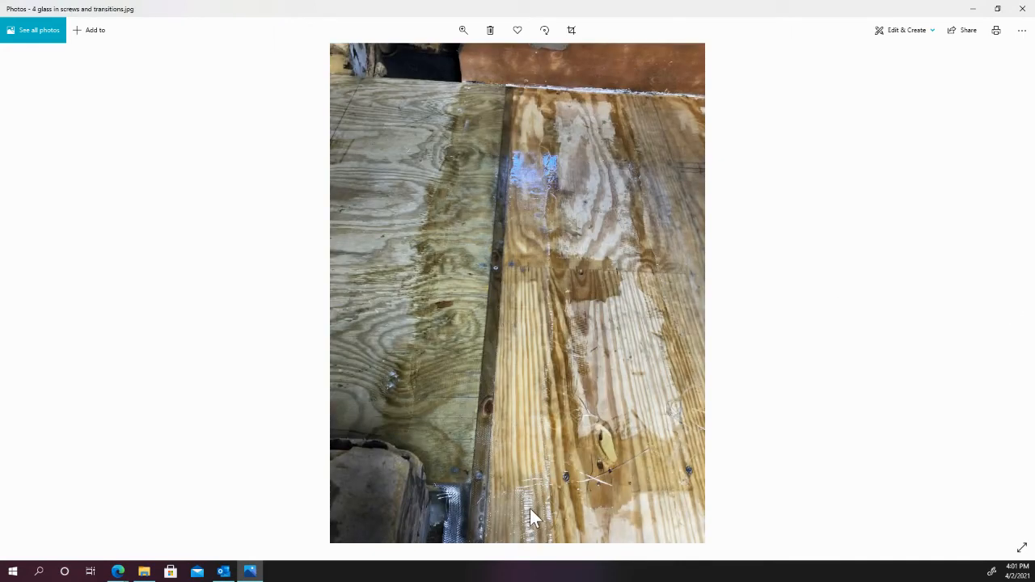
mouse_move(530, 241)
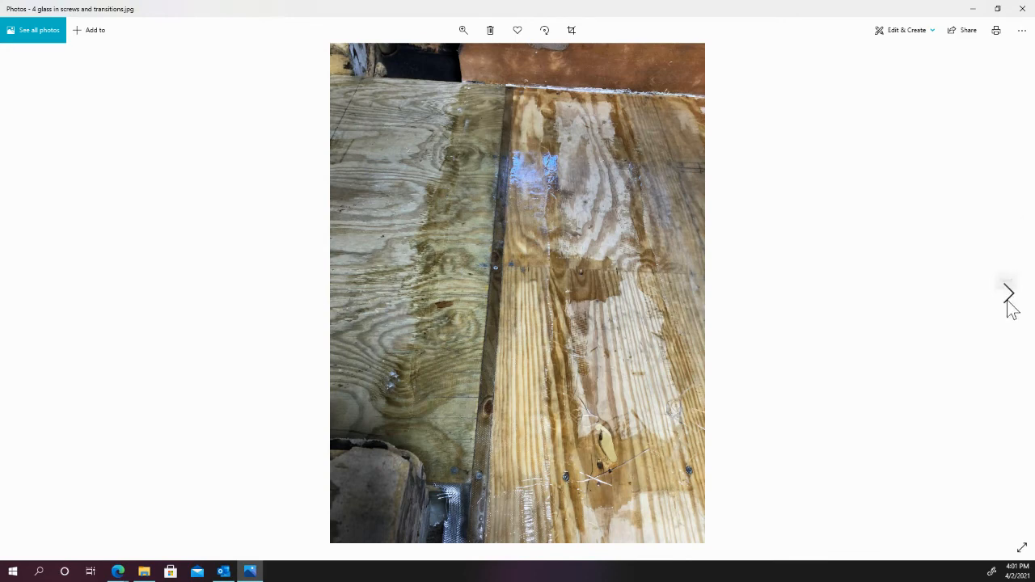
Advance to 5 flooring screw drawings.jpg showing pencilled screw layout on the glossy floor.
left_click(1009, 293)
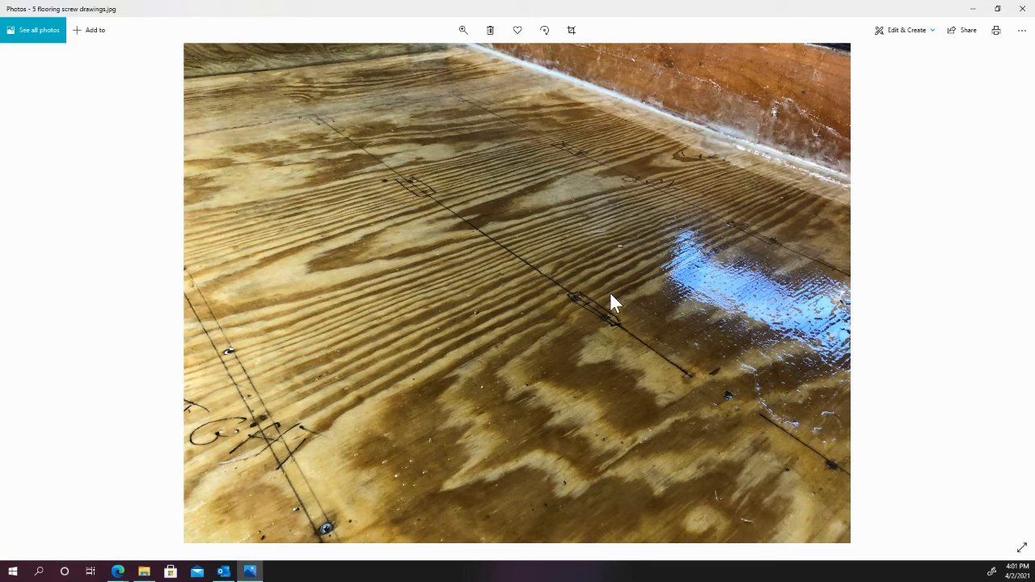
mouse_move(428, 89)
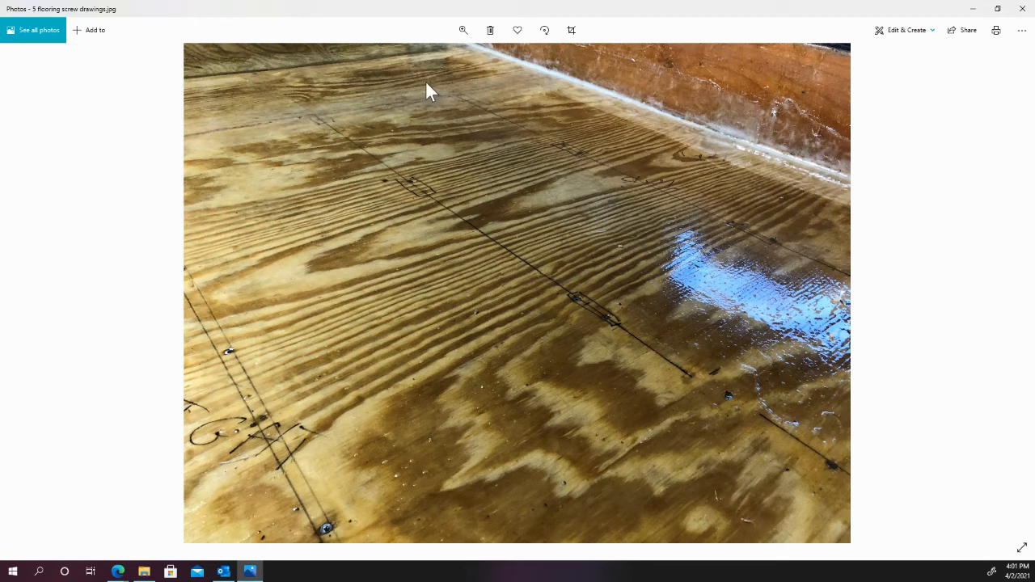
mouse_move(849, 347)
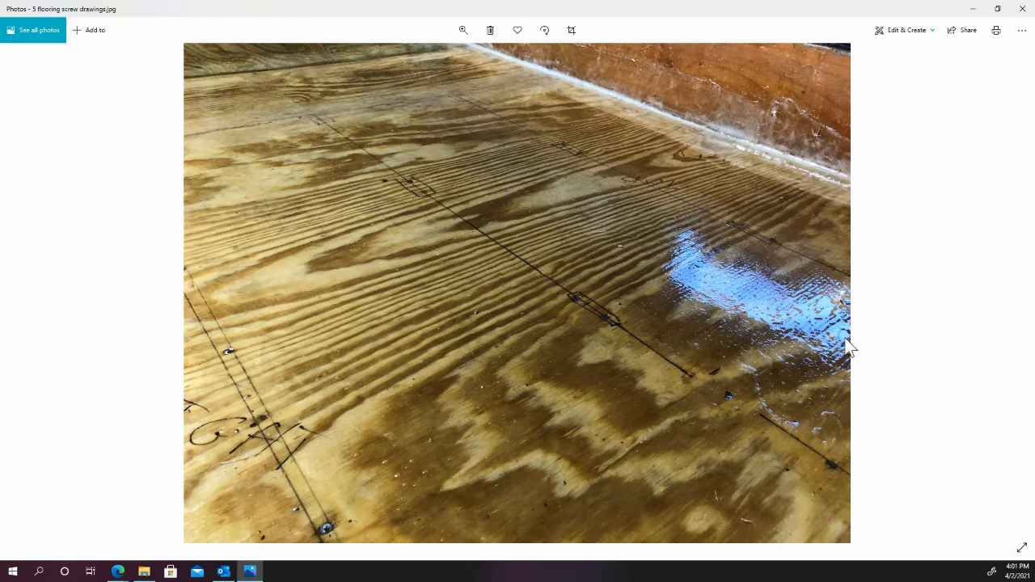
mouse_move(671, 234)
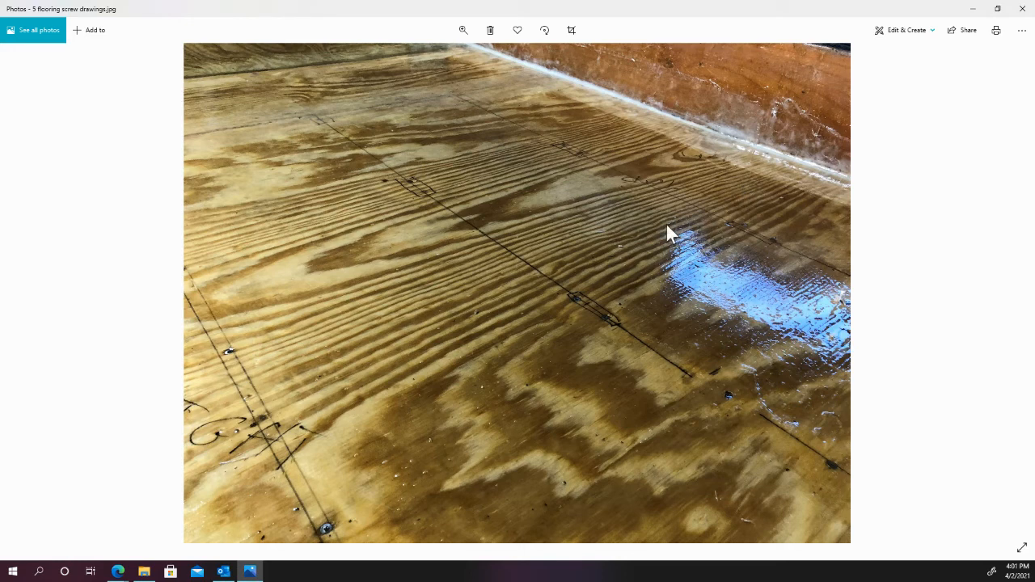
mouse_move(764, 120)
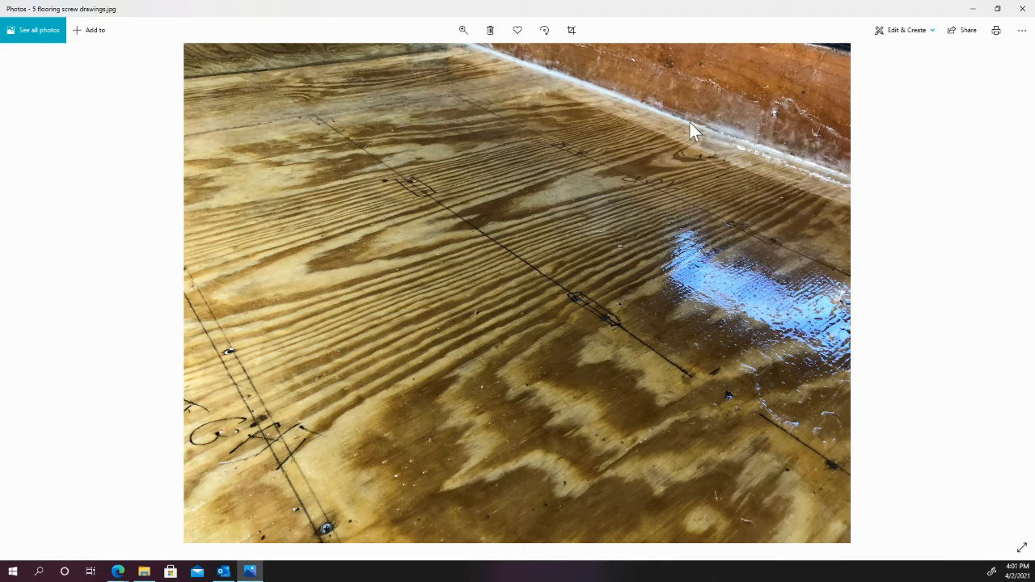
mouse_move(768, 150)
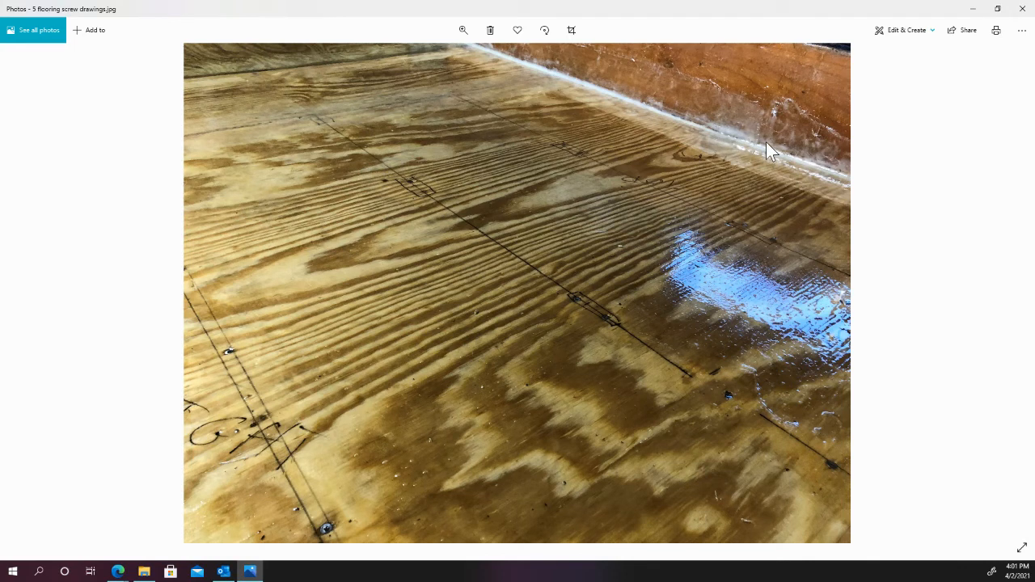
mouse_move(819, 143)
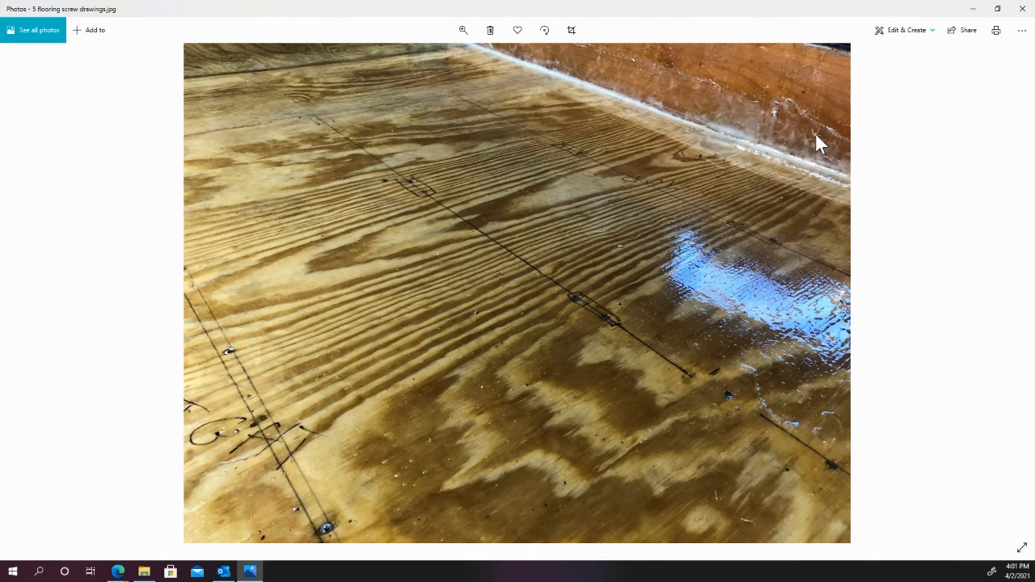
mouse_move(878, 373)
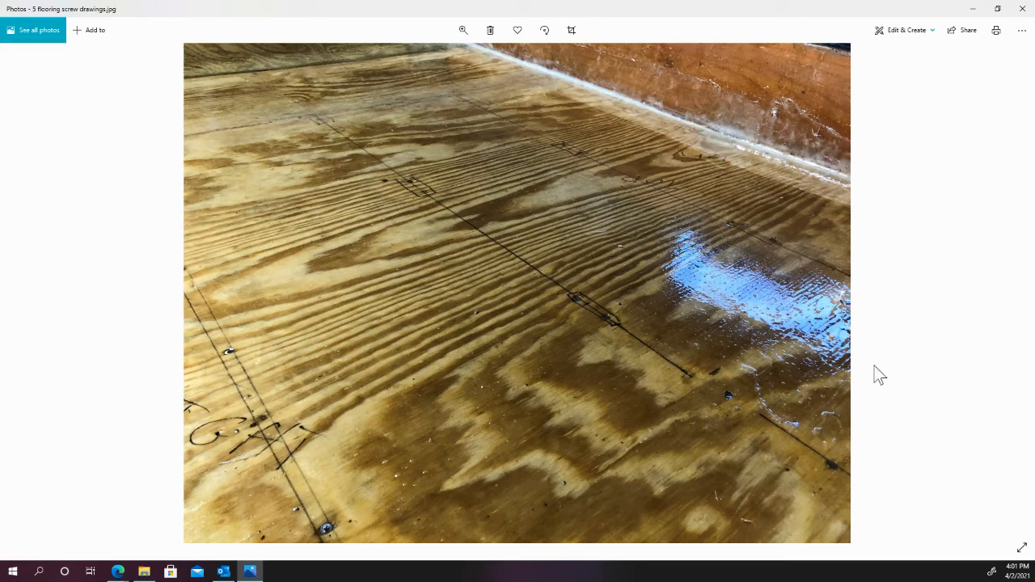
Advance to 6 floor to bunk fillet.jpg showing the white bead along the plywood-to-bunk joint.
left_click(1008, 293)
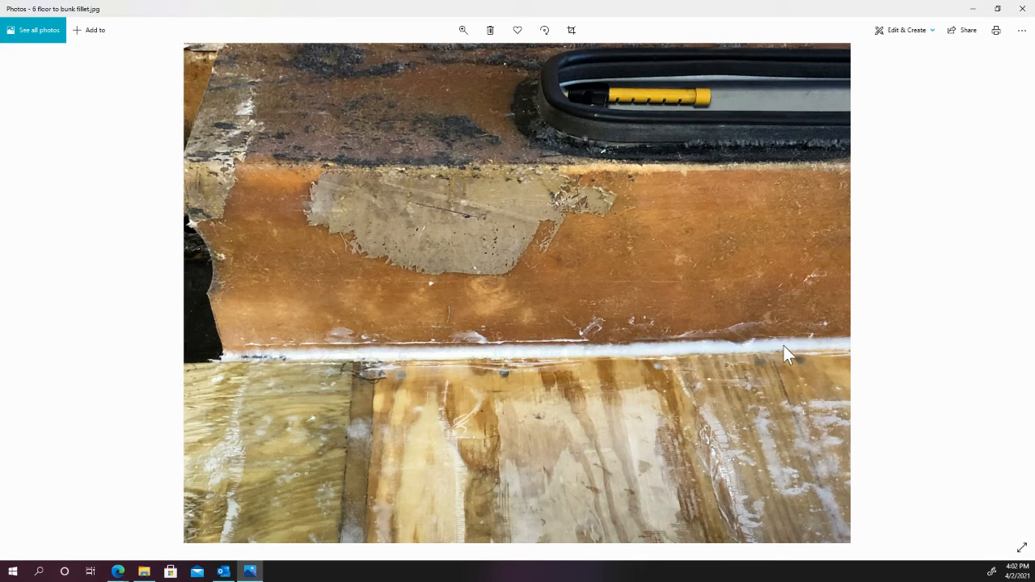
mouse_move(467, 361)
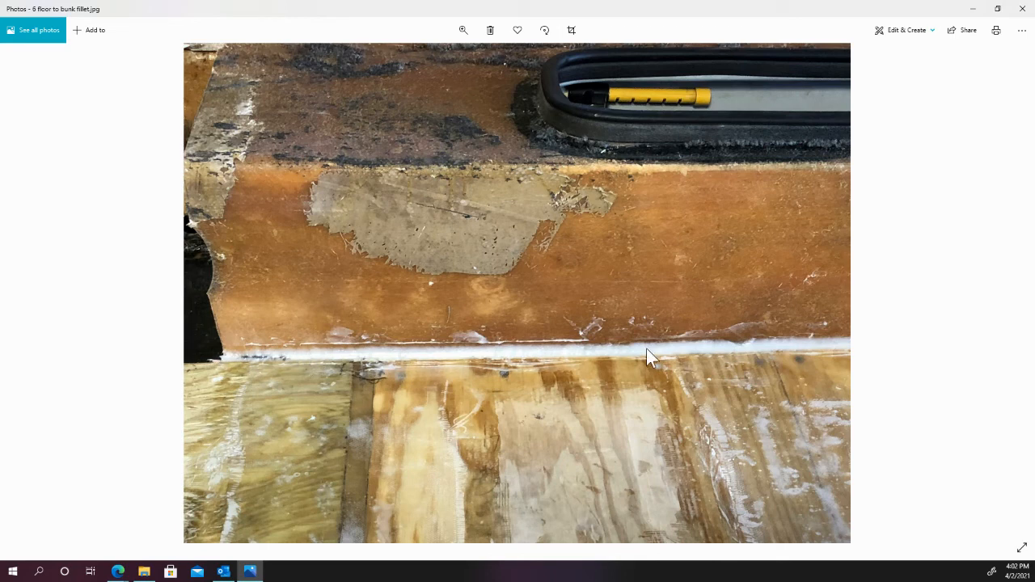
mouse_move(572, 352)
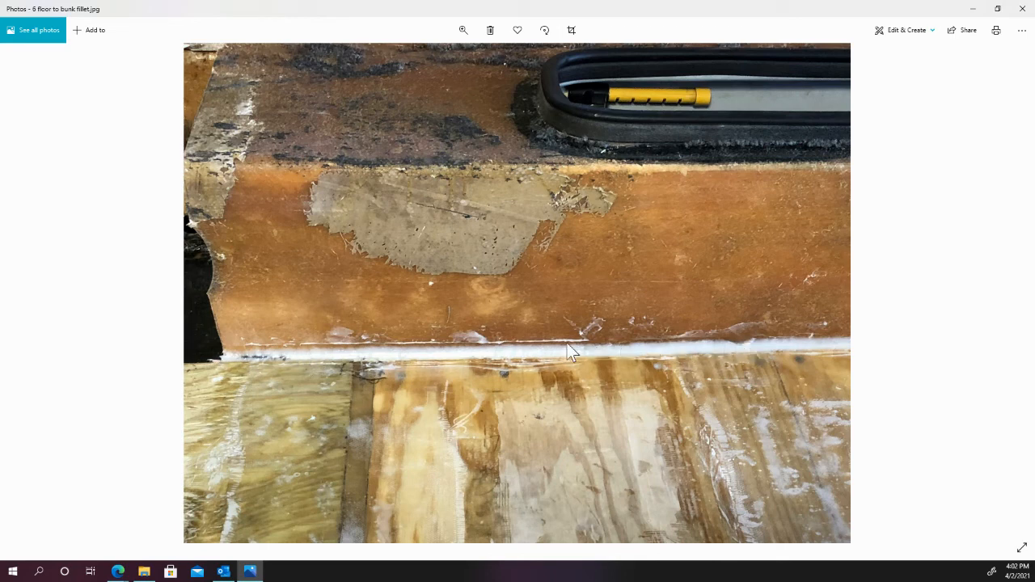
mouse_move(978, 330)
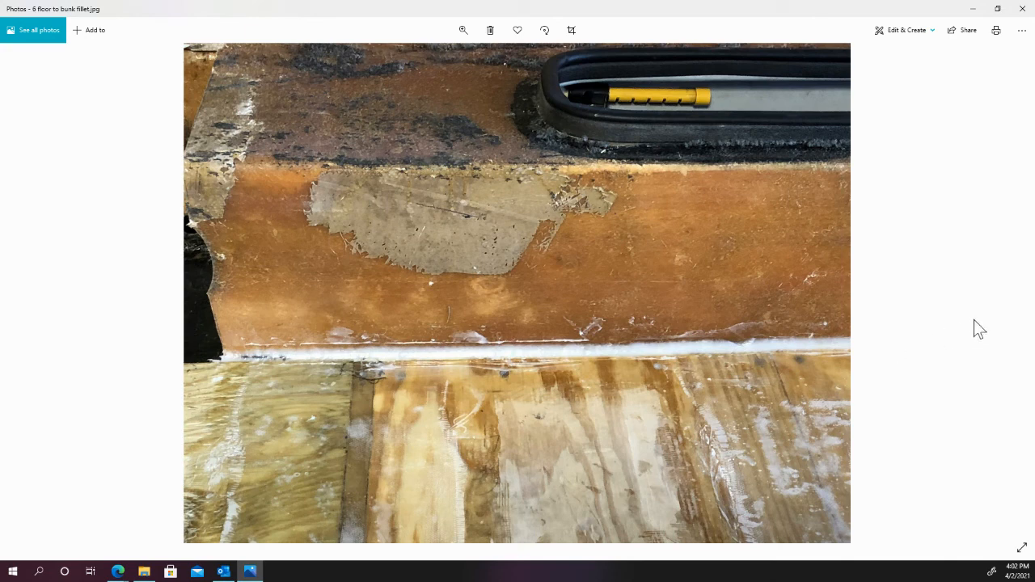
mouse_move(1009, 303)
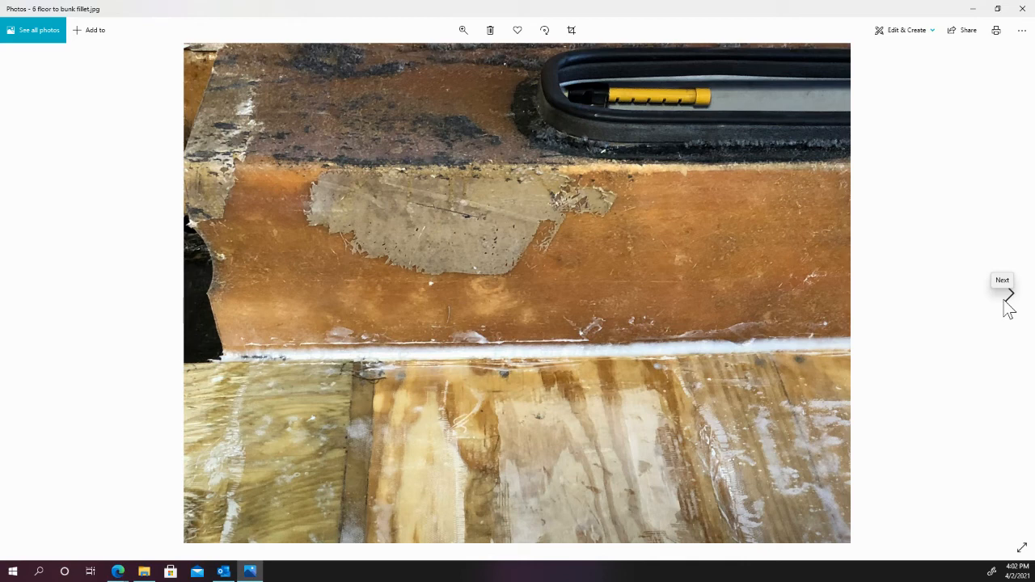
mouse_move(1009, 293)
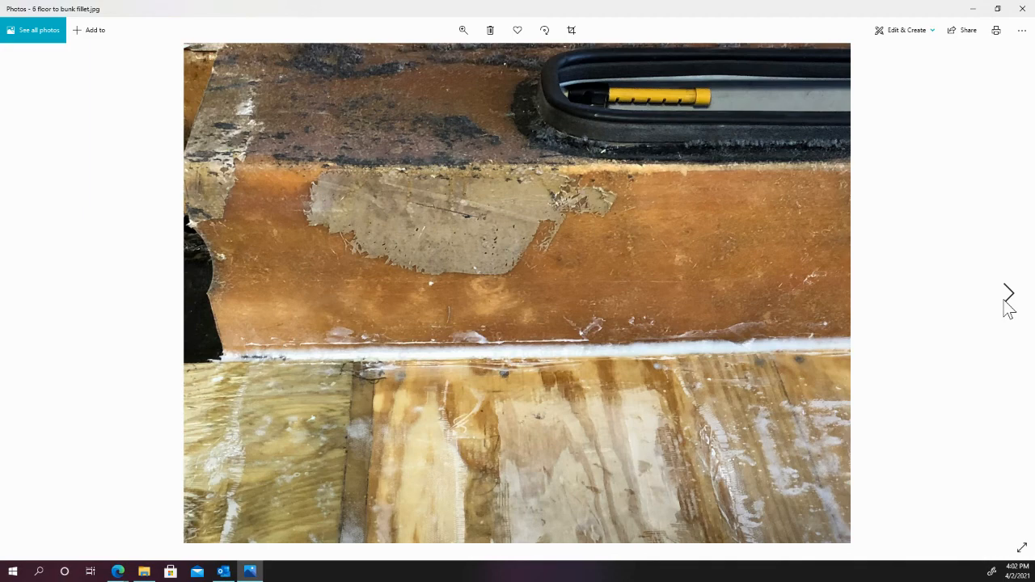
Advance to '7 floor in place.jpg', the plywood floor set between the foam-wrapped bunks.
left_click(1009, 293)
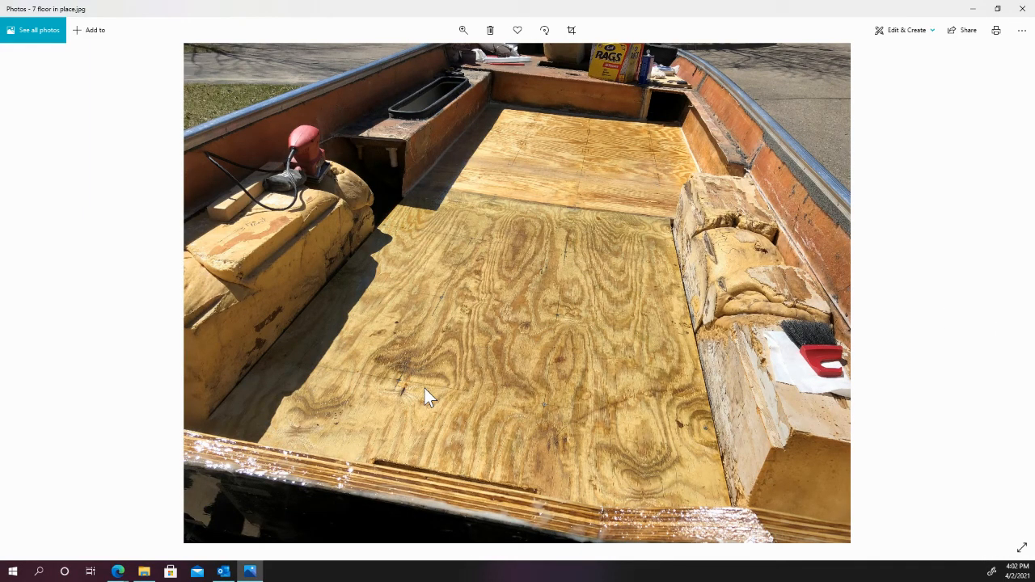
mouse_move(576, 243)
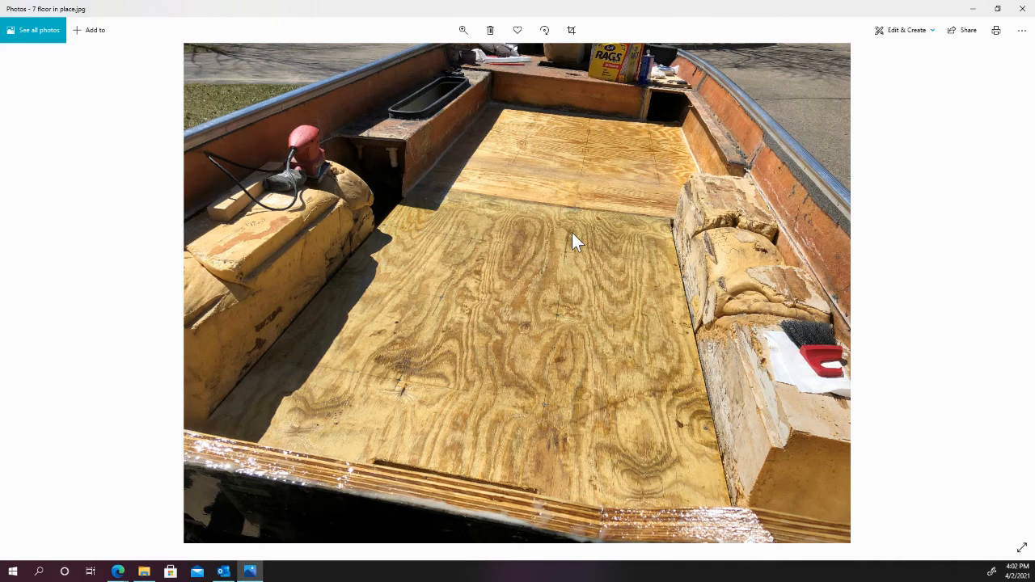
mouse_move(481, 185)
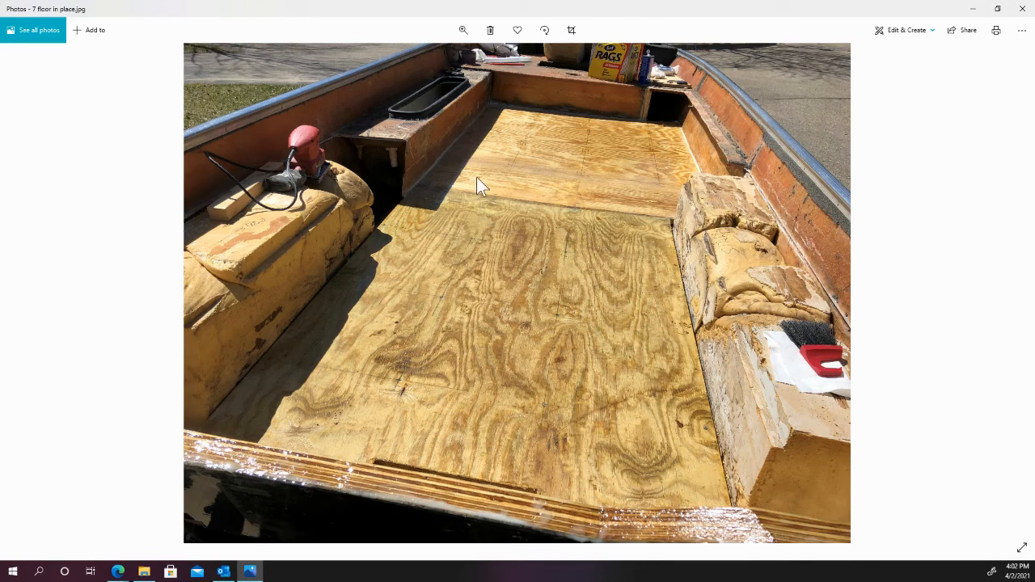
mouse_move(697, 141)
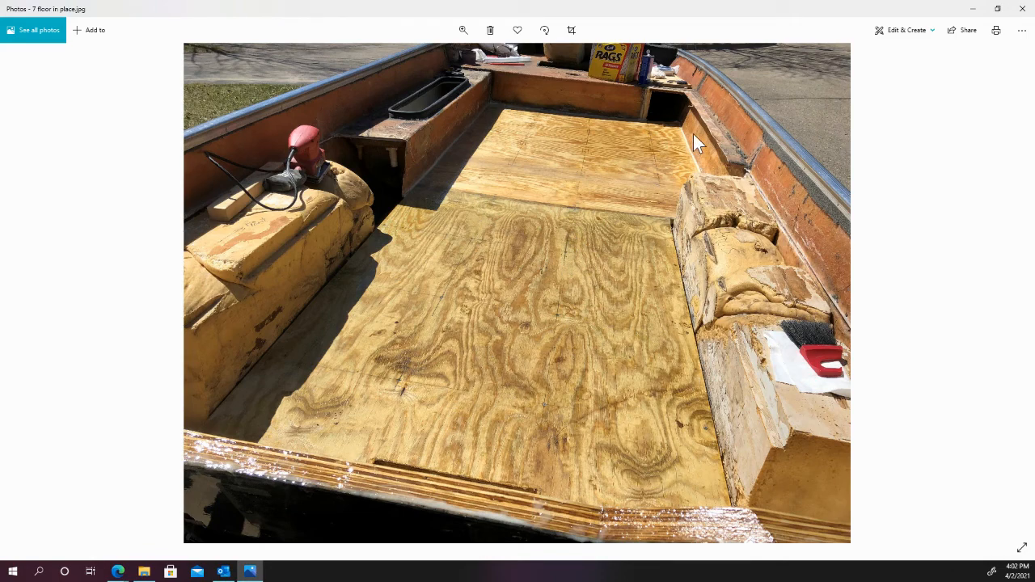
mouse_move(590, 203)
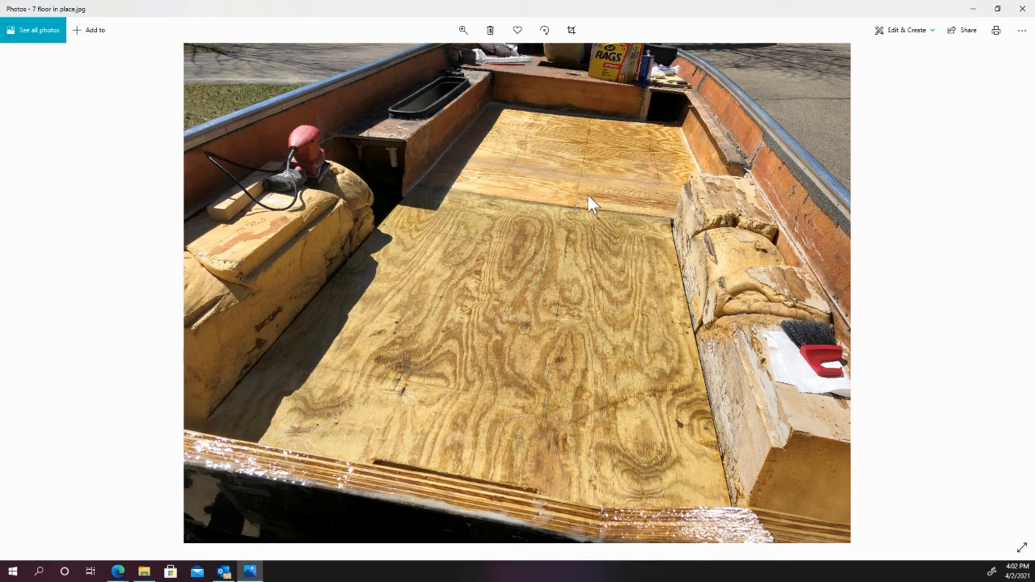
mouse_move(582, 206)
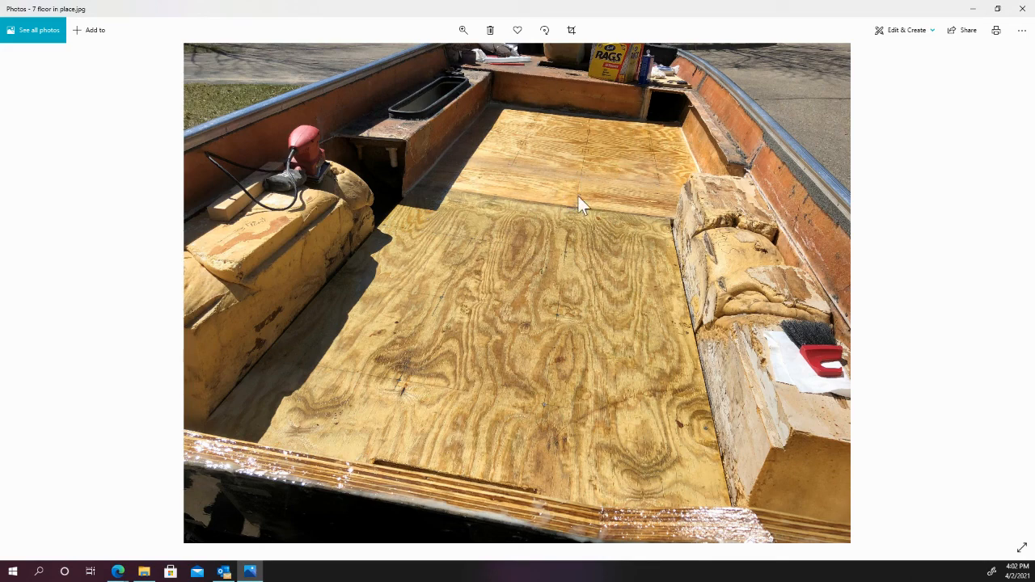
mouse_move(522, 223)
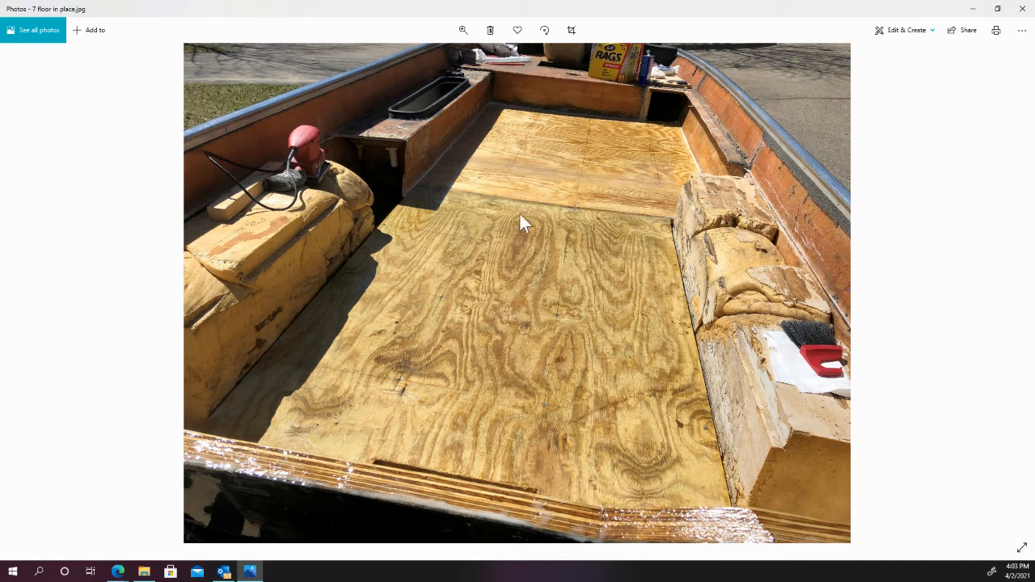
mouse_move(533, 411)
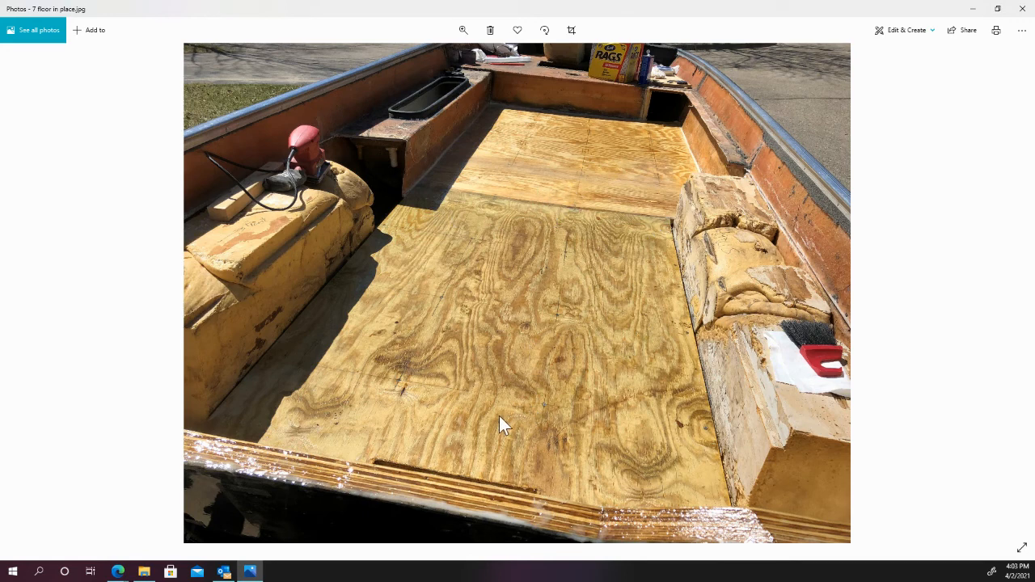
mouse_move(277, 378)
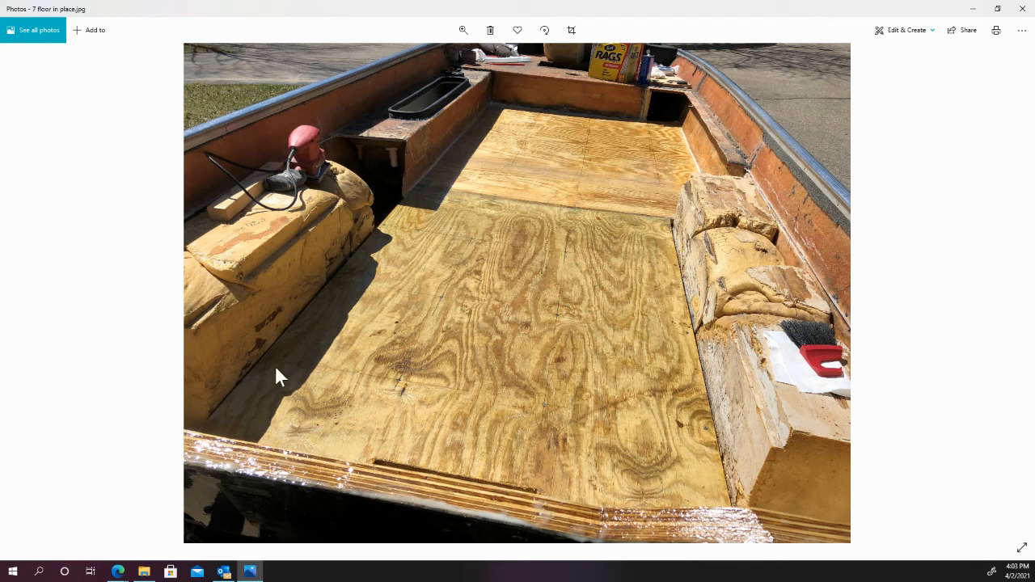
mouse_move(684, 530)
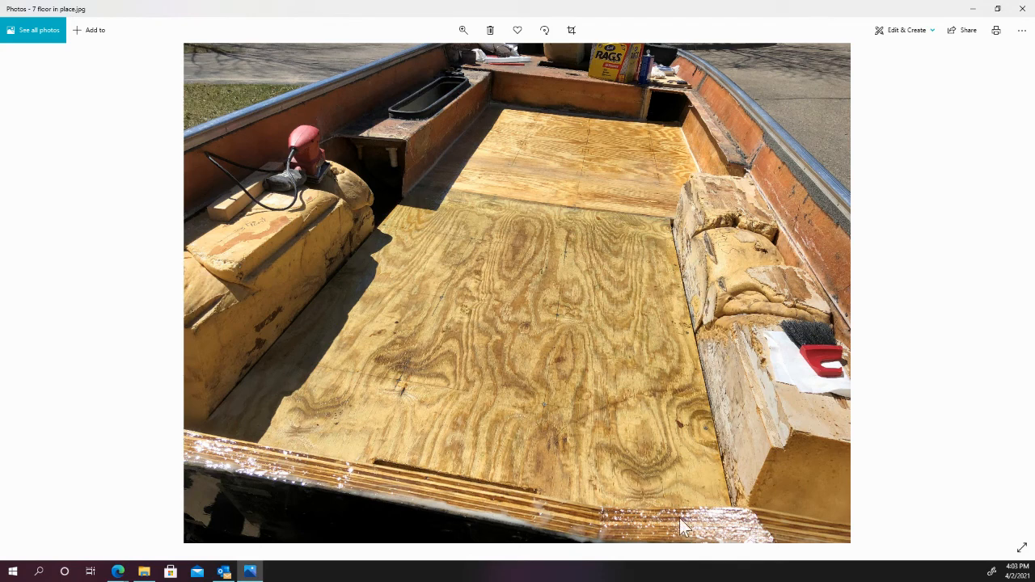
mouse_move(480, 543)
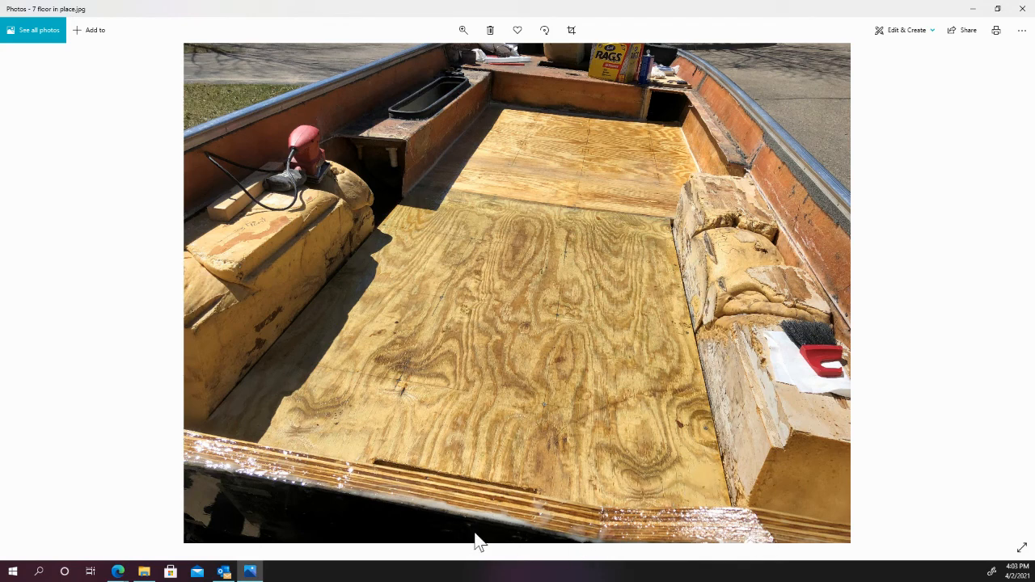
mouse_move(420, 507)
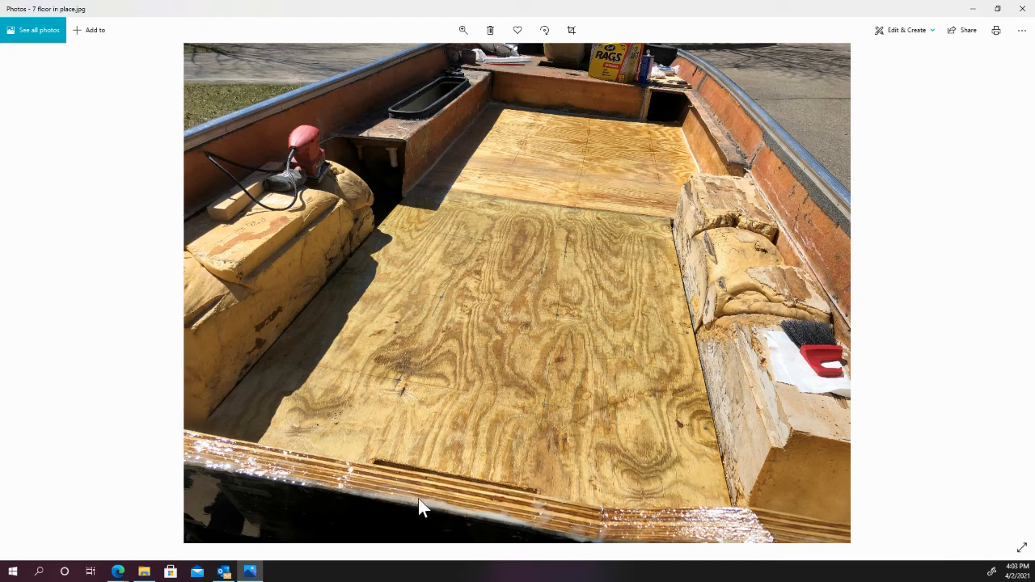
mouse_move(413, 497)
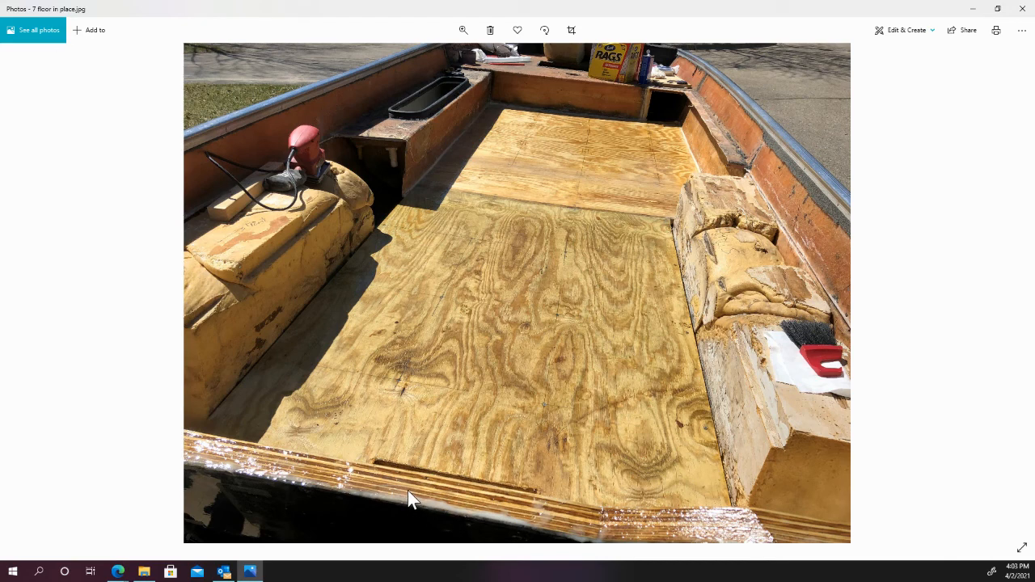
mouse_move(913, 306)
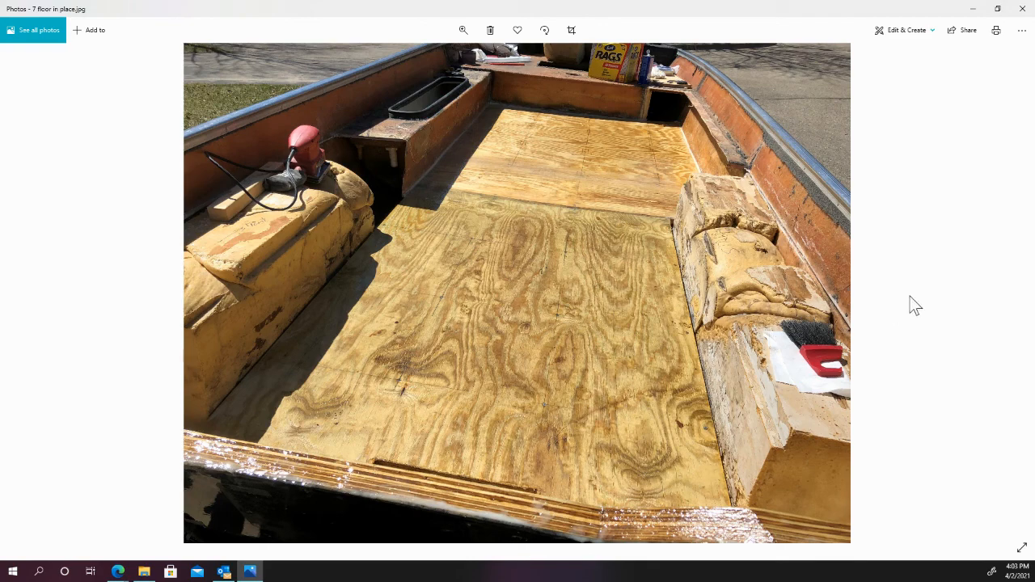
Advance through '8 floor and transom in place.jpg' to '9 contemplation.jpg' of the man leaning over the boat.
left_click(1008, 294)
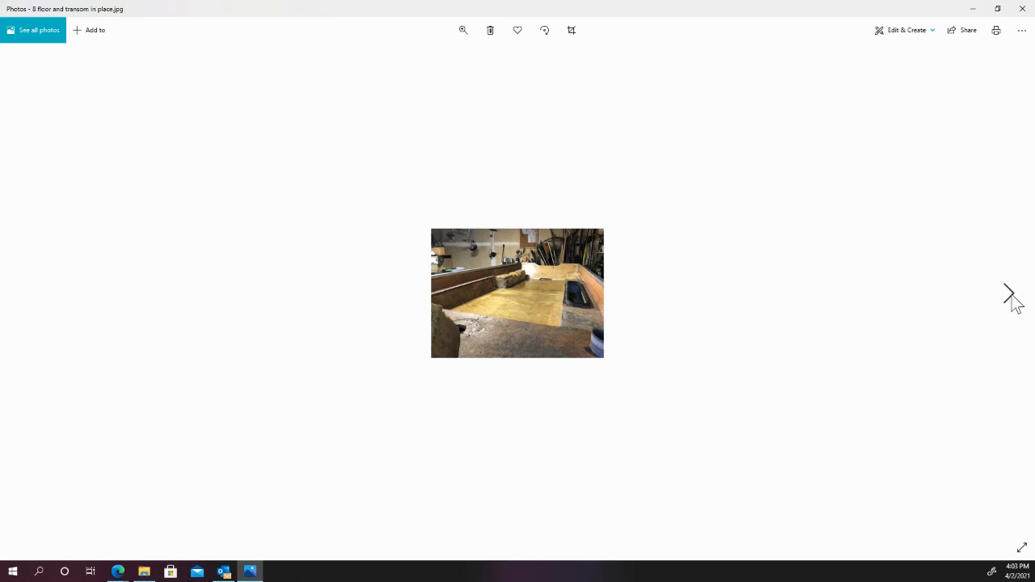
left_click(1009, 294)
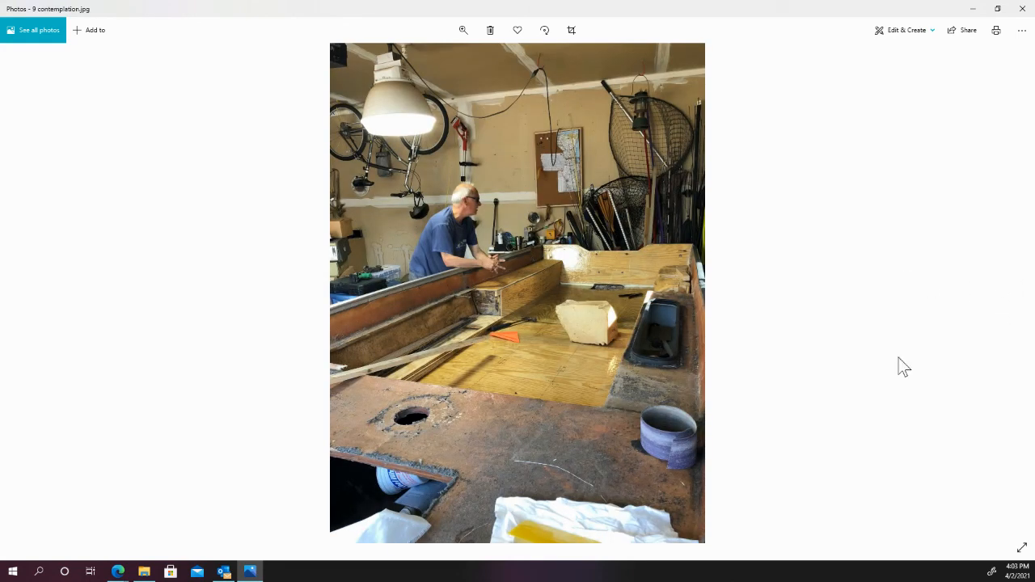
mouse_move(577, 426)
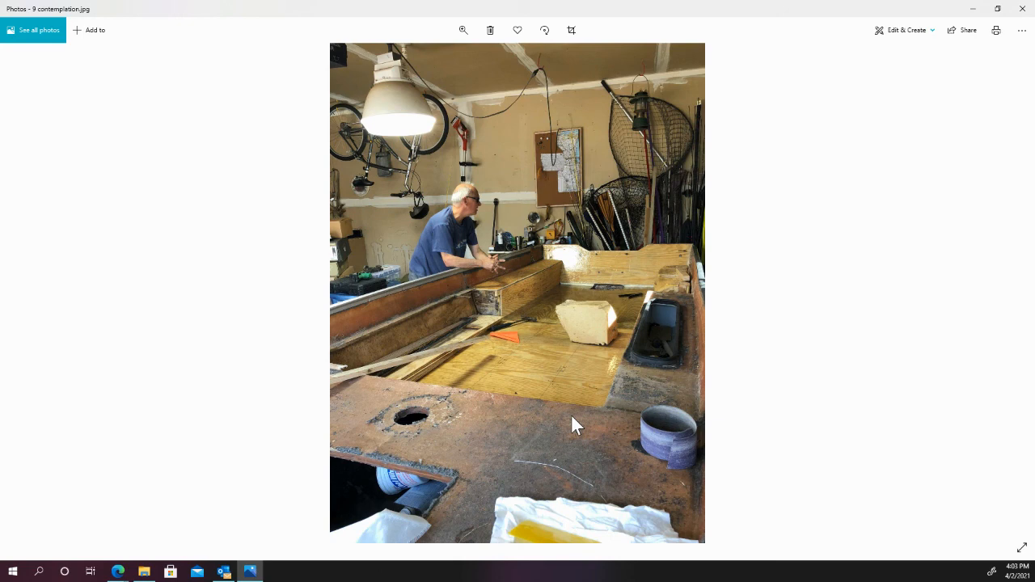
mouse_move(539, 394)
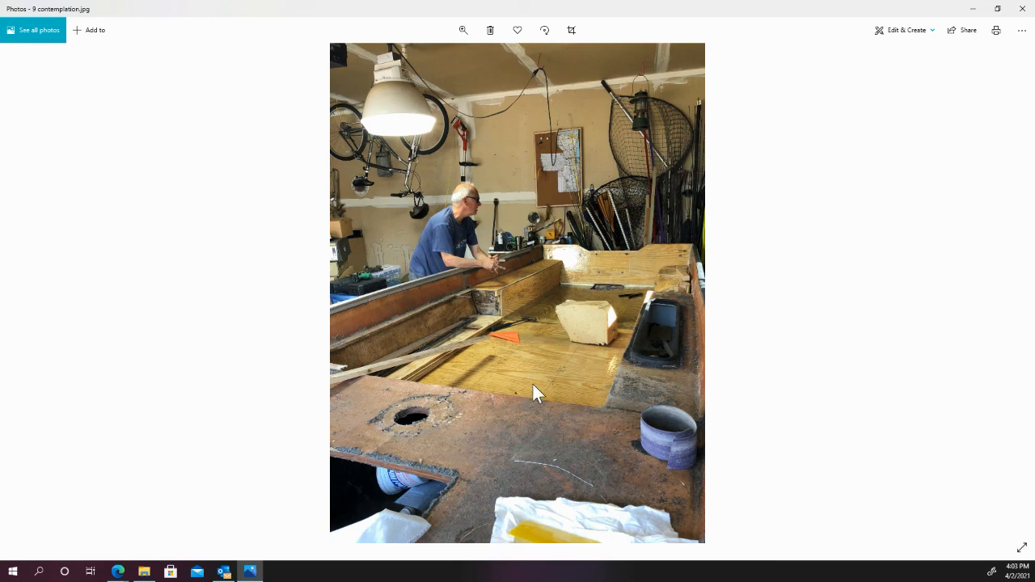
mouse_move(551, 383)
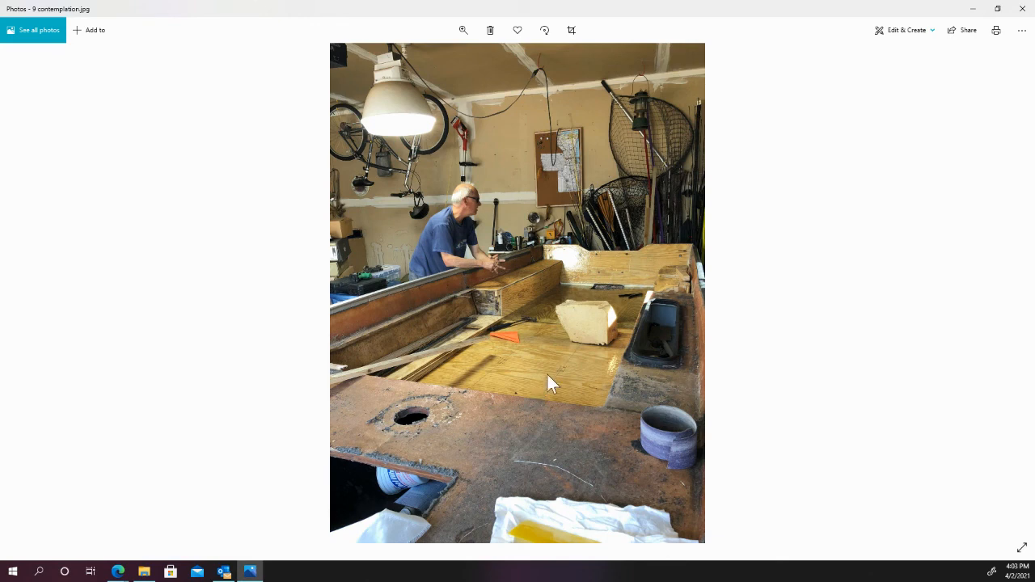
mouse_move(562, 373)
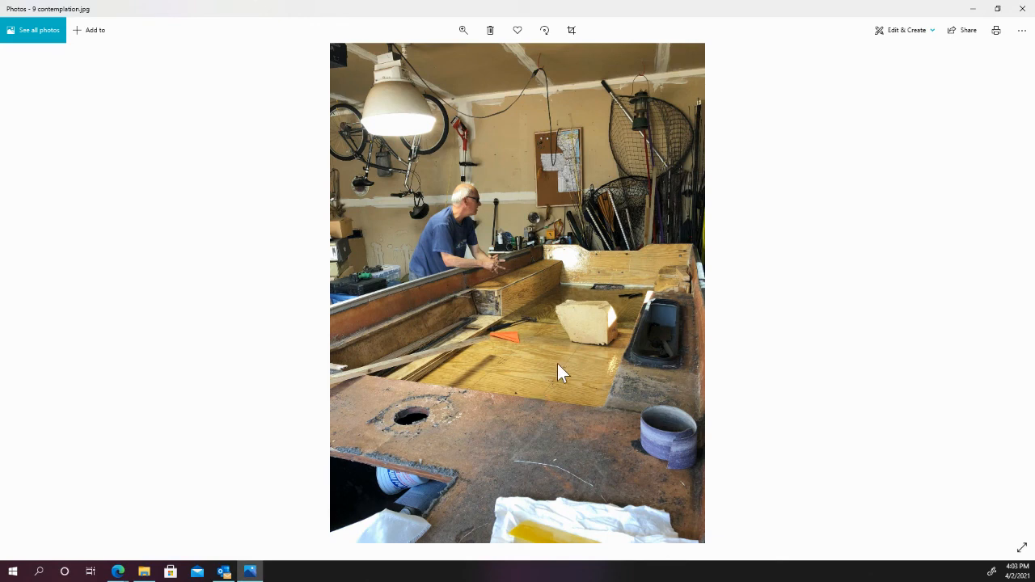
mouse_move(999, 323)
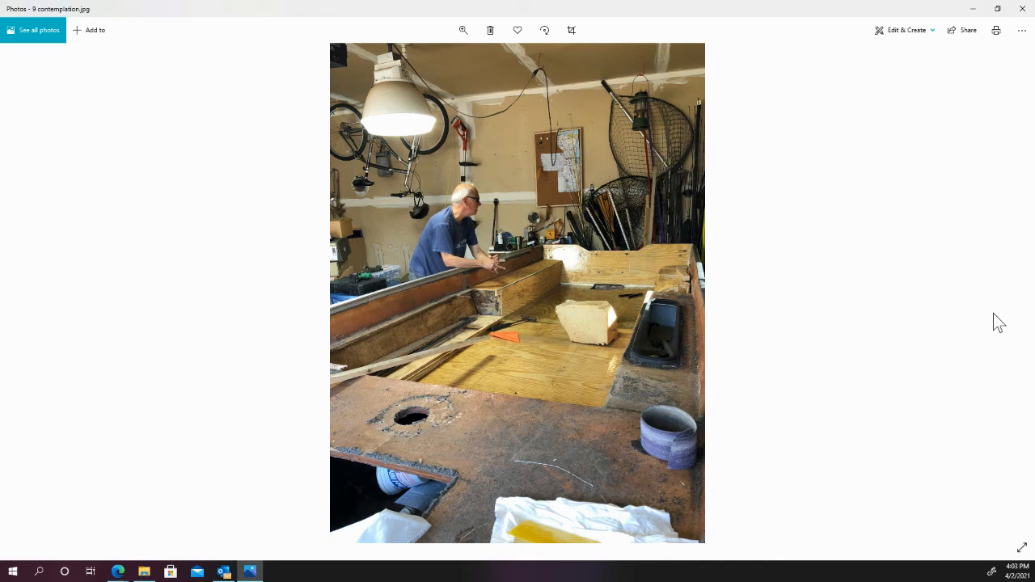